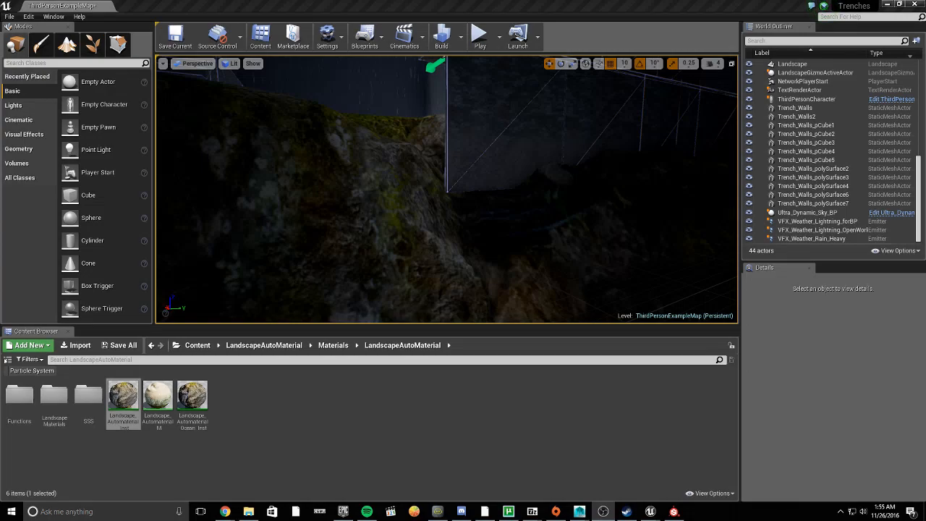
mouse_move(747, 183)
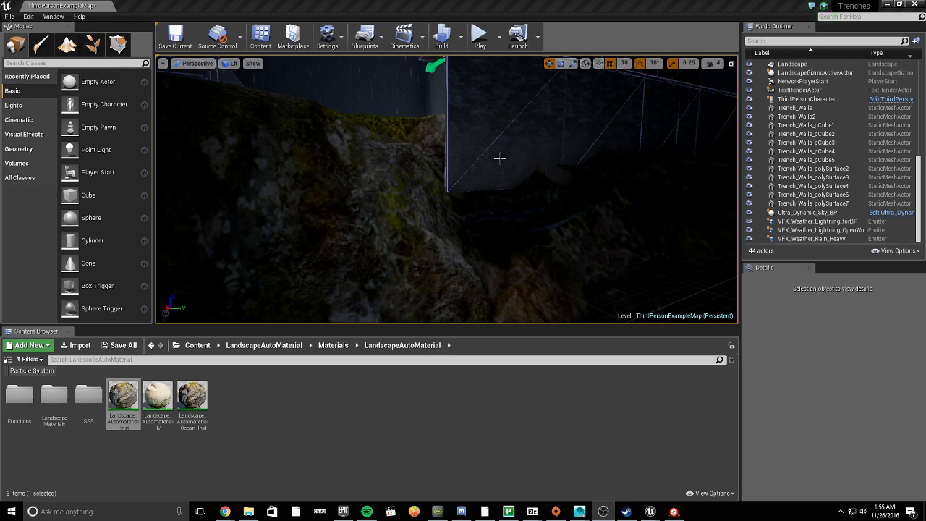
mouse_move(505, 90)
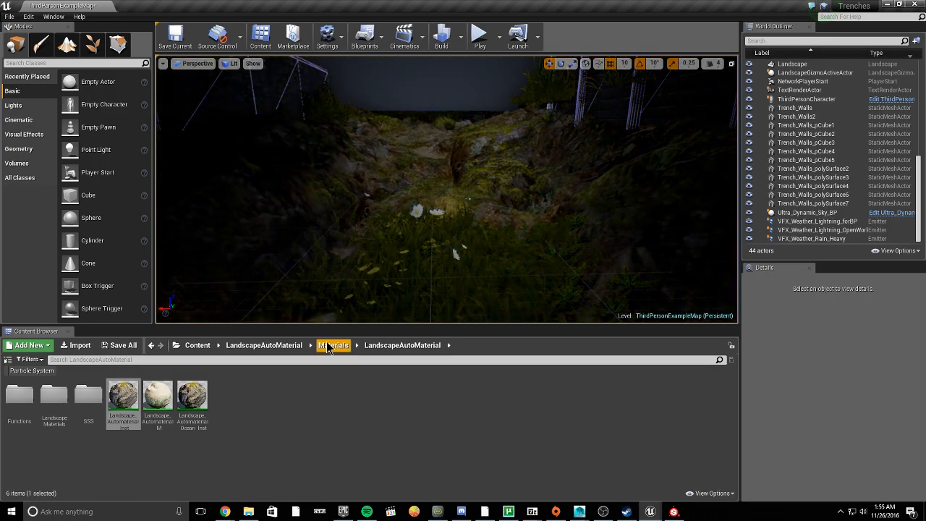
Force-delete the Grass_01 and Grass_02 assets despite the map's references.
left_click(263, 344)
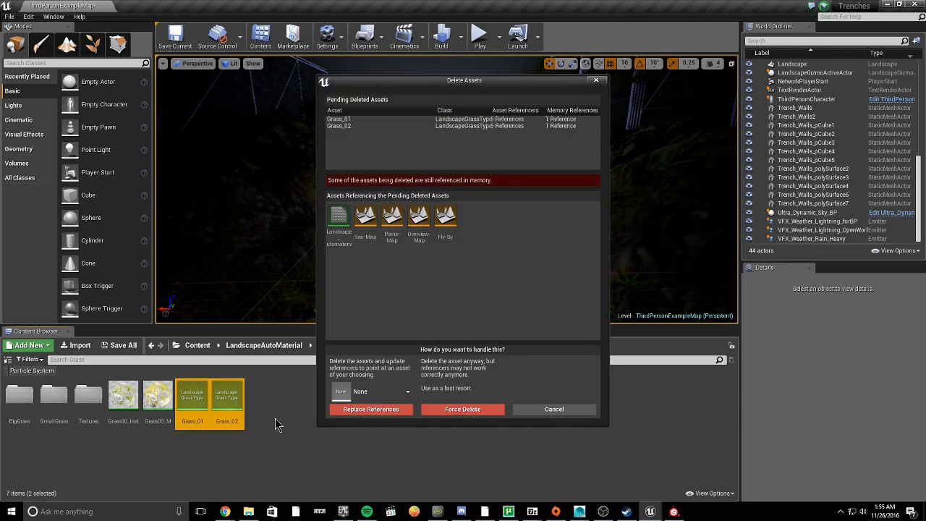
left_click(461, 407)
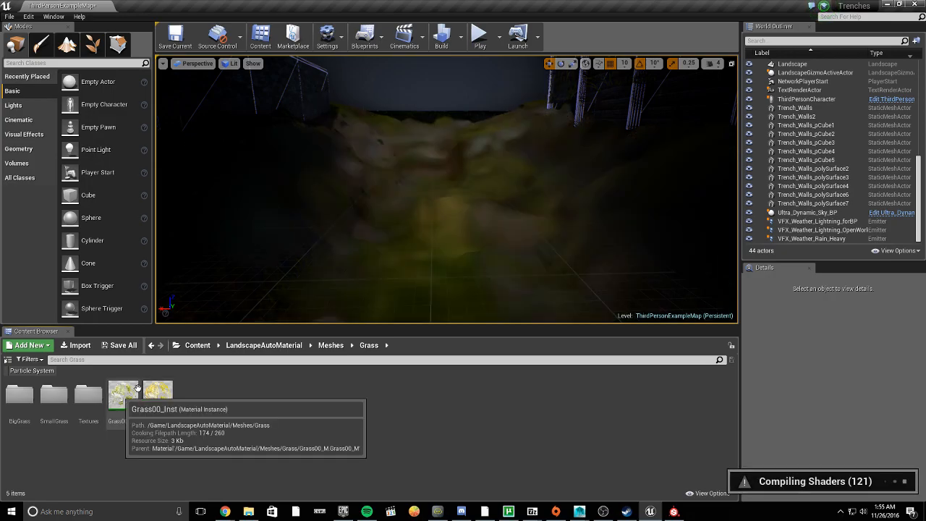
Select the trench-floor Landscape actor to show its landscape material in Details.
left_click(330, 344)
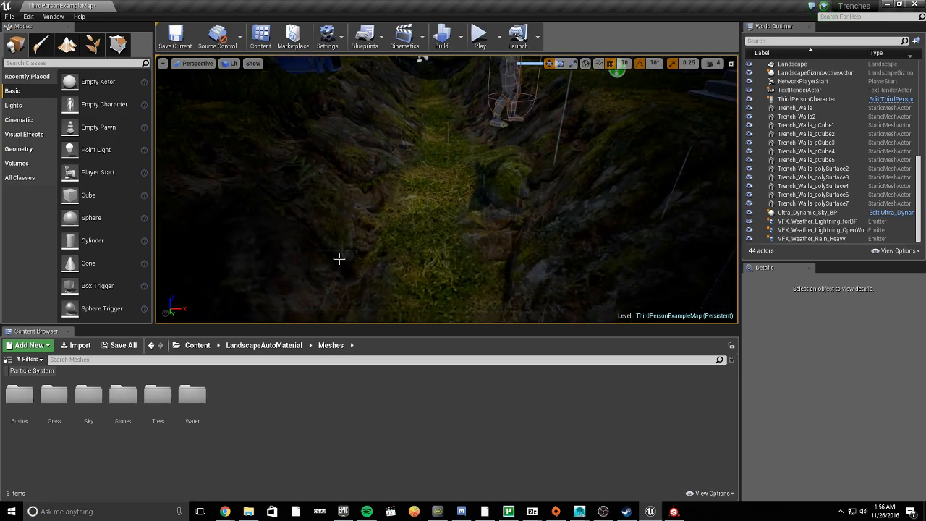
left_click(791, 64)
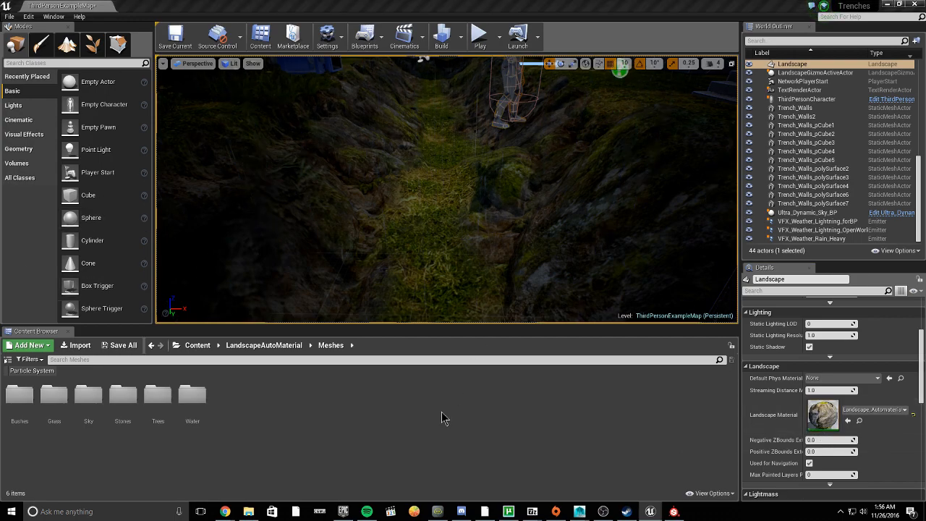
mouse_move(228, 512)
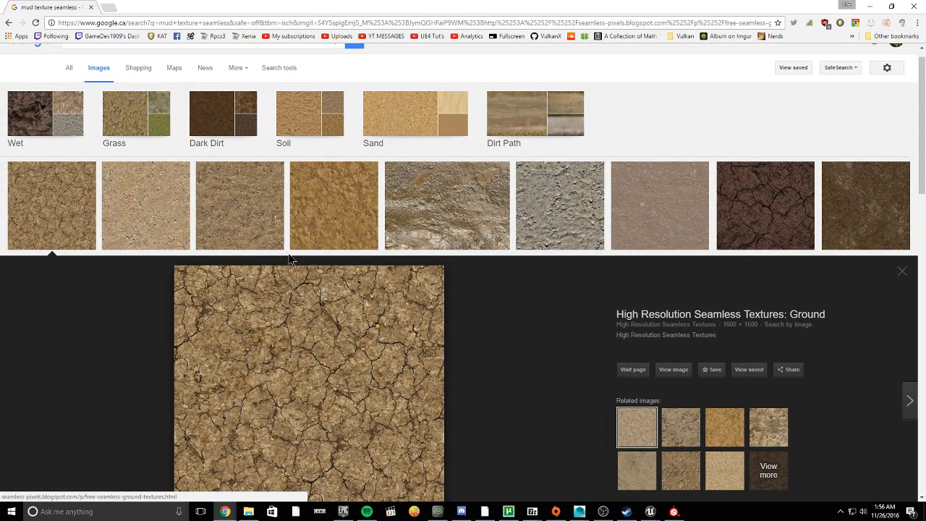
Browse 'mud texture seamless' results and preview the Seamless Wet Mud Texture 19711 image.
scroll("down", 3)
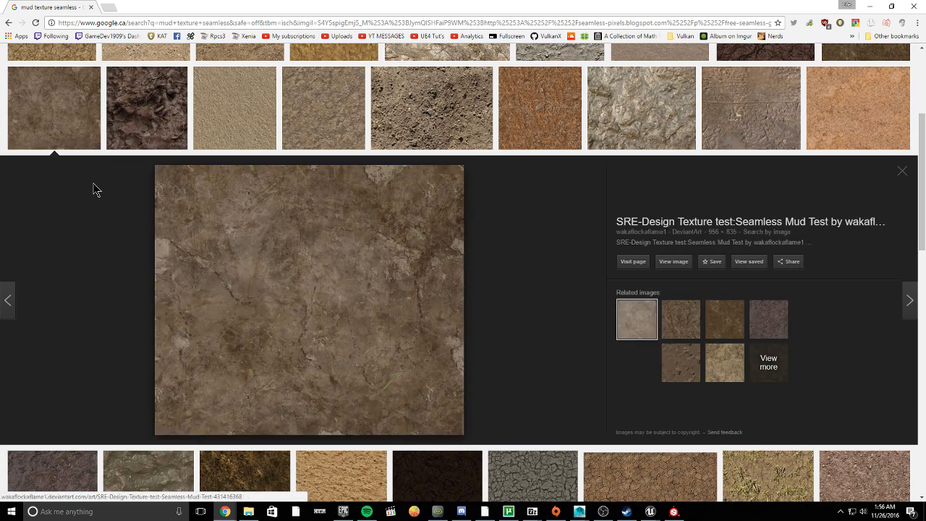
left_click(642, 109)
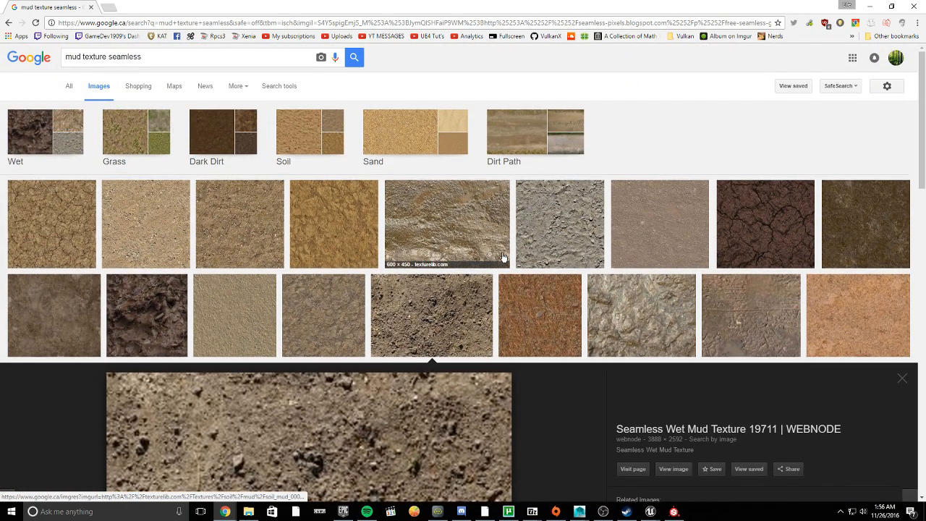
scroll("down", 3)
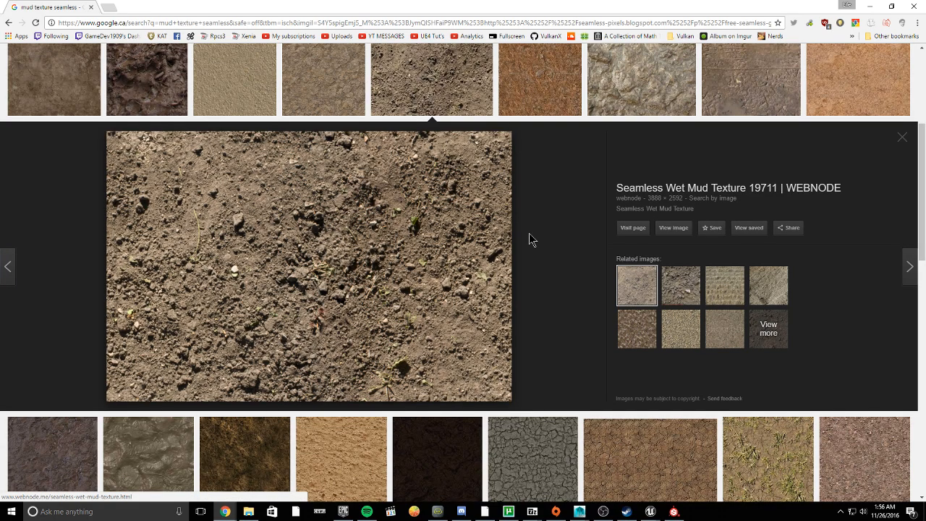
scroll("down", 3)
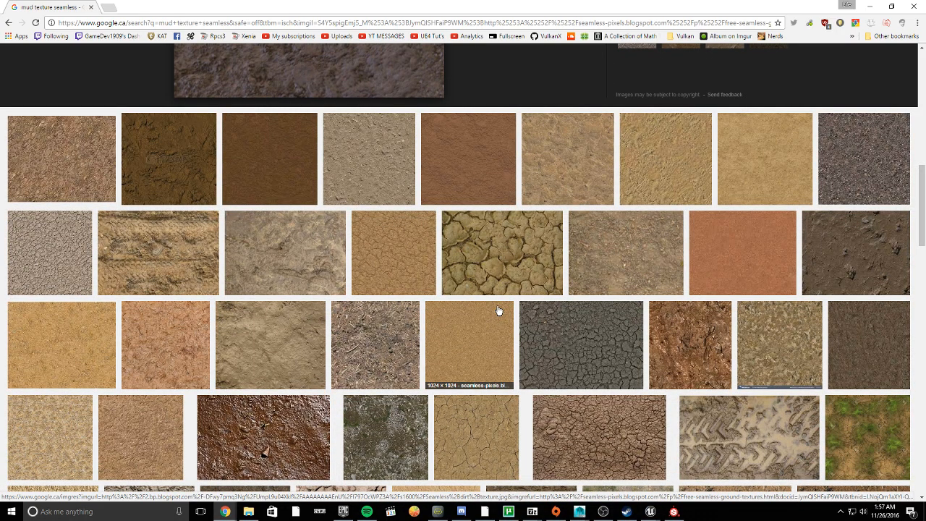
Scroll far down the mud results, briefly previewing a dark wet mud texture.
scroll("down", 3)
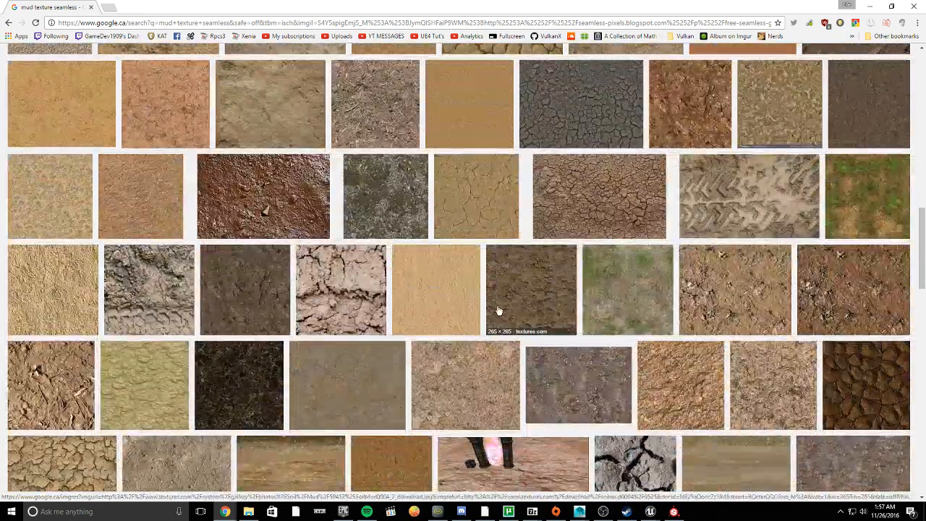
scroll("down", 3)
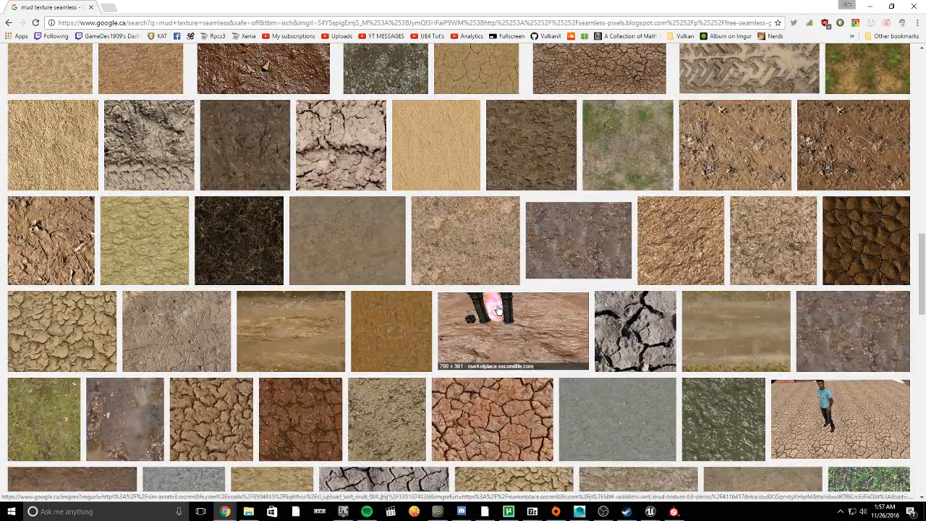
left_click(243, 146)
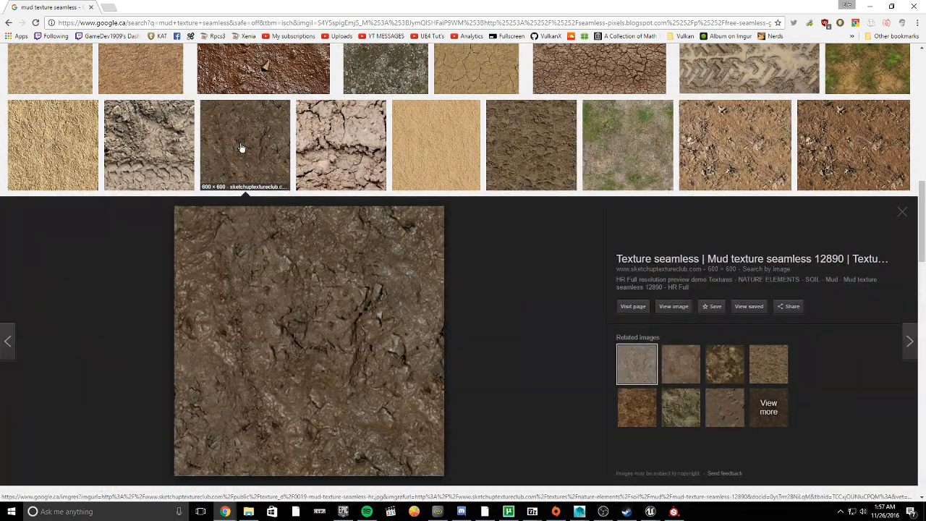
scroll("down", 3)
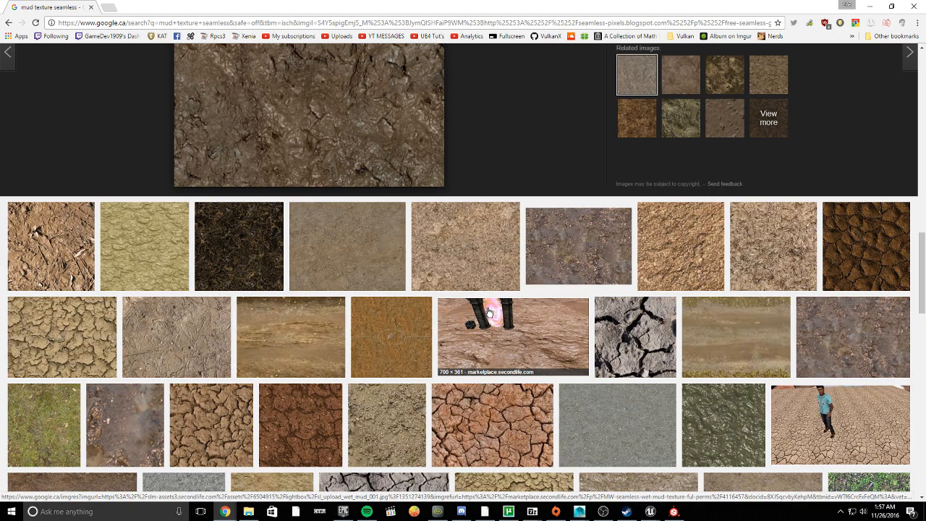
scroll("down", 3)
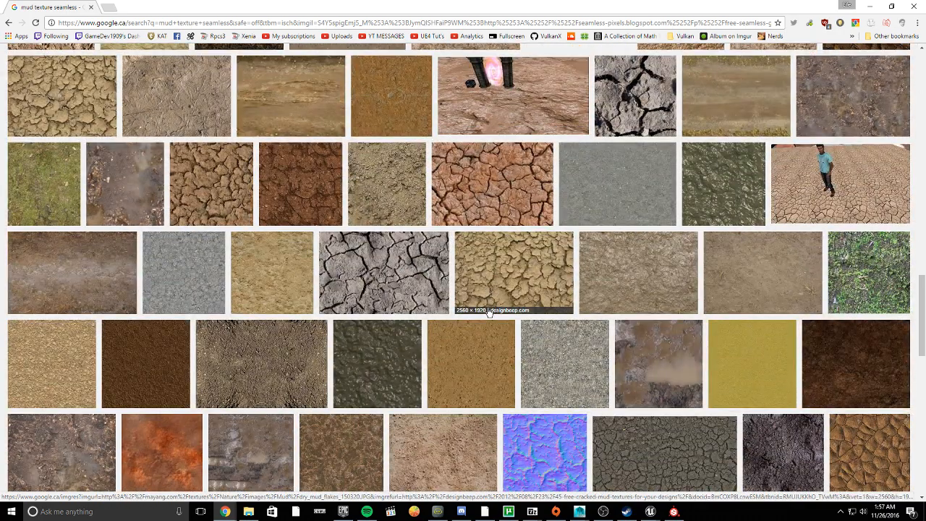
scroll("down", 3)
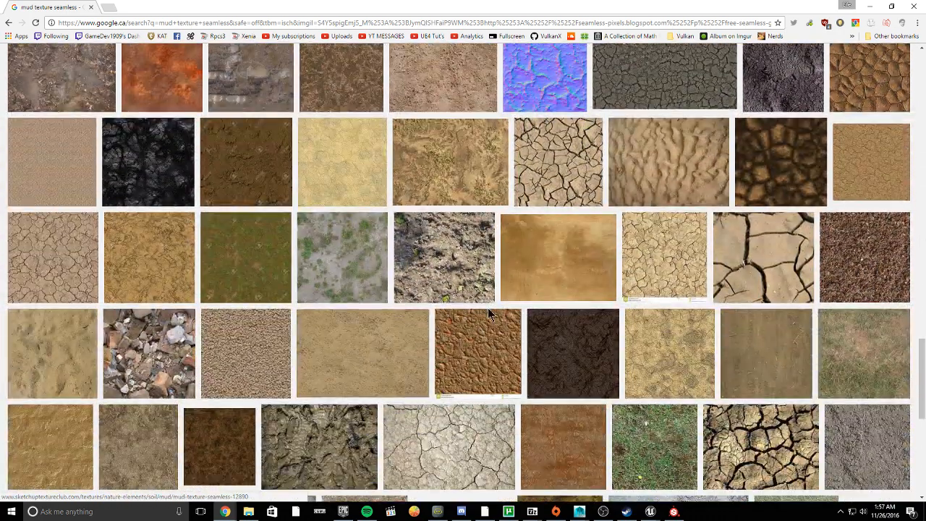
scroll("down", 3)
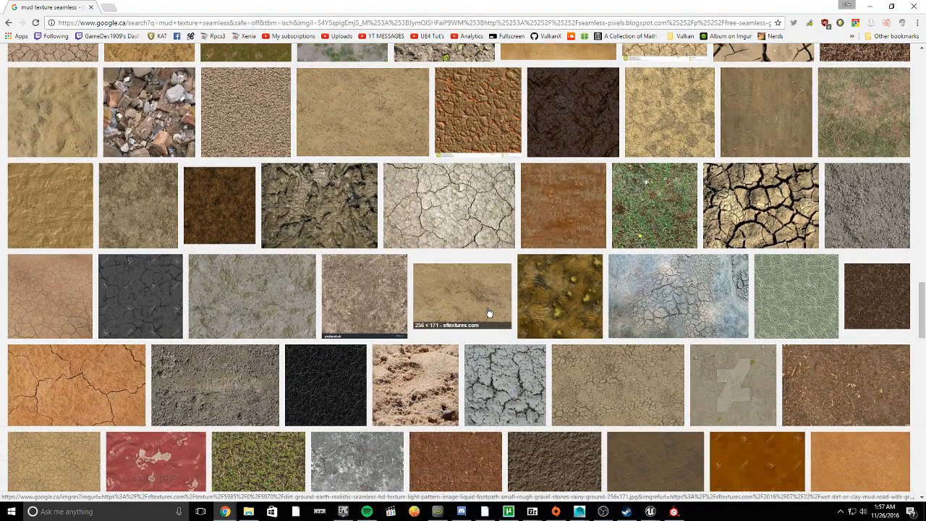
scroll("down", 3)
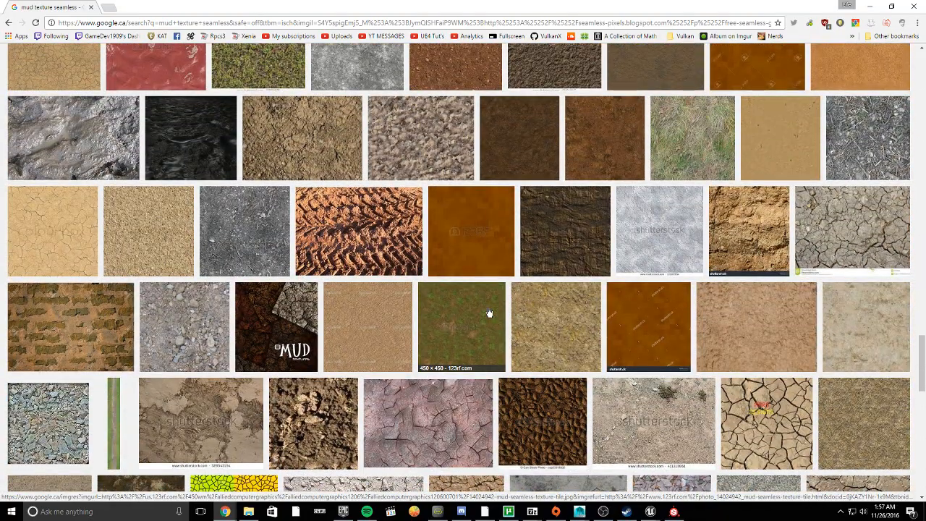
scroll("down", 3)
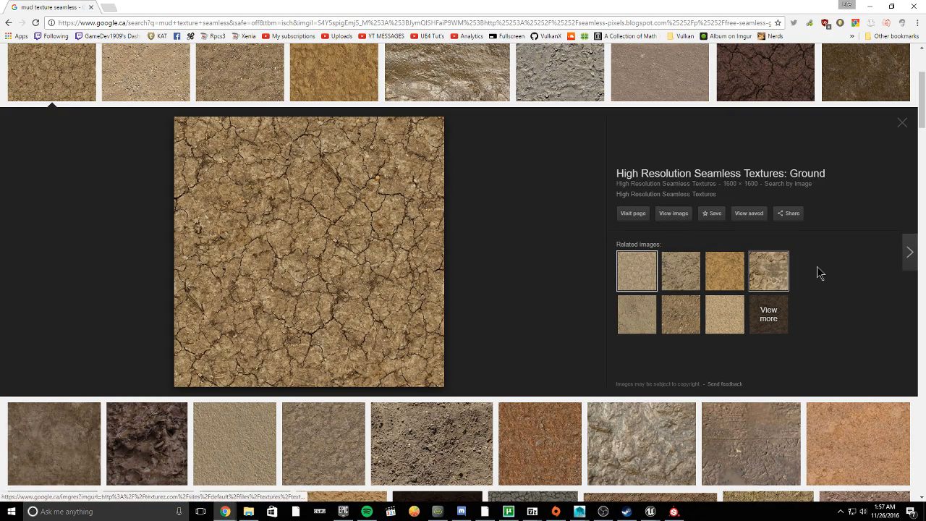
Compare related cracked-dirt and stones textures, then view the seamless ground texture full-size.
left_click(768, 270)
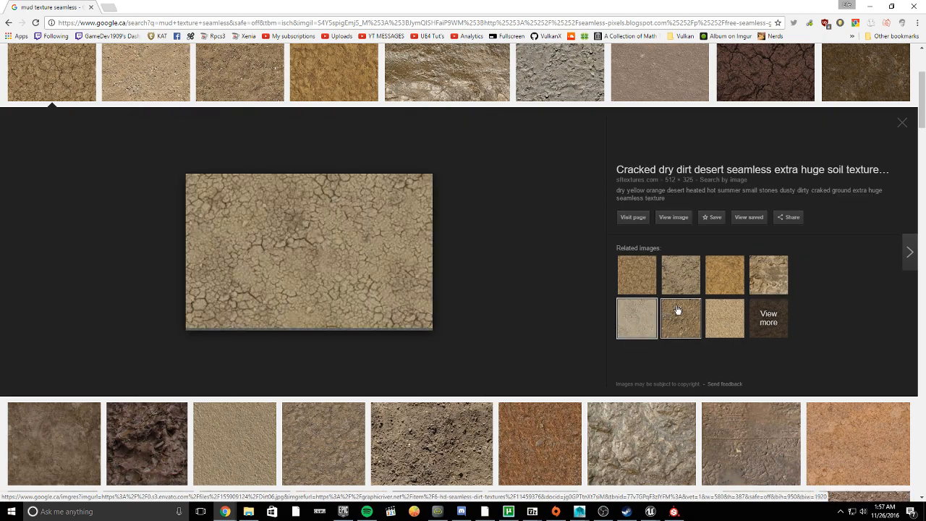
left_click(680, 318)
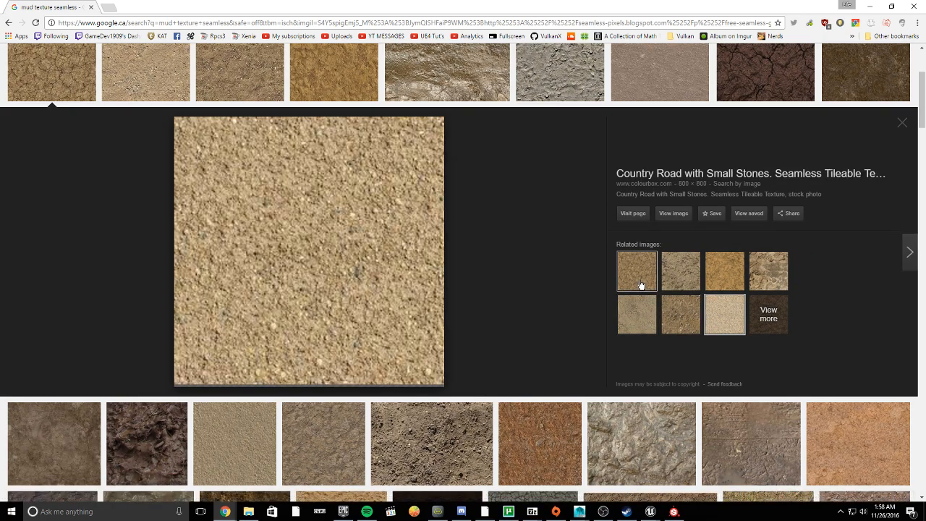
left_click(637, 271)
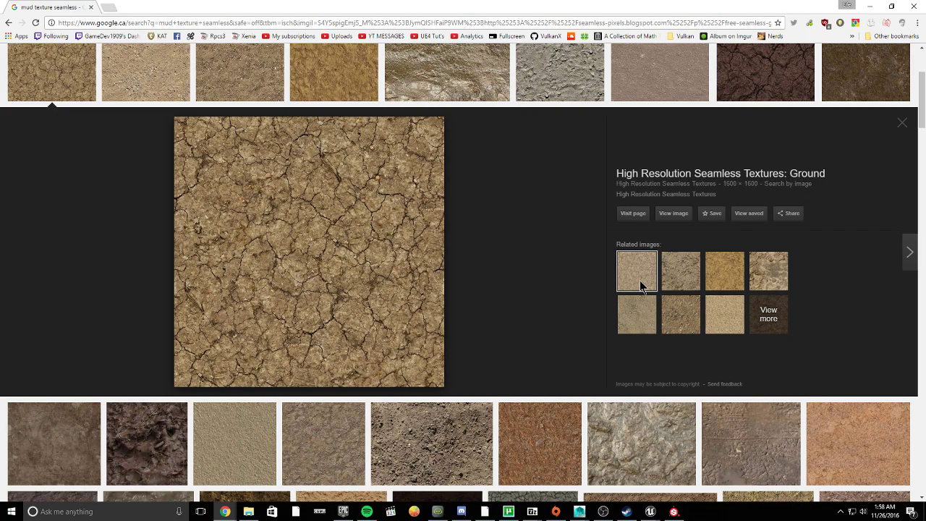
mouse_move(686, 279)
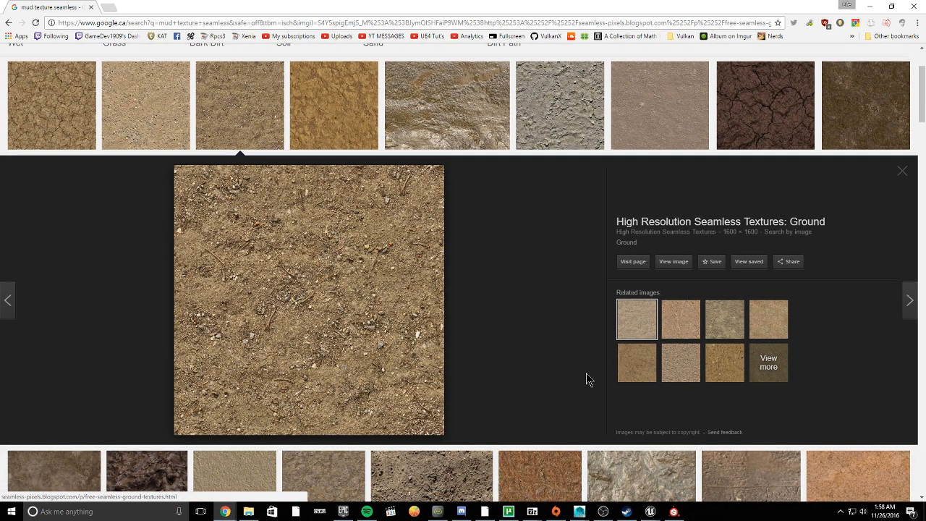
mouse_move(502, 257)
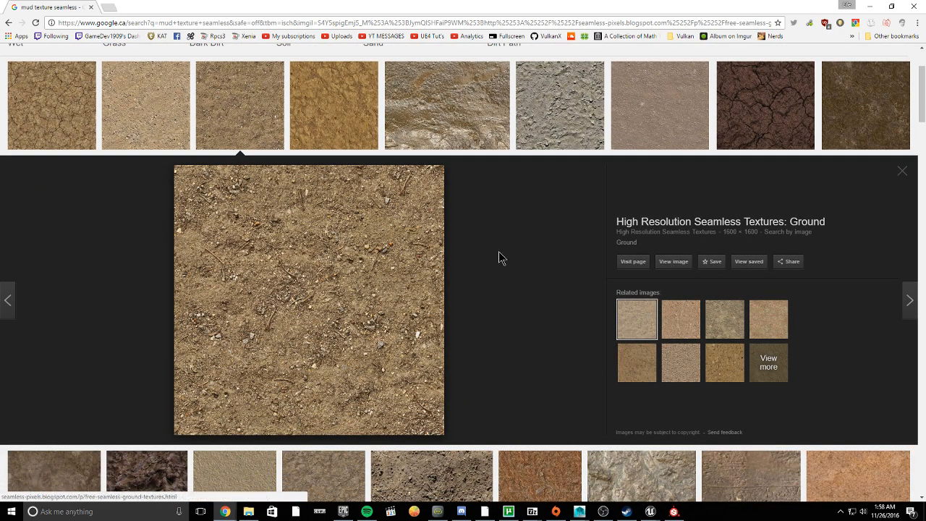
left_click(145, 104)
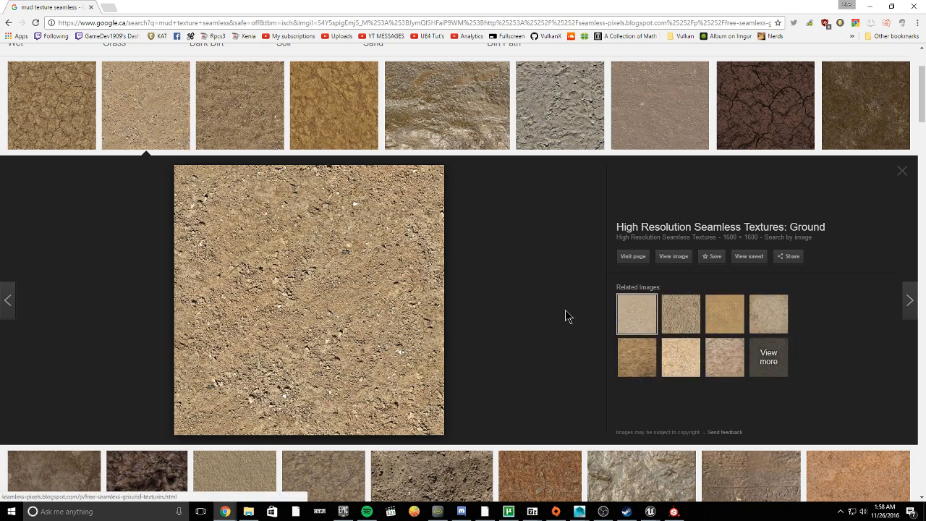
left_click(673, 254)
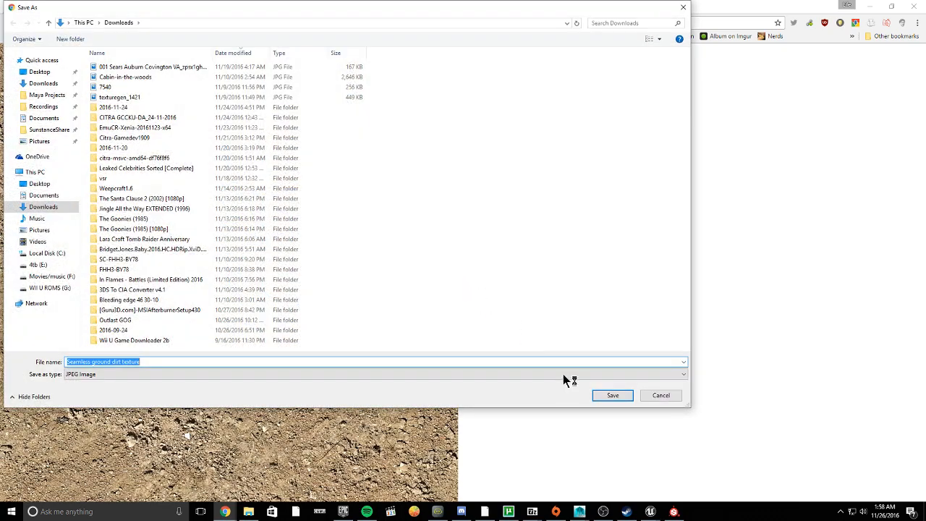
Save the ground dirt JPEG into a new 'Landscape textures' folder under Trench Models.
left_click(45, 95)
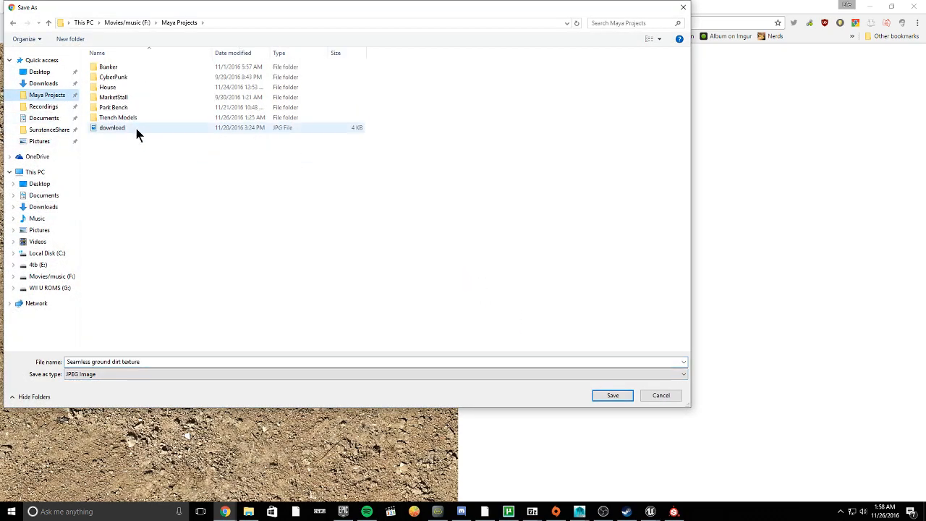
double_click(117, 117)
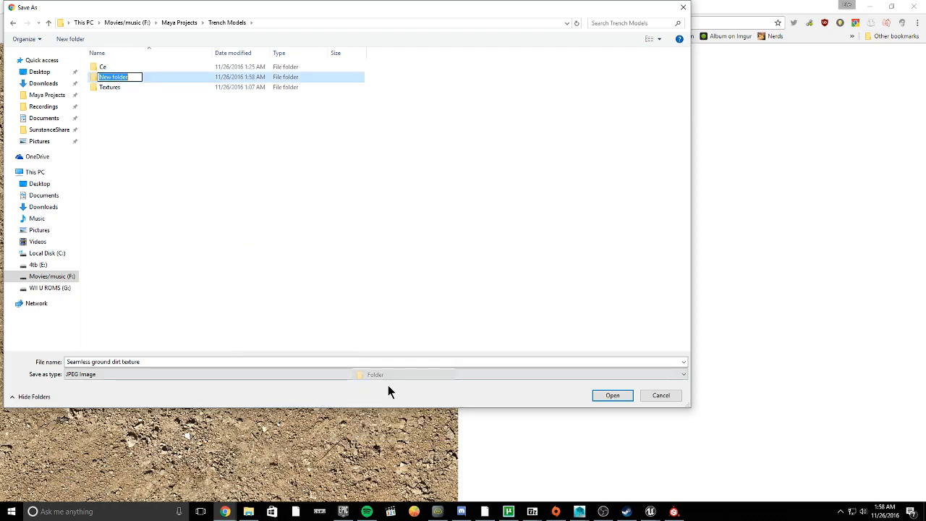
type("Landsc")
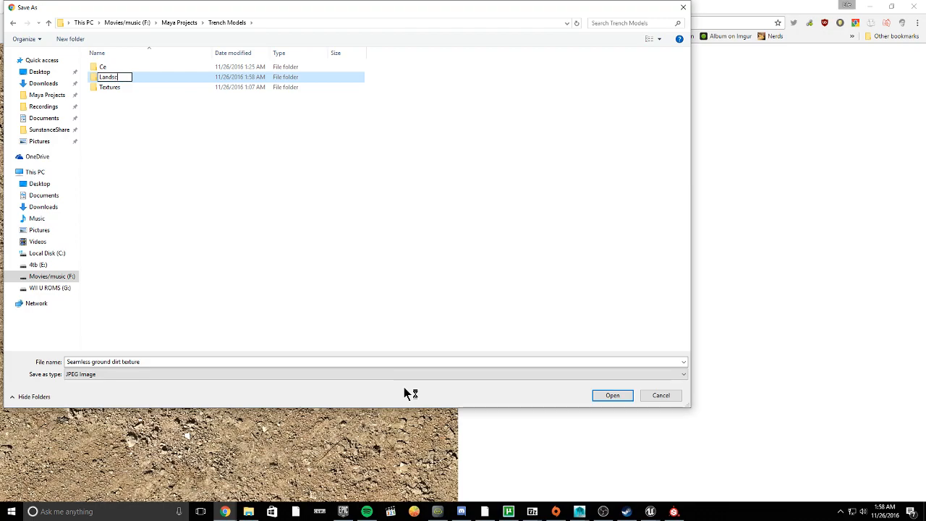
type("Landscape texture")
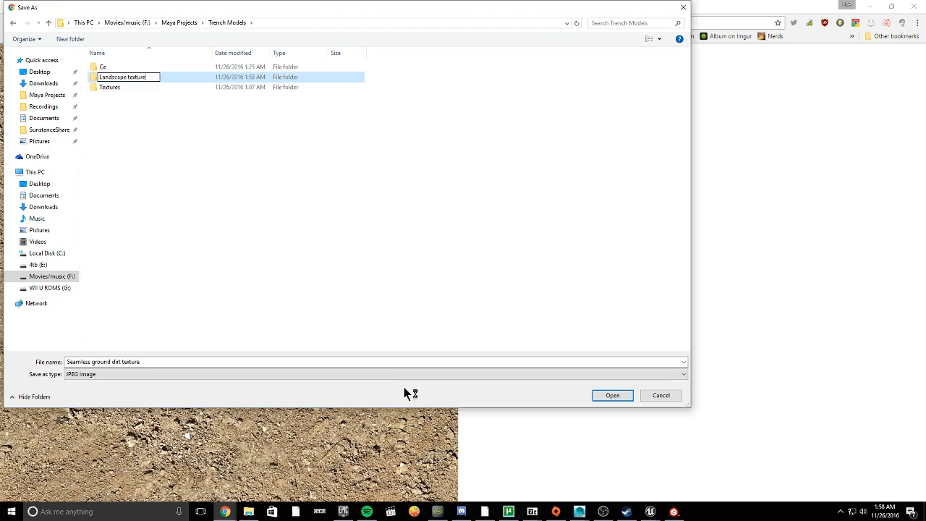
double_click(131, 79)
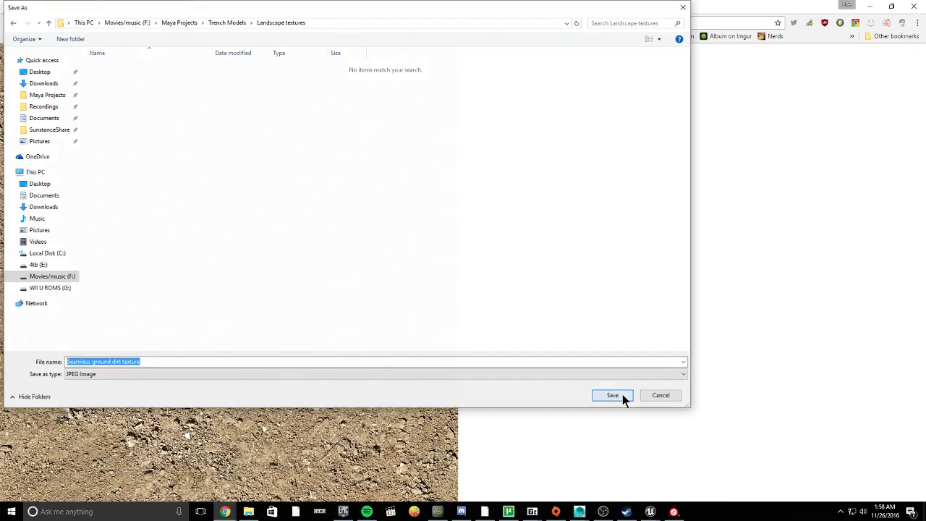
left_click(611, 395)
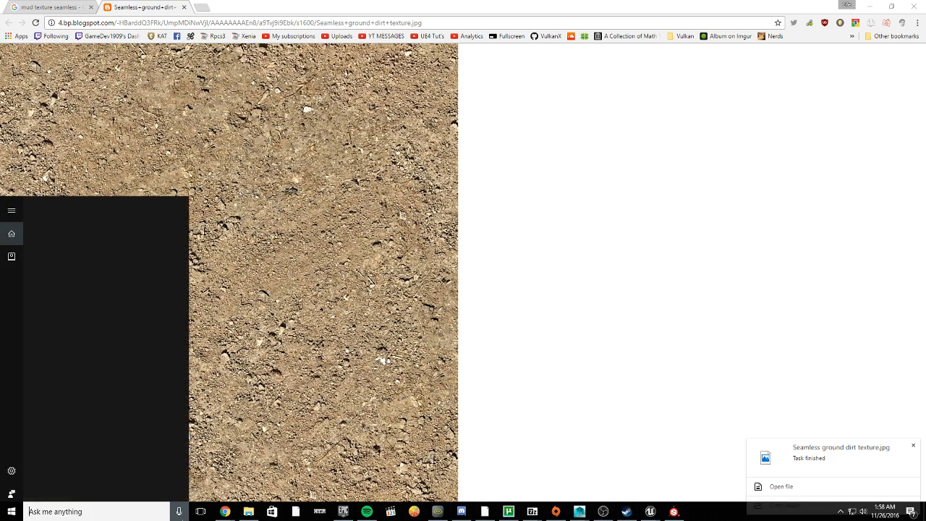
Launch Bitmap2Material with Seamless ground dirt texture.jpg as Main Input and Output Size 2048.
type("bit")
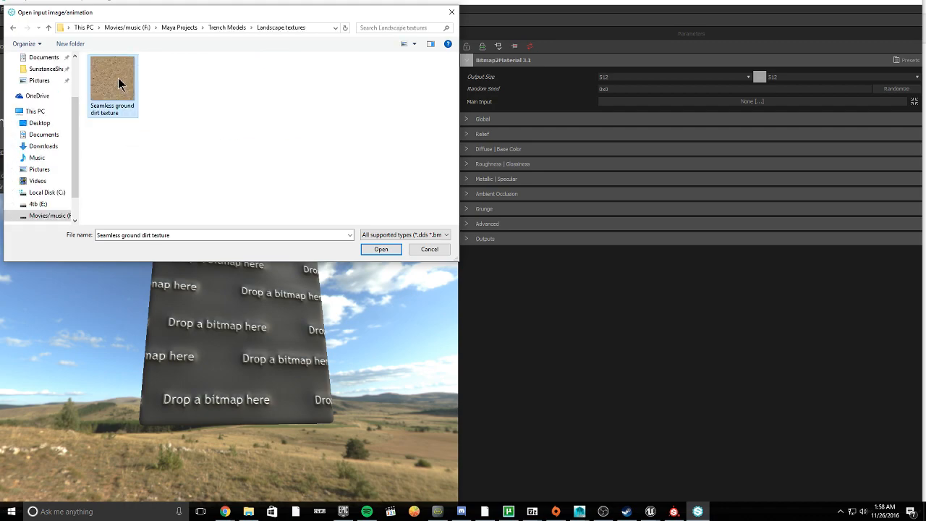
left_click(381, 248)
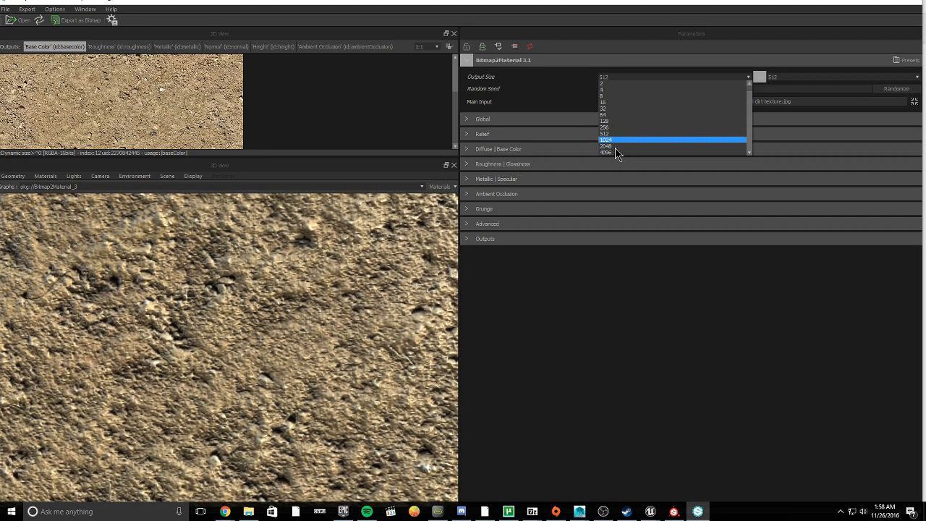
left_click(596, 146)
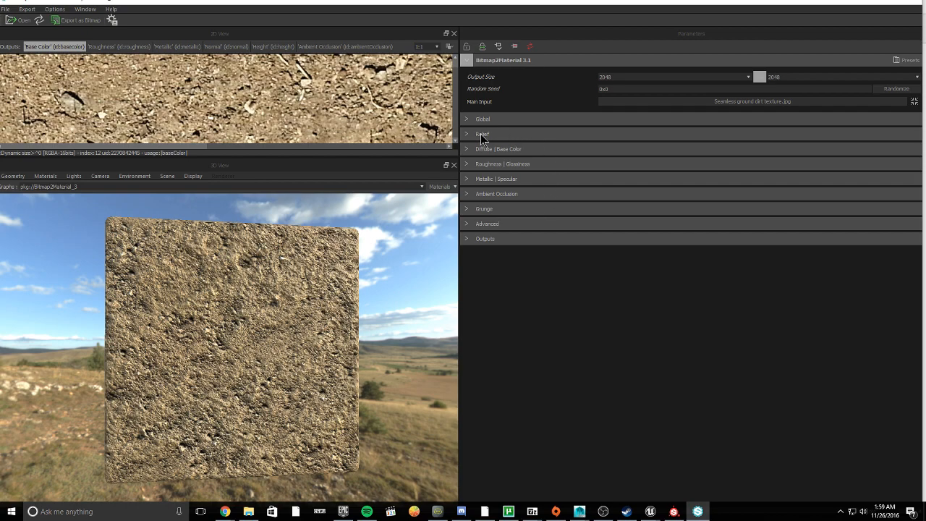
Set the Global normal generation method to Mix under the Relief settings.
left_click(468, 147)
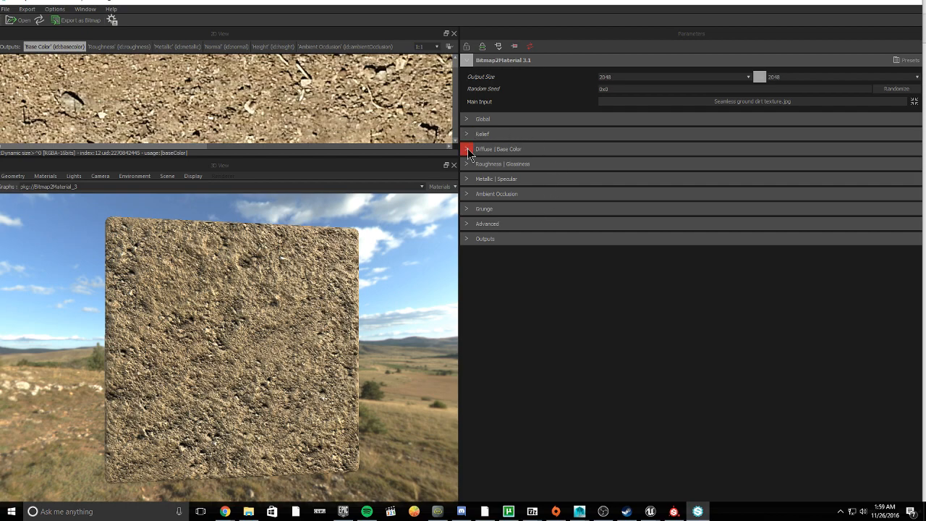
left_click(466, 133)
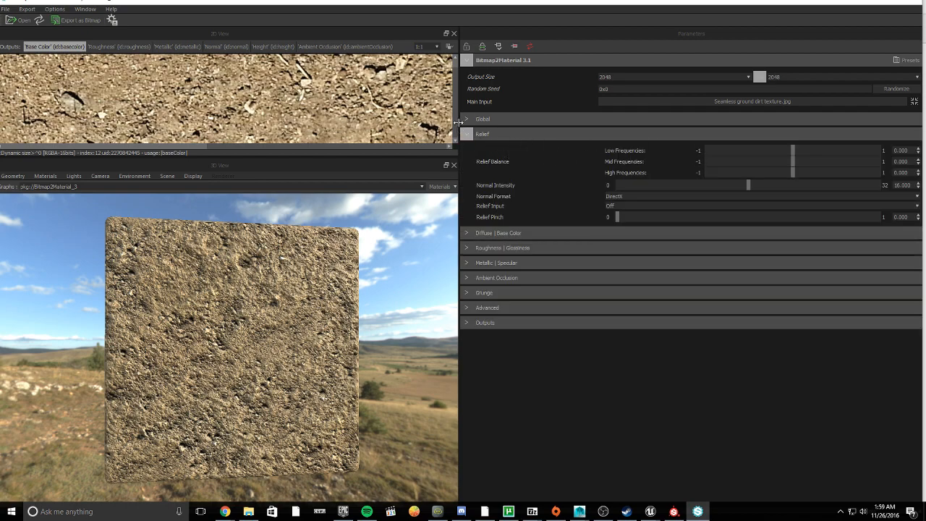
left_click(482, 118)
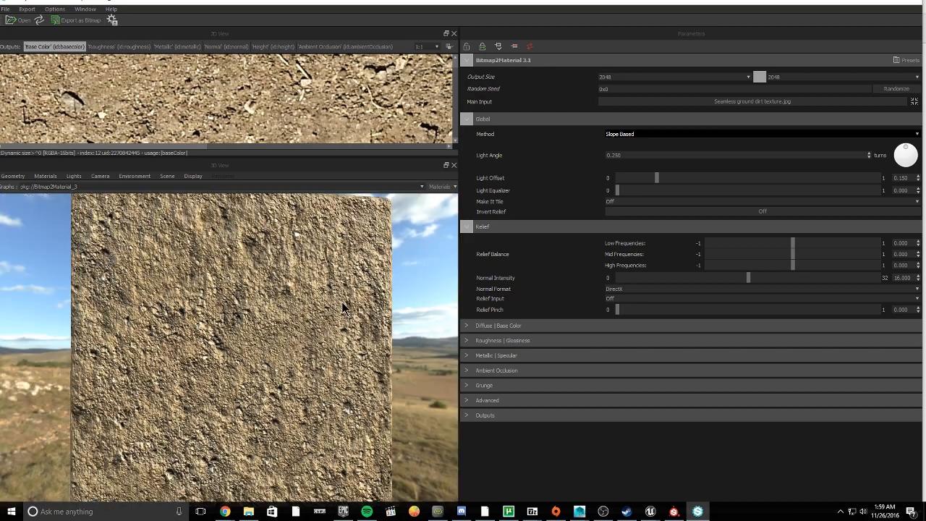
left_click(759, 134)
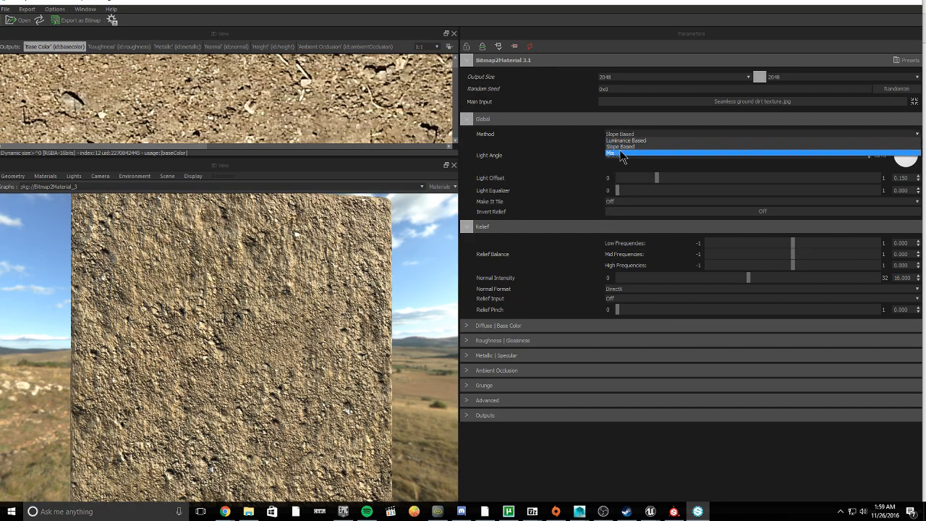
left_click(611, 153)
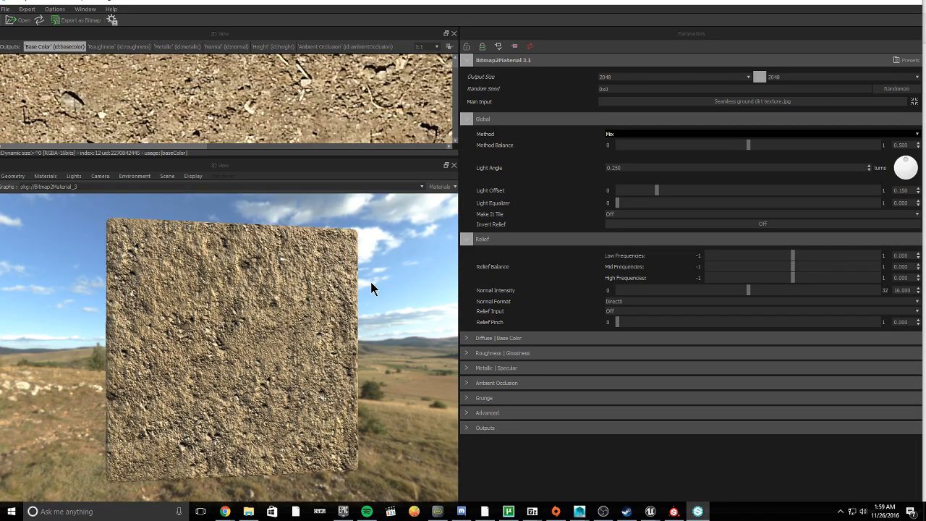
left_click_drag(792, 278, 875, 277)
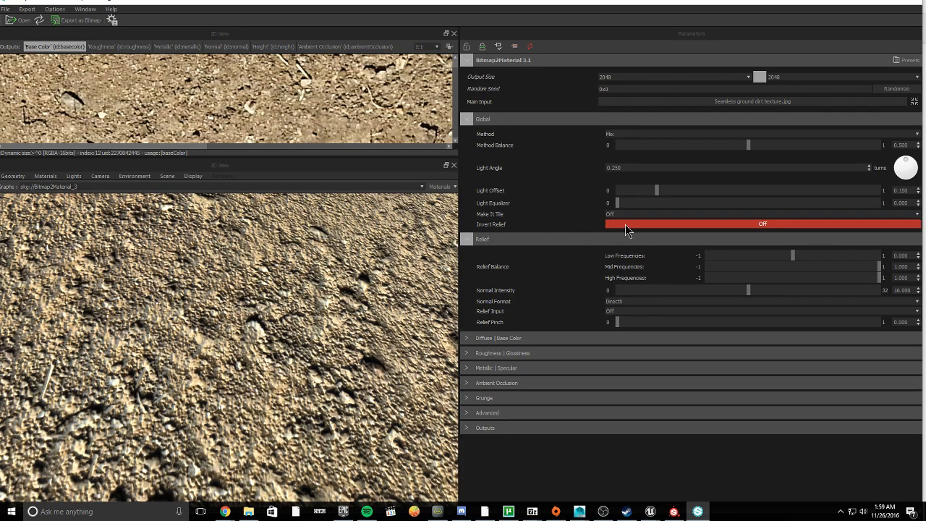
Lower the high-frequency relief balance and raise the low-frequency balance, leaving relief uninverted.
left_click(766, 223)
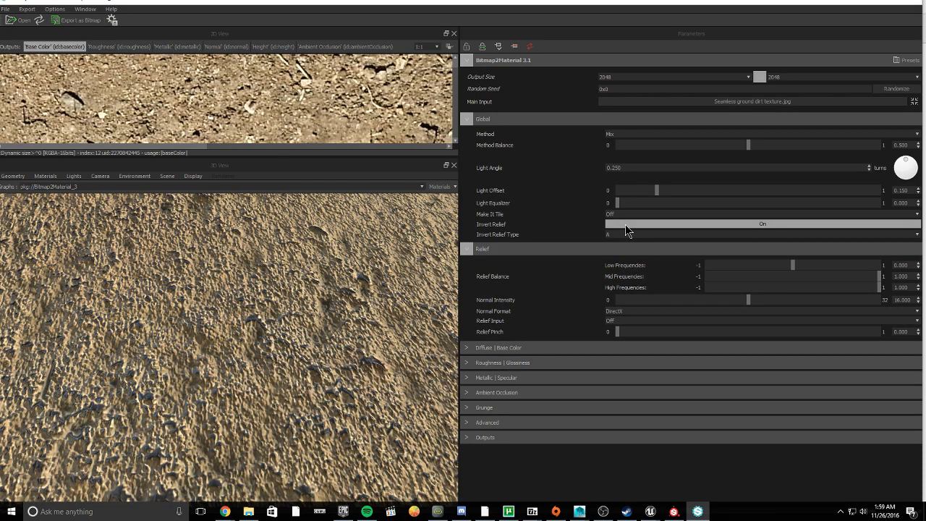
left_click(784, 223)
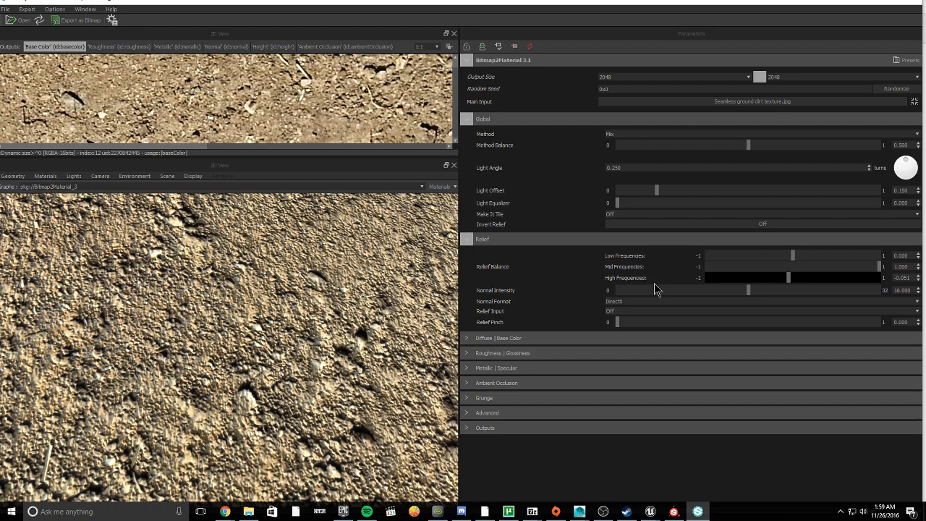
left_click_drag(788, 278, 705, 278)
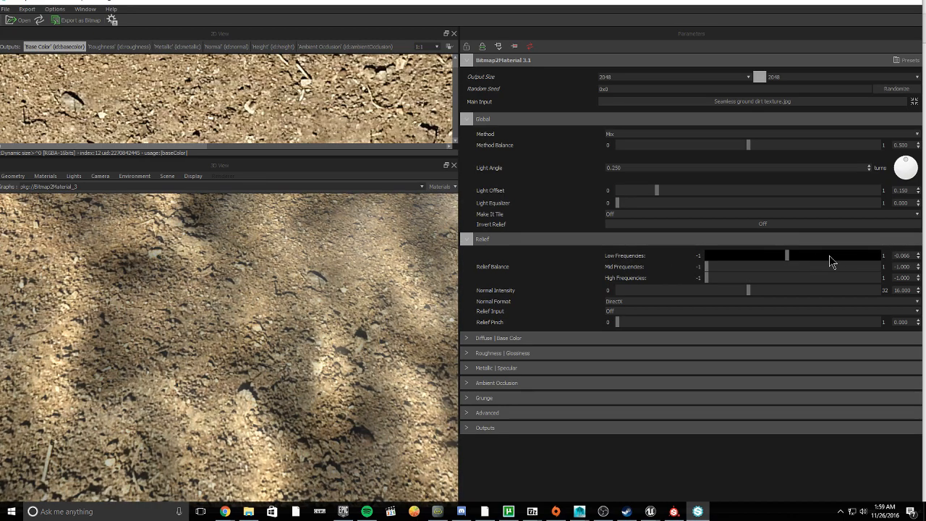
left_click_drag(787, 255, 880, 255)
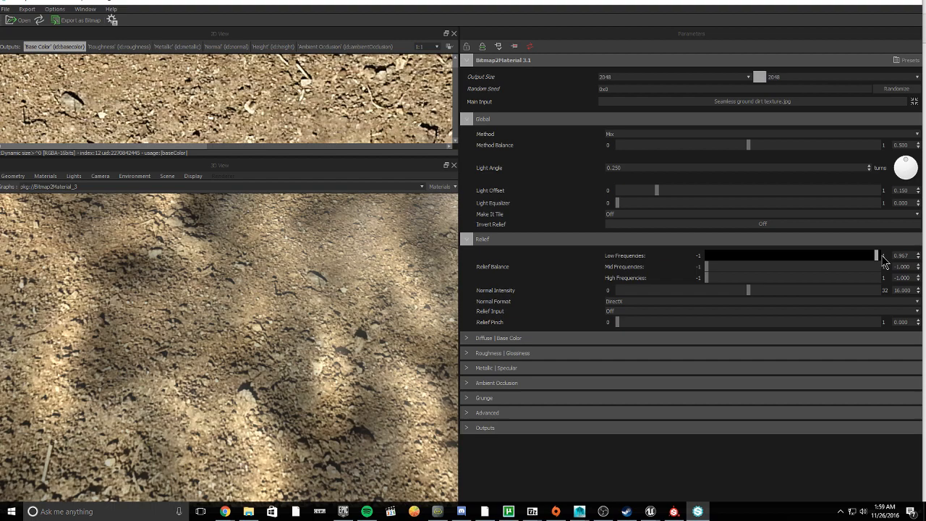
left_click_drag(875, 254, 882, 255)
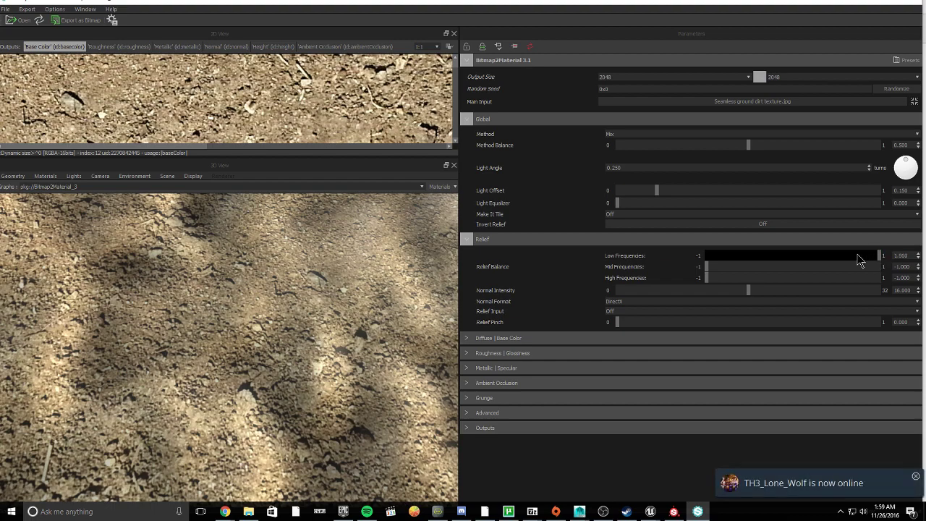
Set Relief Input to From Height Input and bring up Export as Bitmap(s).
left_click(760, 311)
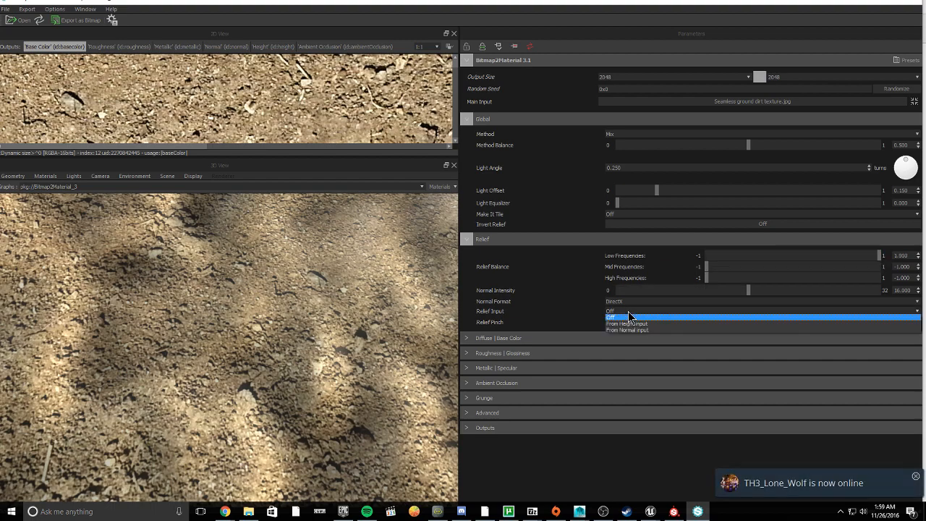
mouse_move(642, 324)
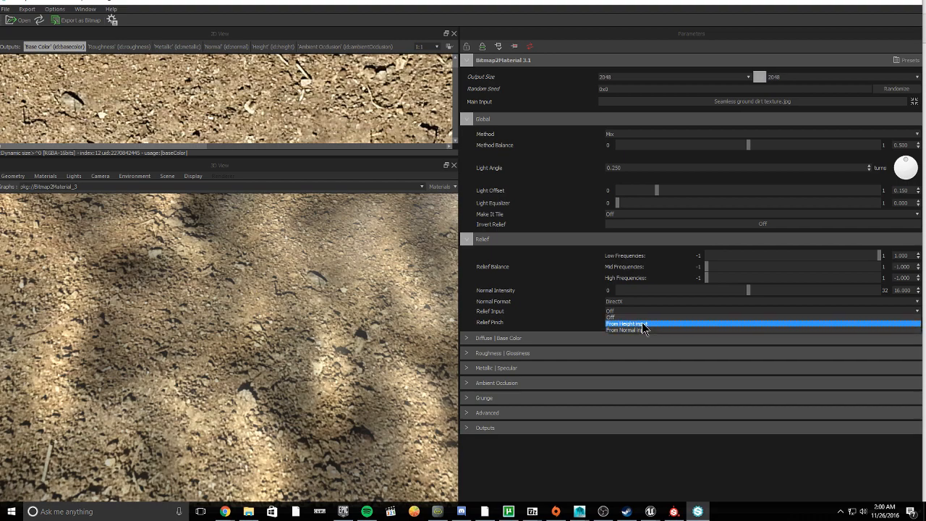
left_click(629, 324)
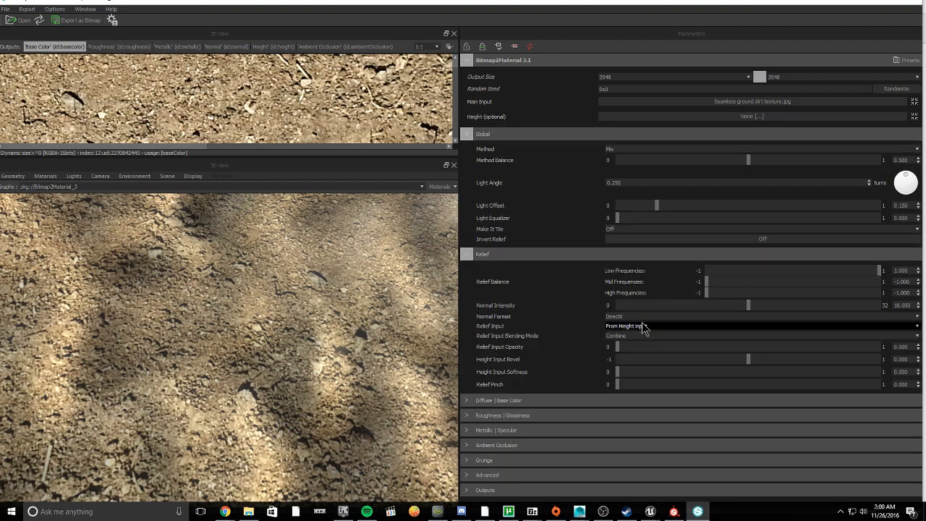
mouse_move(628, 388)
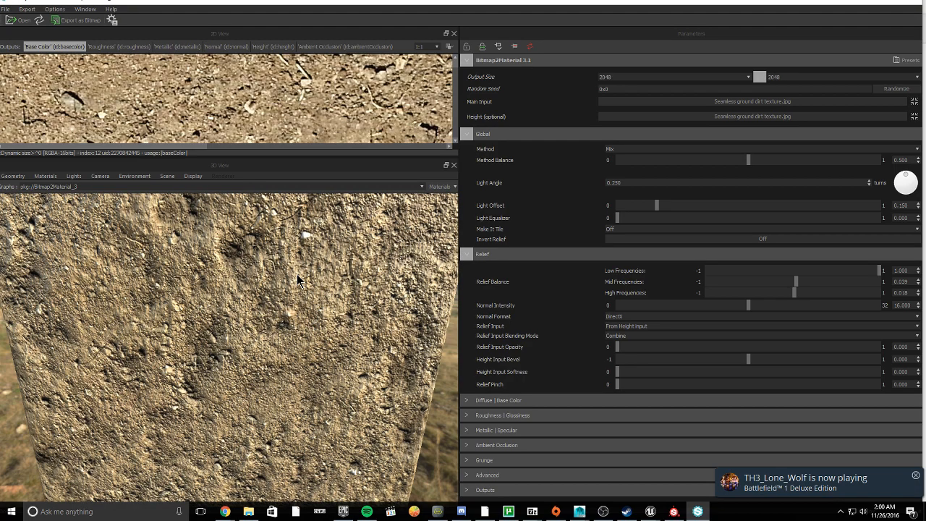
left_click(78, 20)
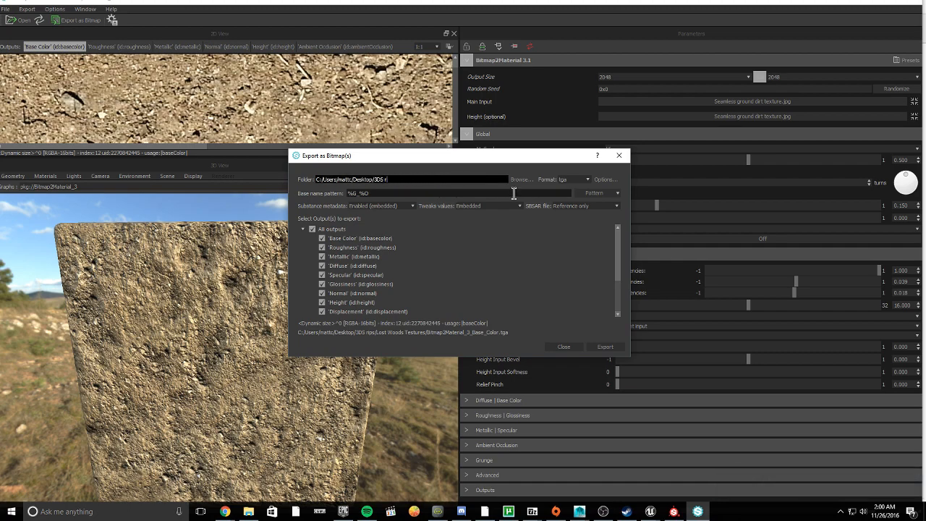
Export all the mud material maps into the Trench Models Landscape textures folder.
left_click(520, 180)
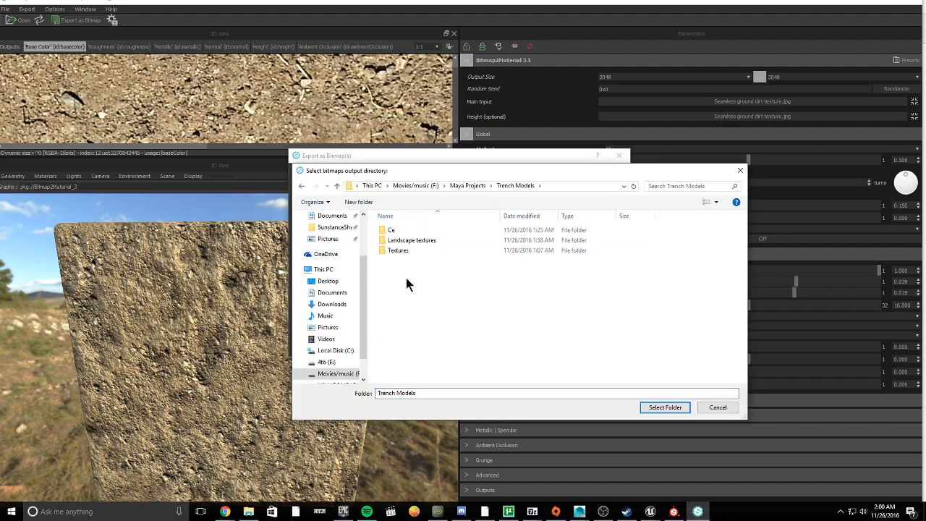
double_click(410, 240)
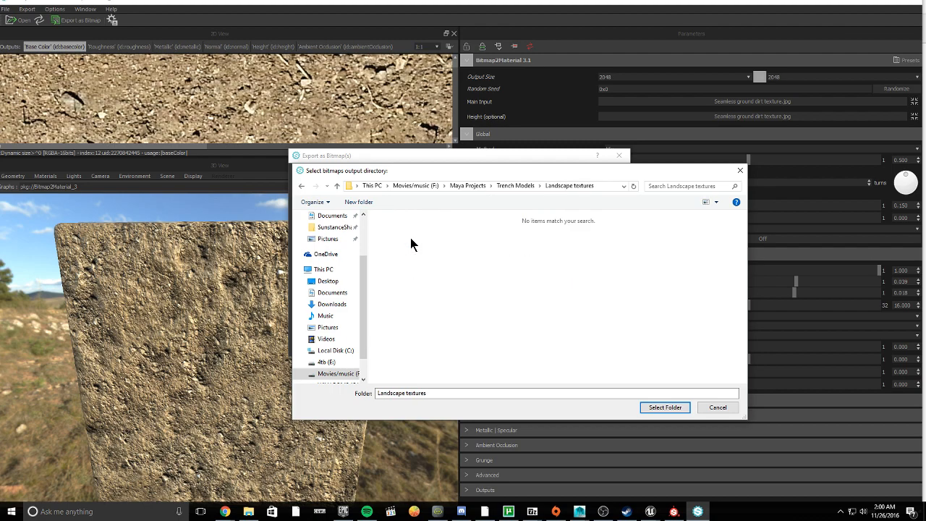
left_click(665, 406)
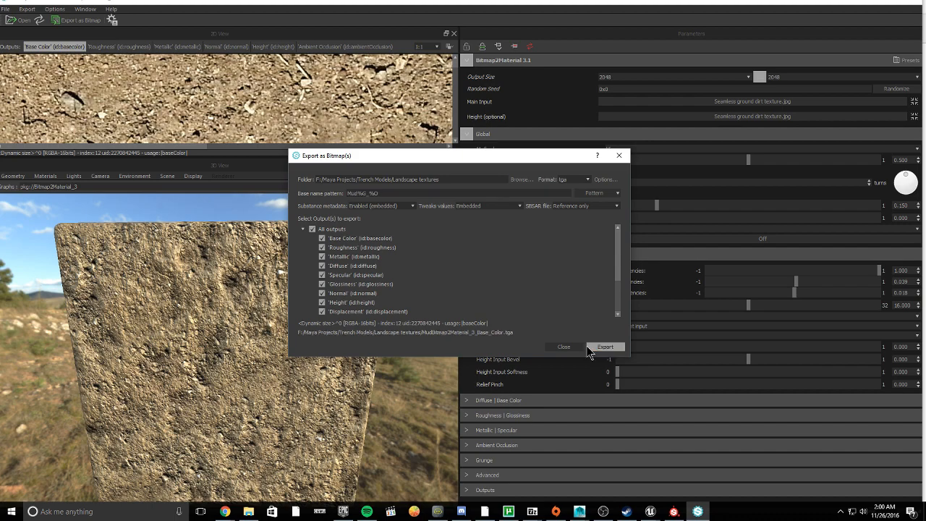
left_click(605, 347)
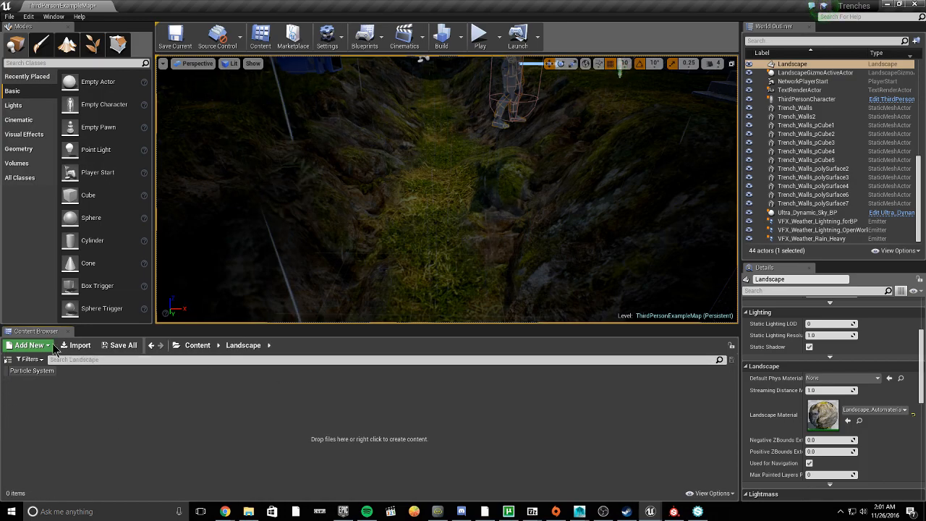
Import the MudBitmap2Material texture maps from the Landscape textures folder into the project.
left_click(79, 344)
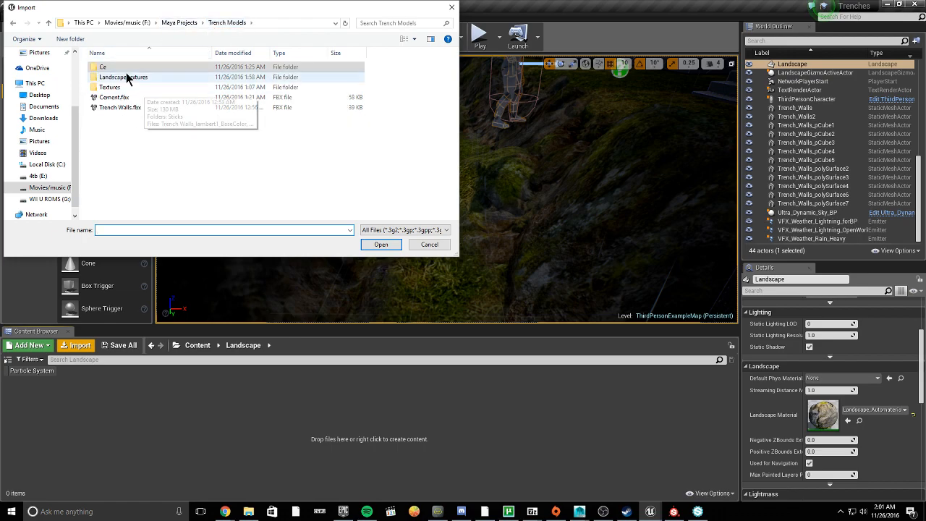
double_click(136, 76)
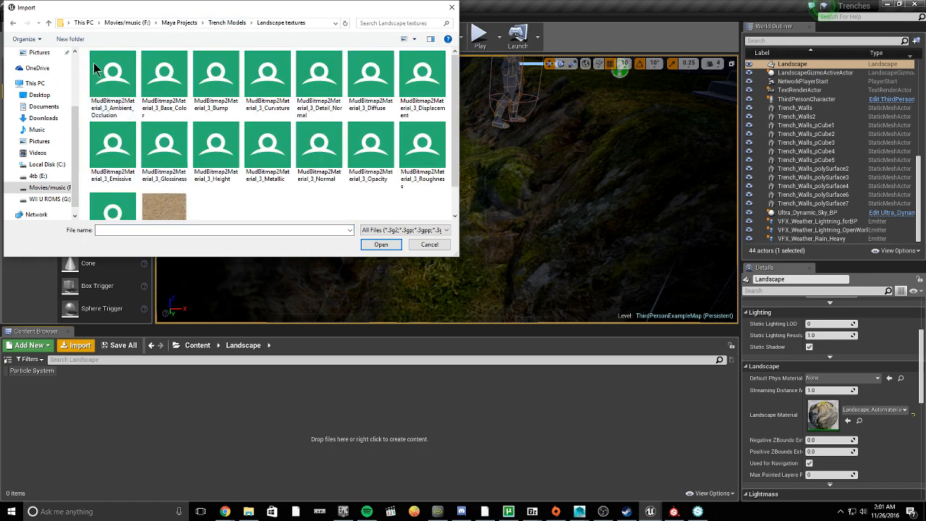
left_click(380, 243)
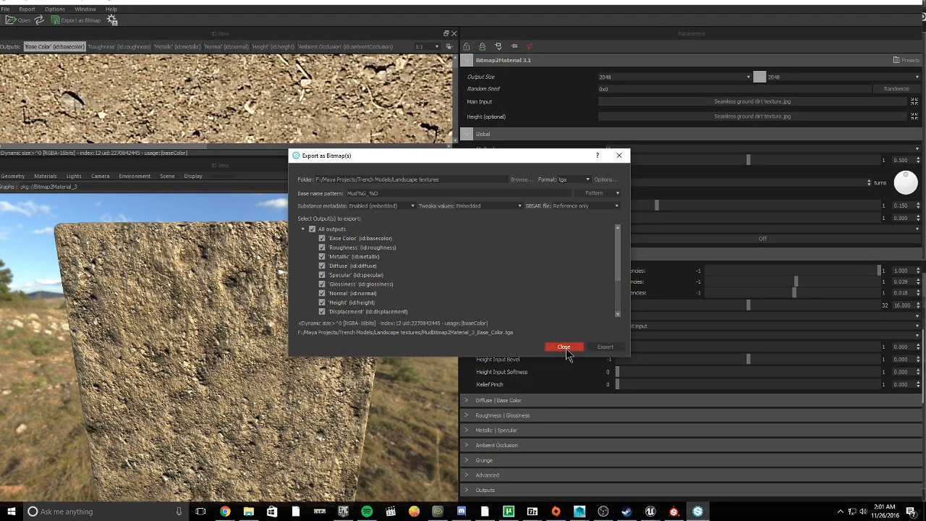
left_click(565, 347)
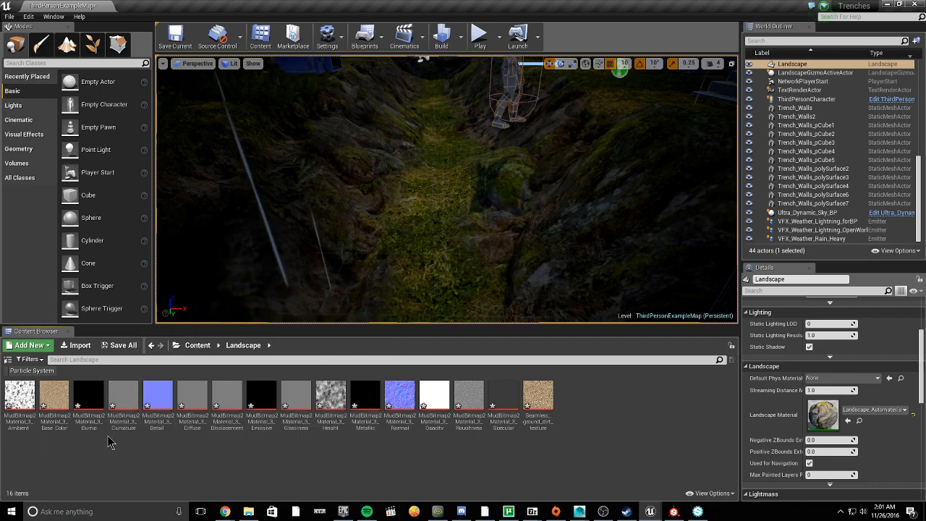
Assign the mud Base Color, Height and Normal maps to the trench landscape material.
left_click(53, 396)
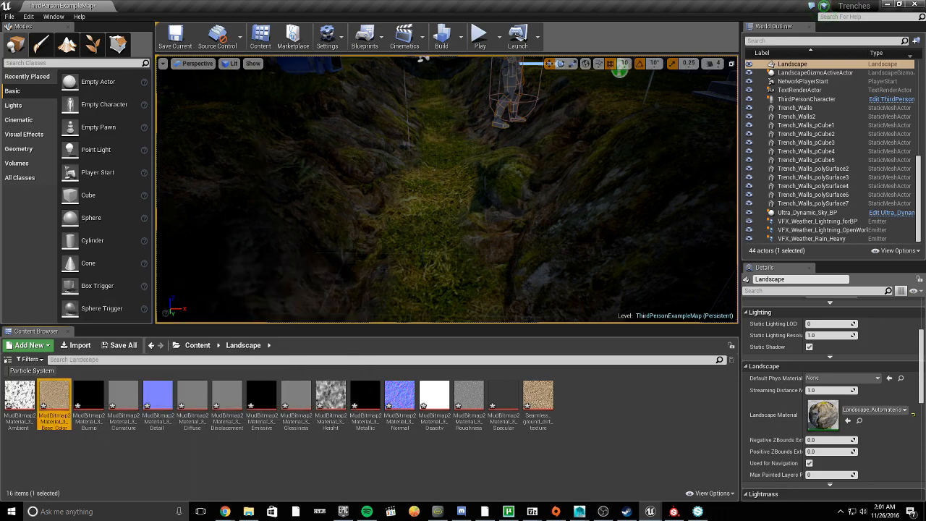
mouse_move(88, 396)
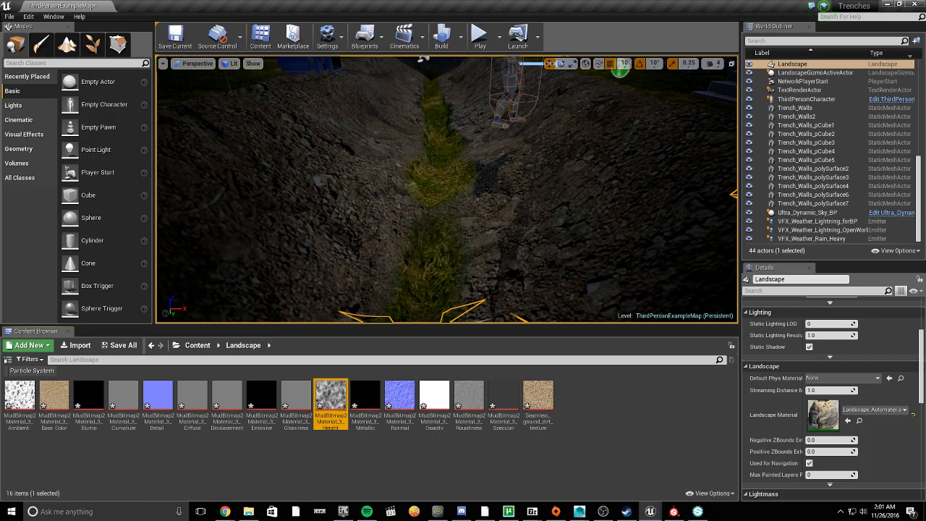
left_click(399, 393)
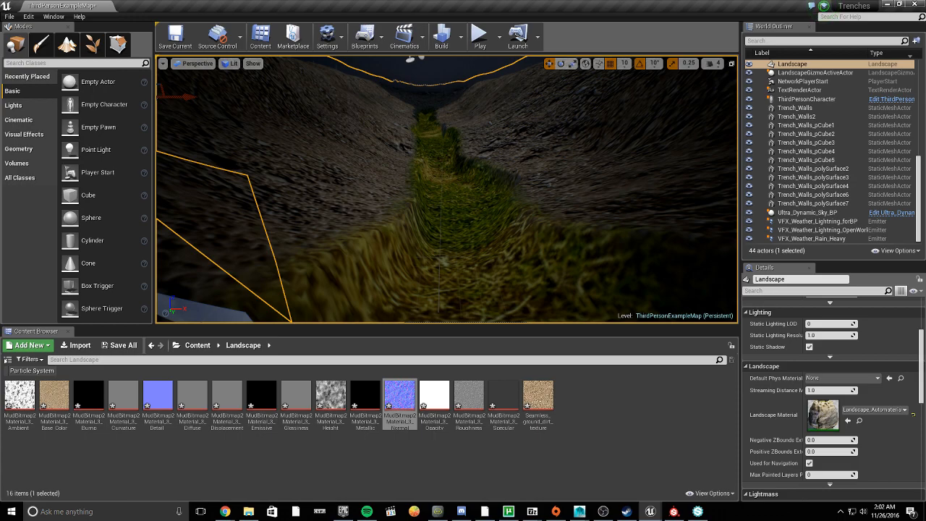
left_click(468, 395)
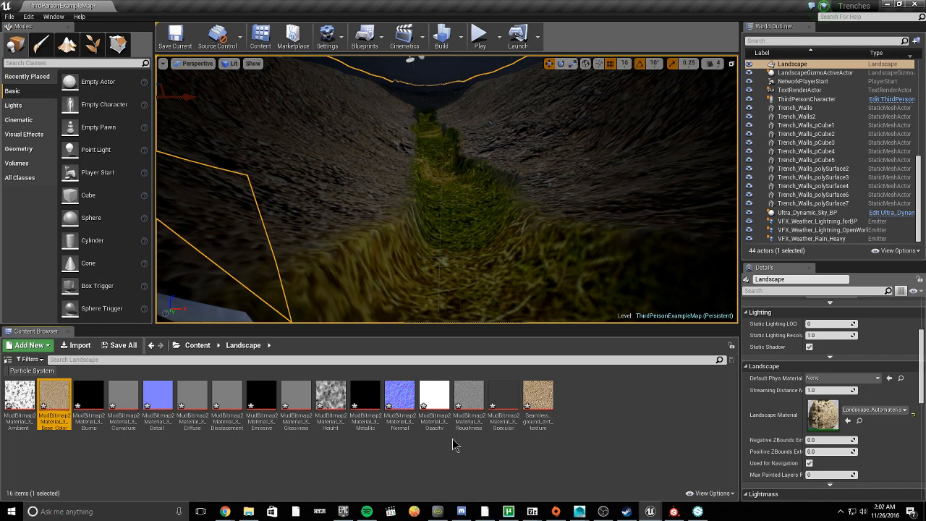
left_click(329, 397)
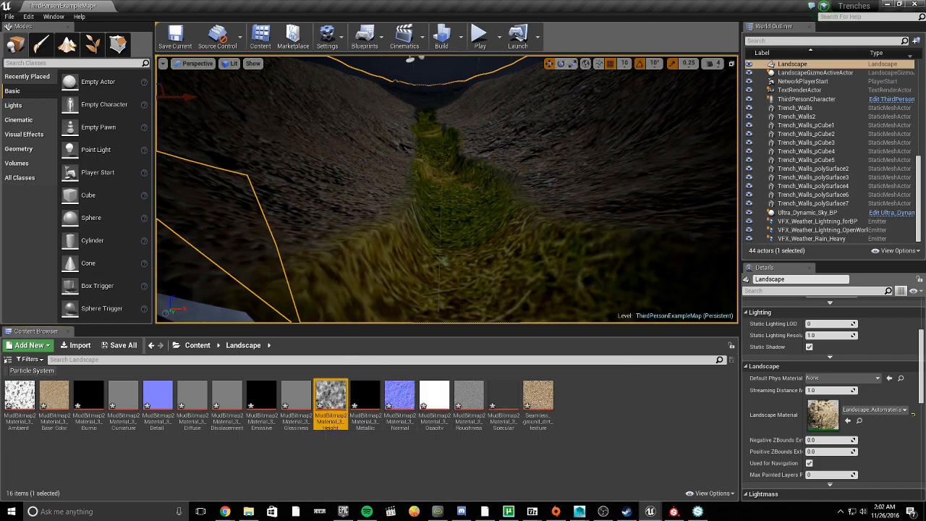
left_click(399, 394)
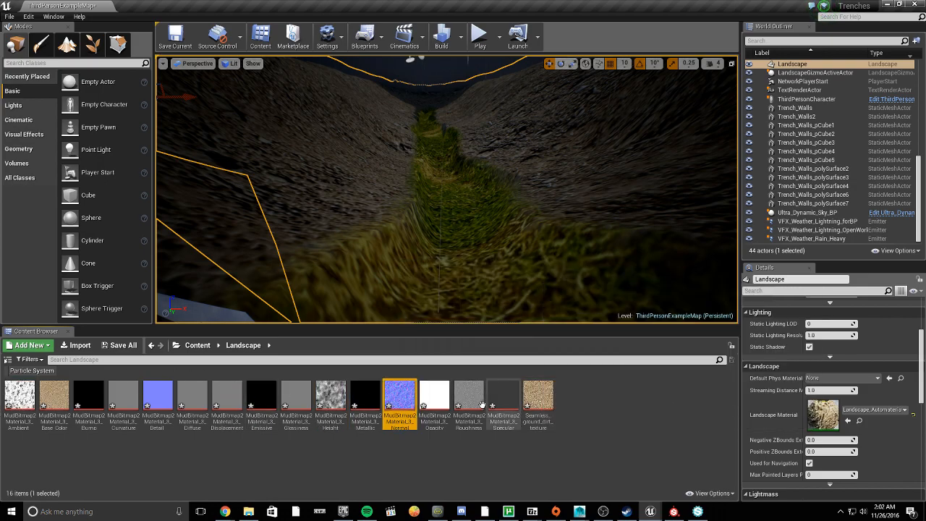
left_click(469, 397)
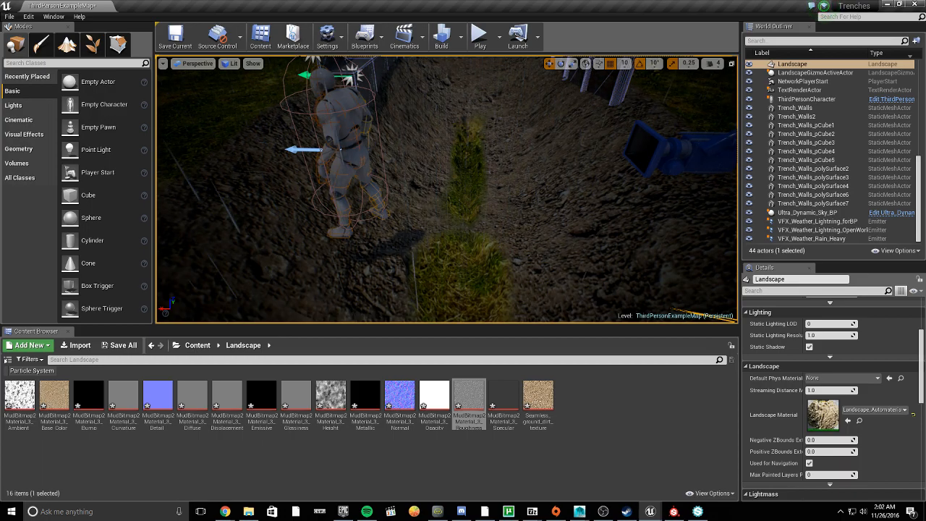
mouse_move(67, 45)
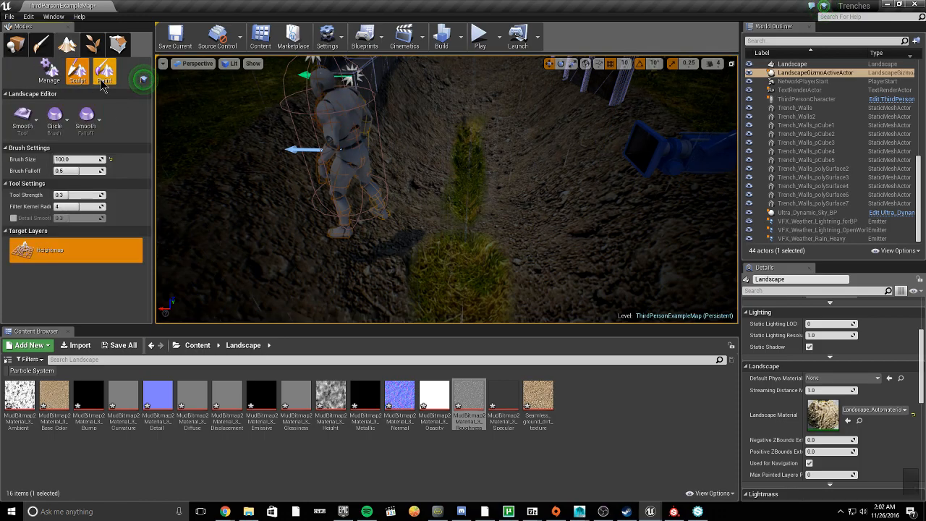
Choose a landscape sculpting brush in Landscape mode for the trench terrain.
left_click(104, 69)
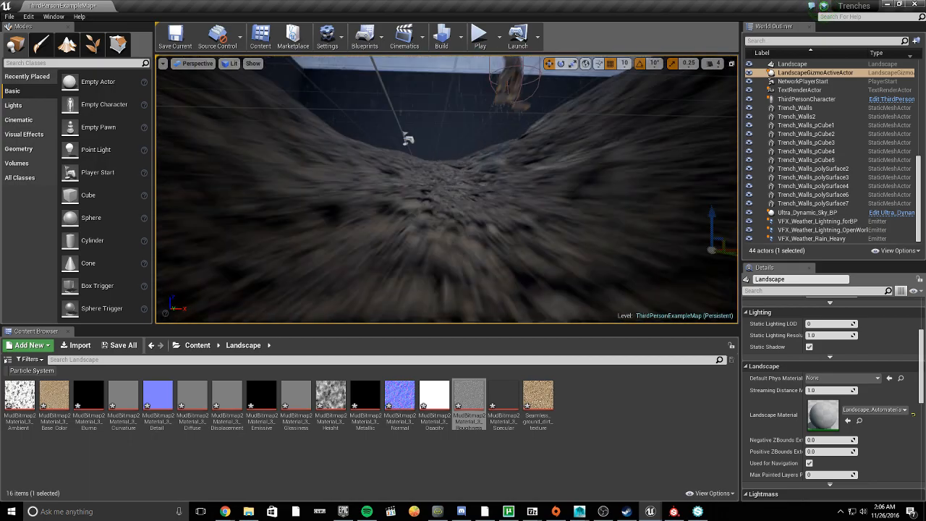
Start a Play In Editor session with the character in the muddy trench.
left_click(477, 35)
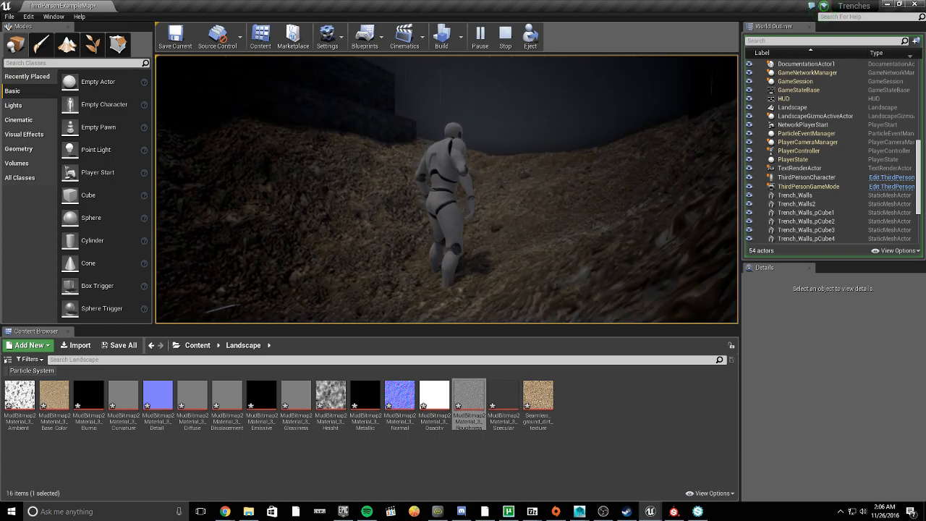
Stop the play session and return to the editor viewport of the rainy trench.
left_click(502, 35)
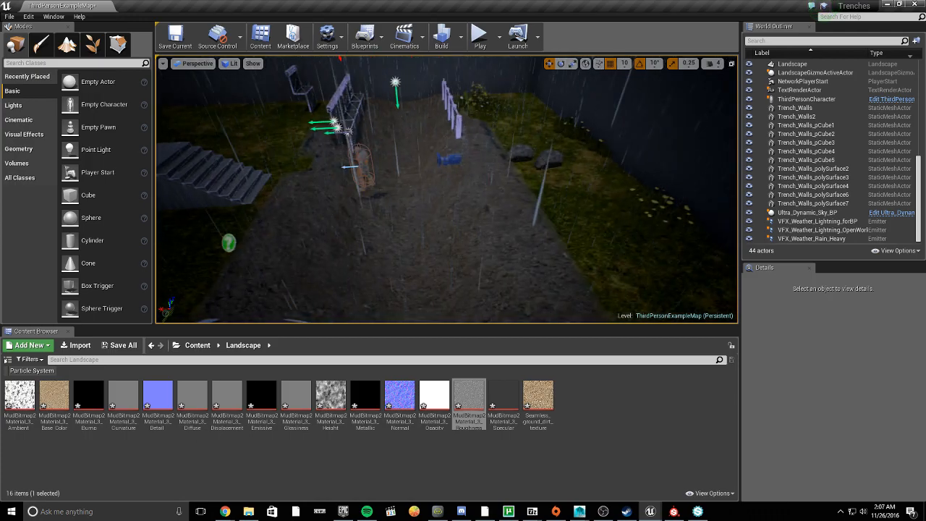
Switch to the Landscape Paint tool with the mud layer active.
left_click(116, 44)
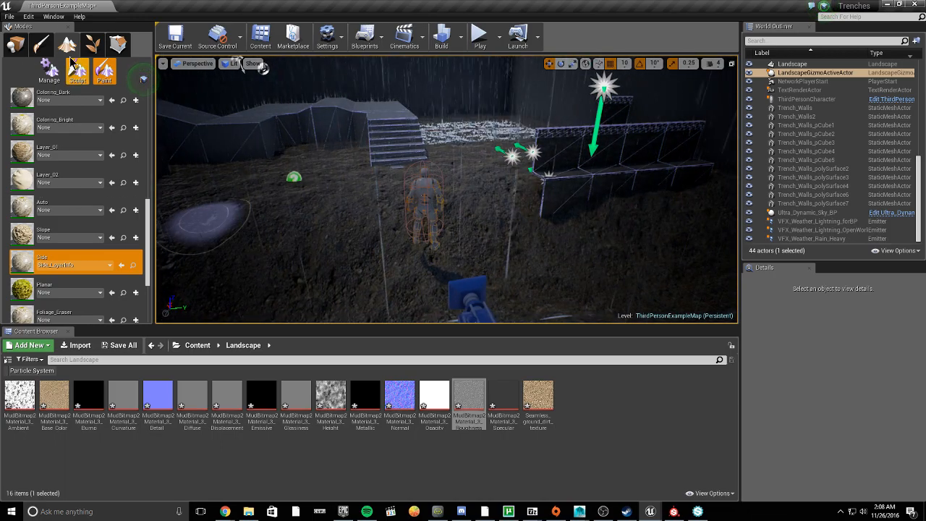
Leave Landscape mode and select the Trench_Walls pCube actors for duplication.
left_click(75, 71)
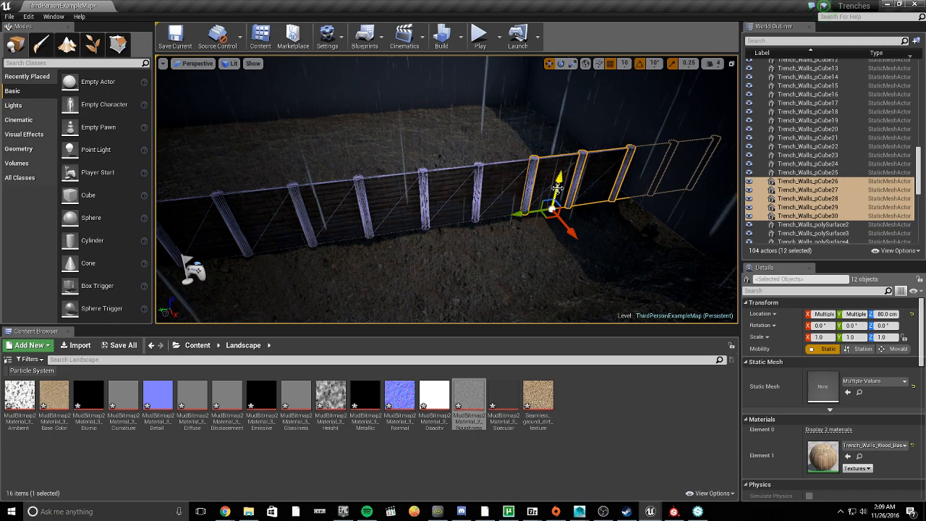
Move the wooden wall rows down onto the trench mud with the transform gizmo.
left_click_drag(557, 177, 552, 220)
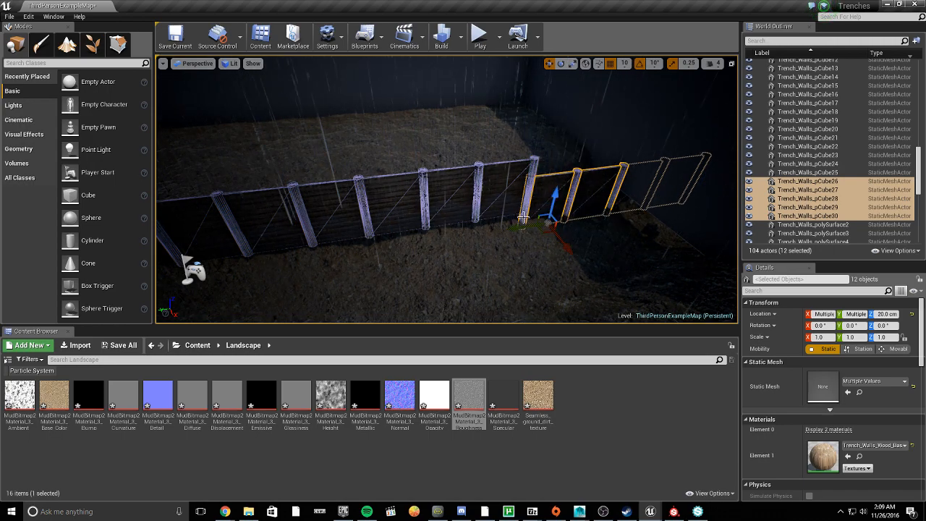
left_click(810, 172)
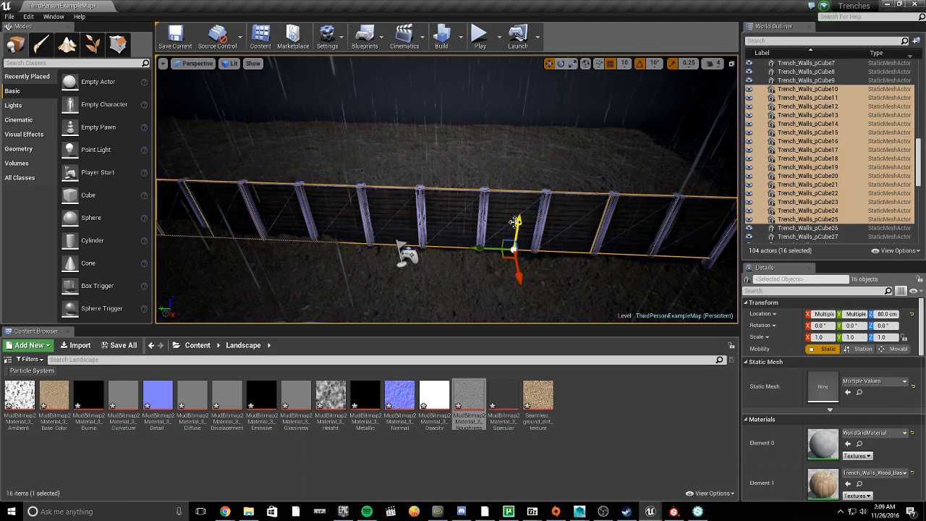
left_click_drag(513, 249, 513, 260)
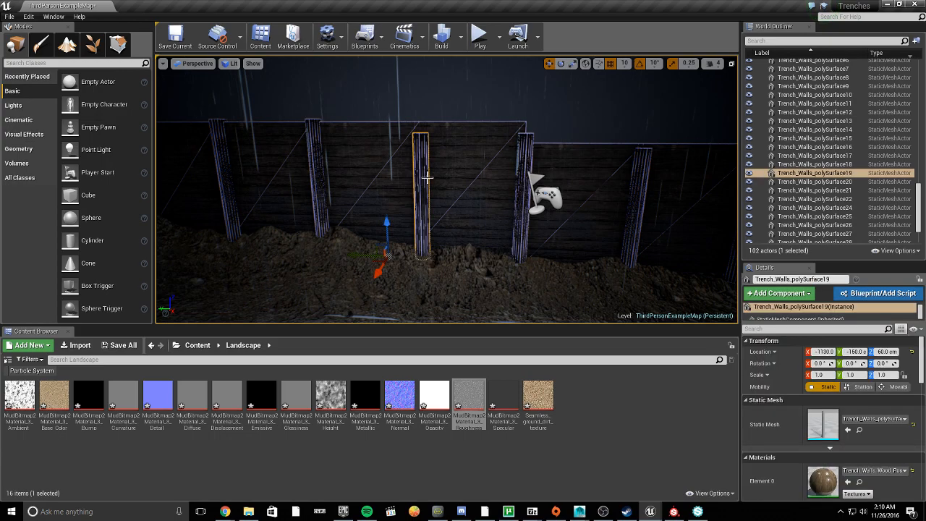
Select successive Trench_Walls planks and posts to inspect their cement-wood materials.
left_click_drag(386, 223, 387, 214)
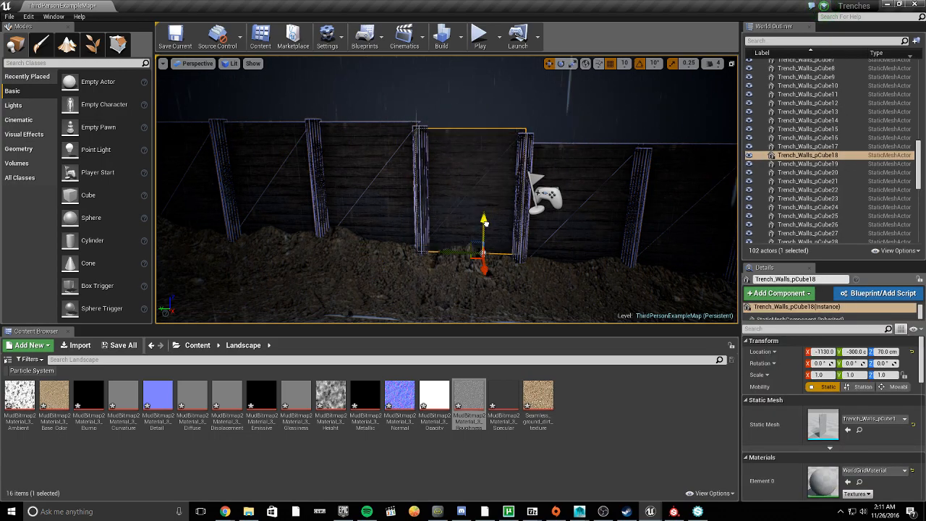
left_click(807, 164)
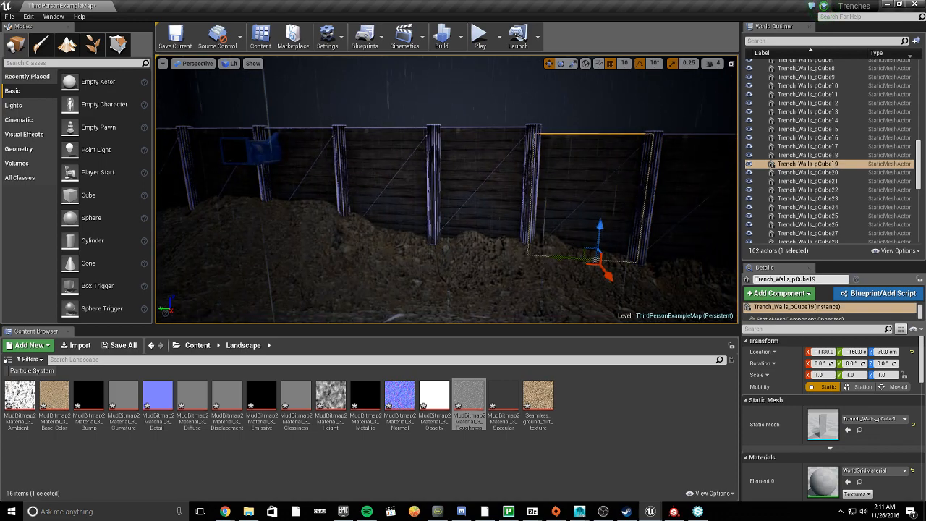
left_click(807, 102)
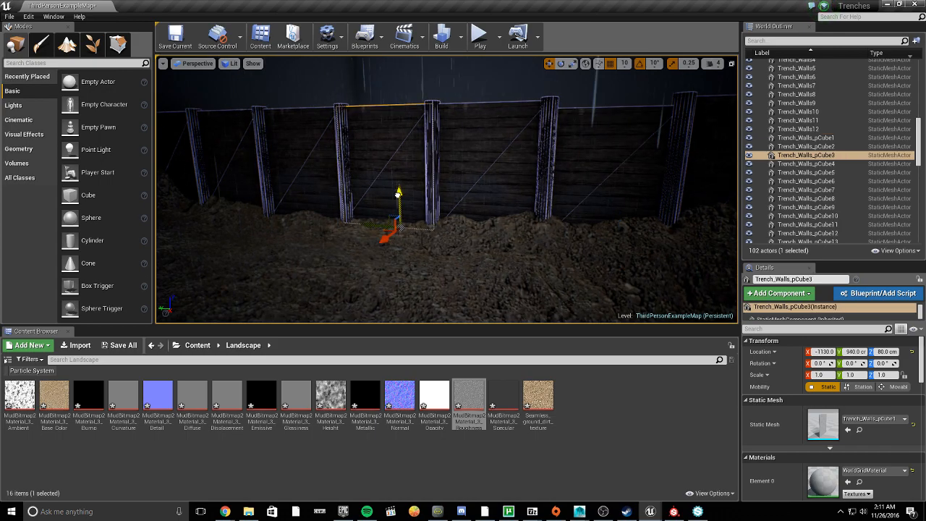
left_click(804, 163)
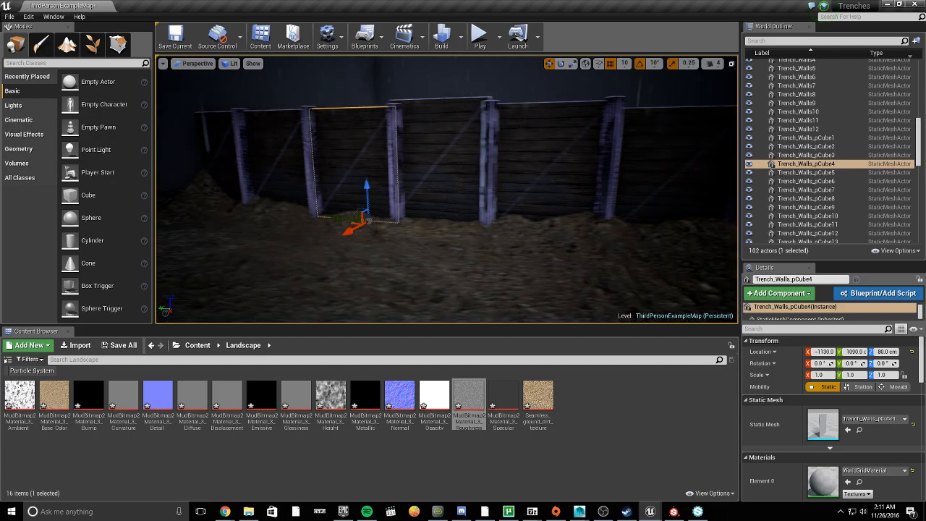
left_click(815, 198)
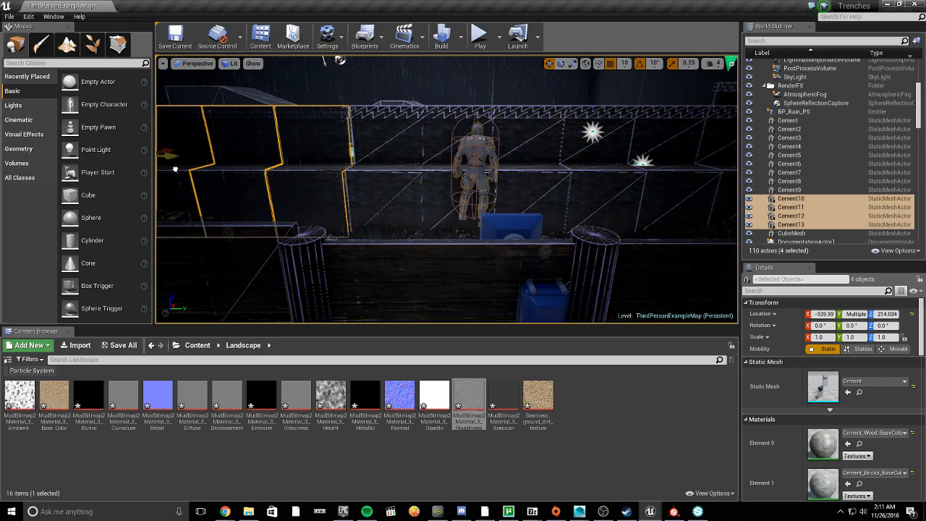
left_click(390, 181)
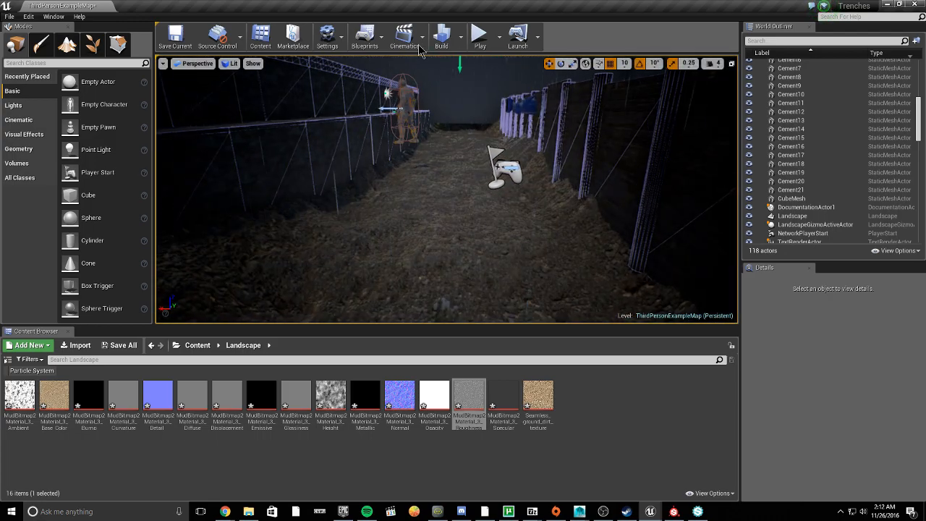
Start a play session and walk the character along the trench between the plank walls.
left_click(477, 35)
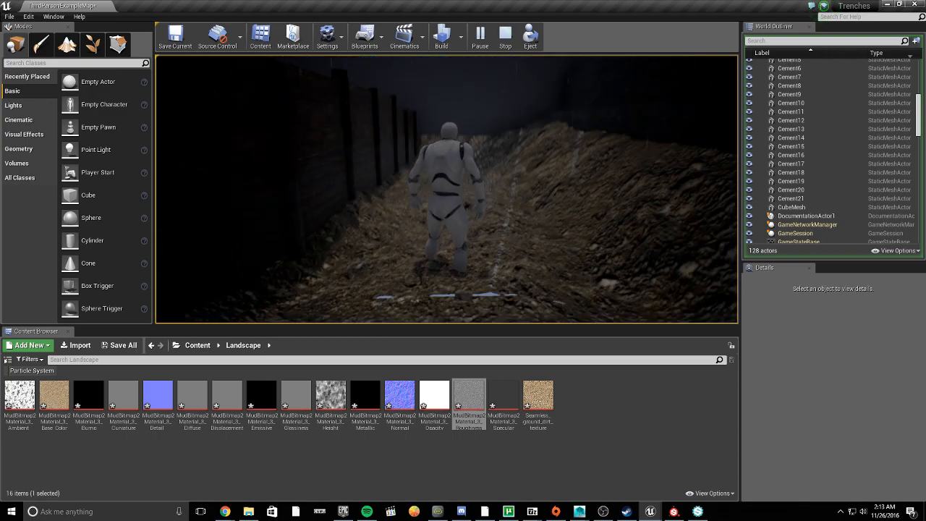
Stop the play-test and place another Trench_Walls panel along the trench with the move gizmo.
left_click(500, 34)
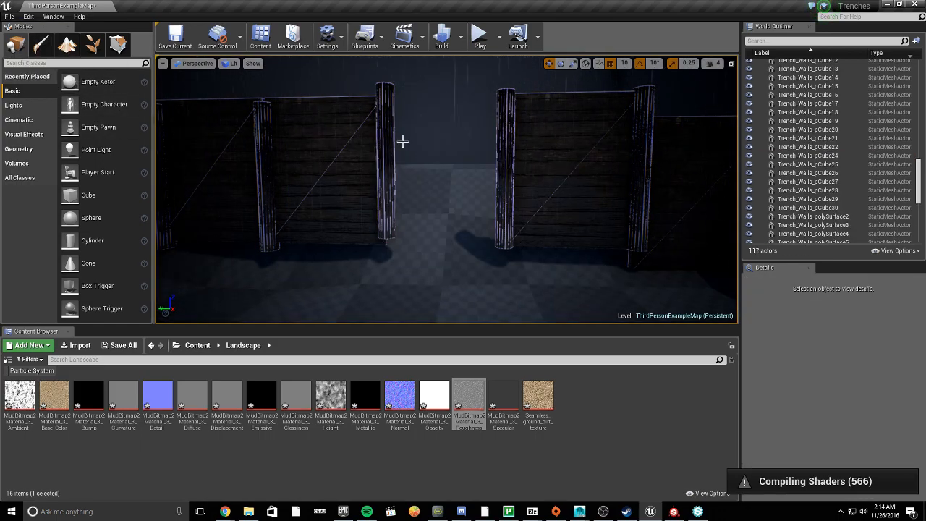
left_click(383, 162)
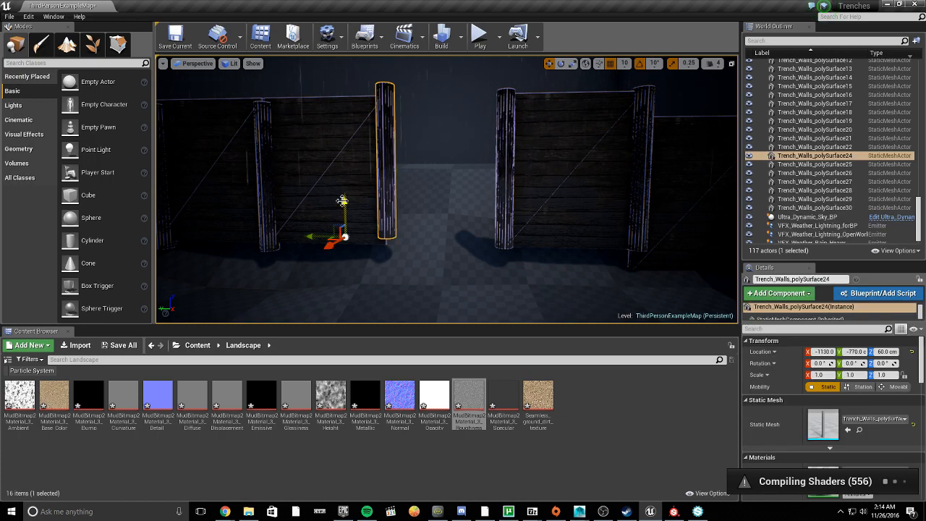
left_click(486, 201)
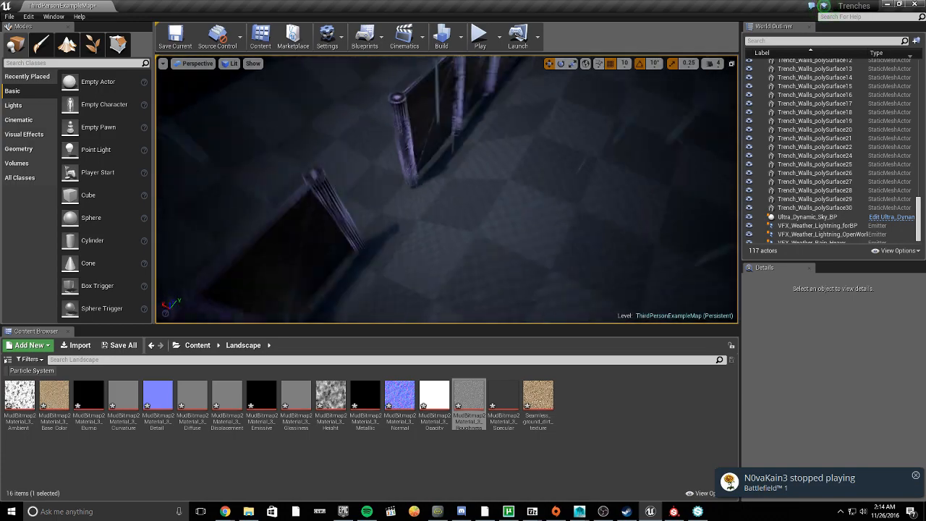
left_click(449, 167)
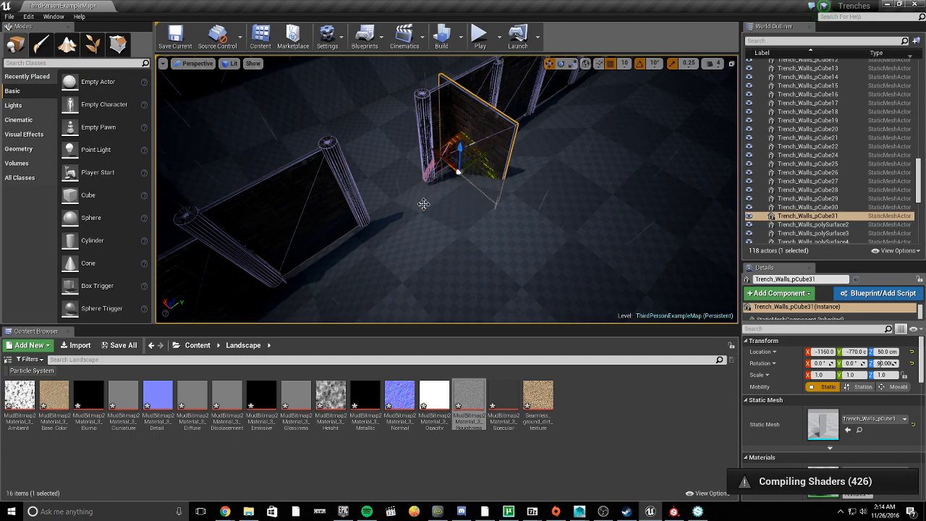
left_click_drag(459, 172, 442, 165)
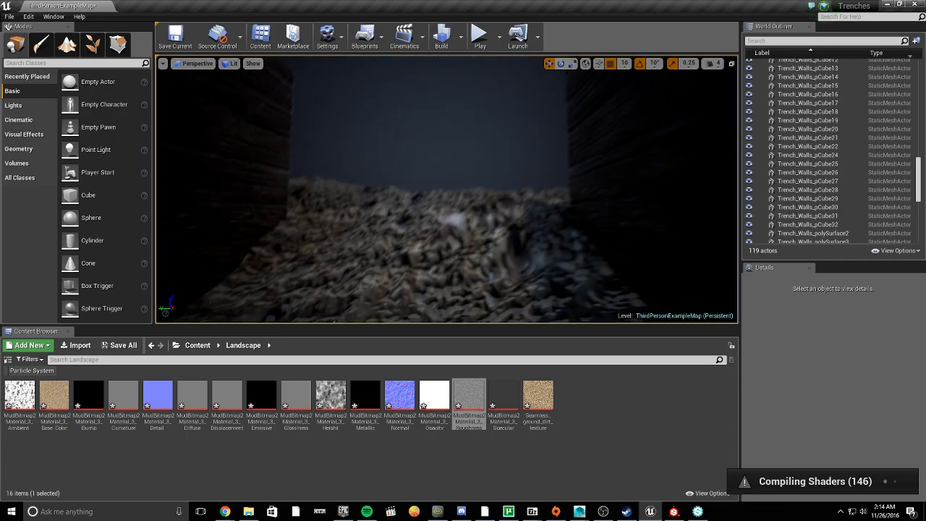
Start Play and take control of the character to run through the walled trench.
left_click(477, 35)
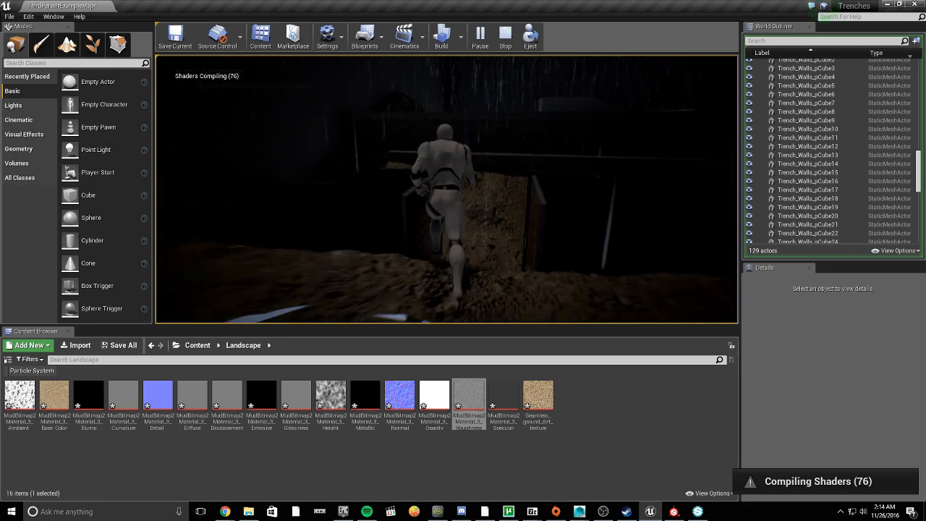
left_click(502, 32)
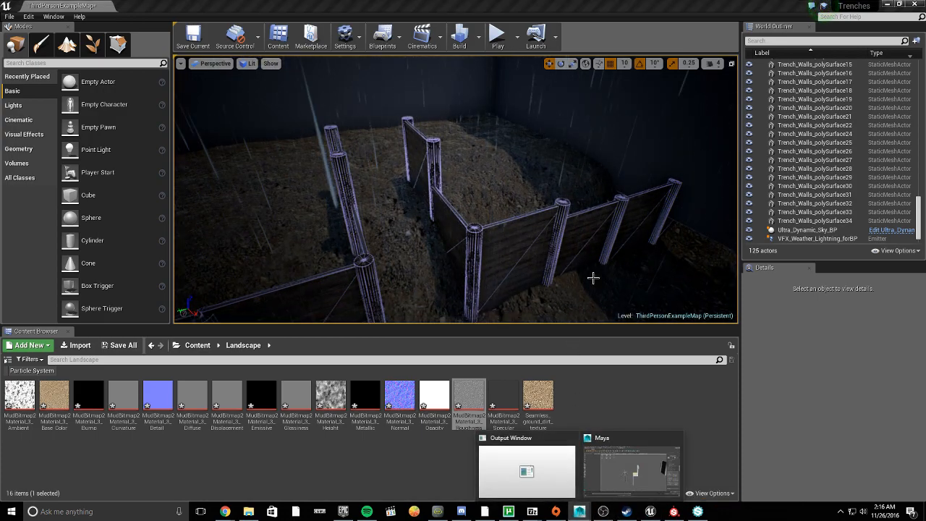
Switch to Maya and scale the cube into a long, low step block, then begin exporting it.
left_click(633, 468)
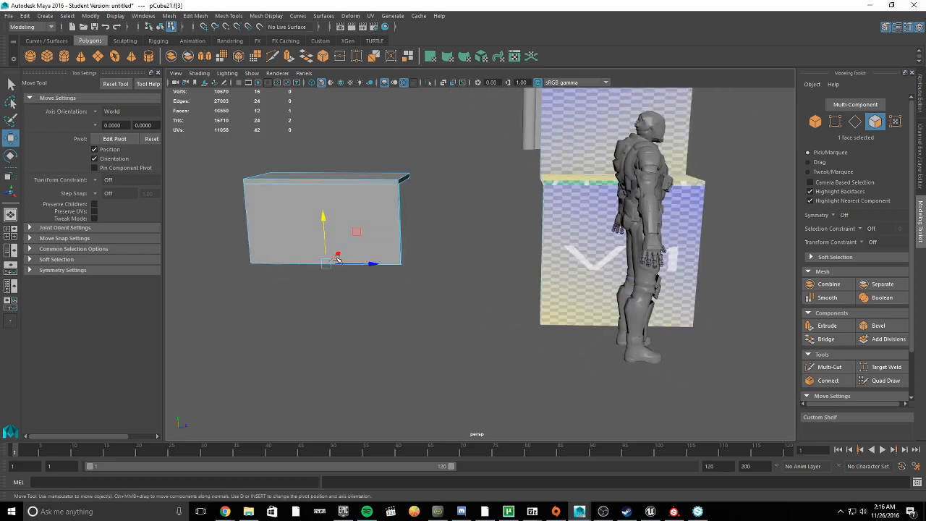
left_click_drag(336, 258, 324, 203)
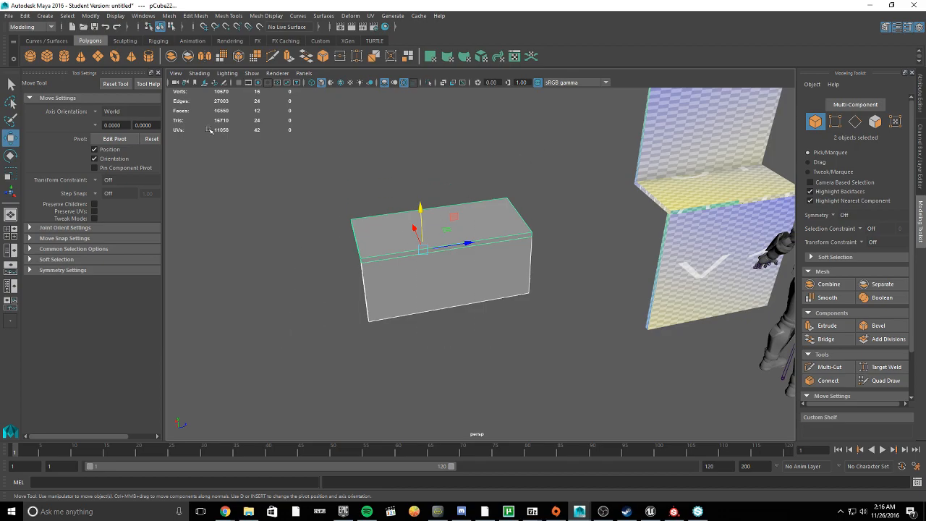
left_click(9, 16)
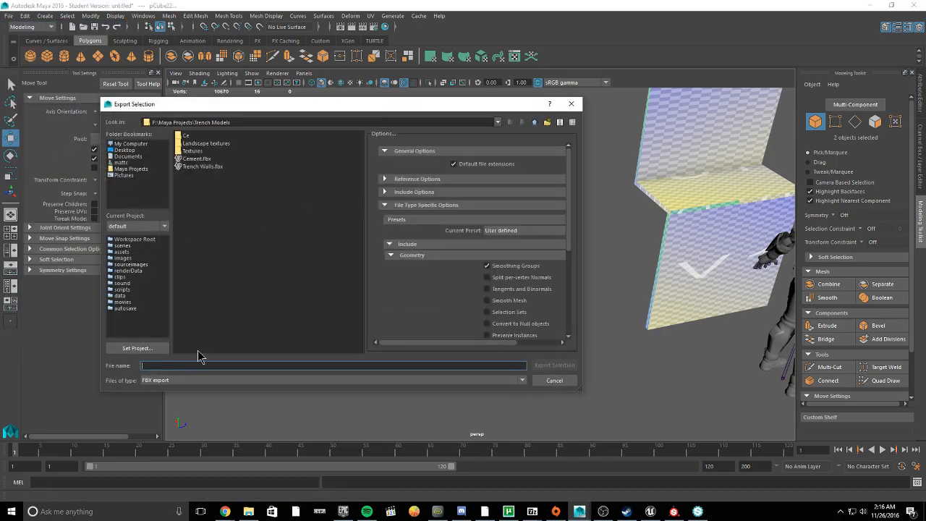
Name the FBX export file Wooden_Steps.
type("w")
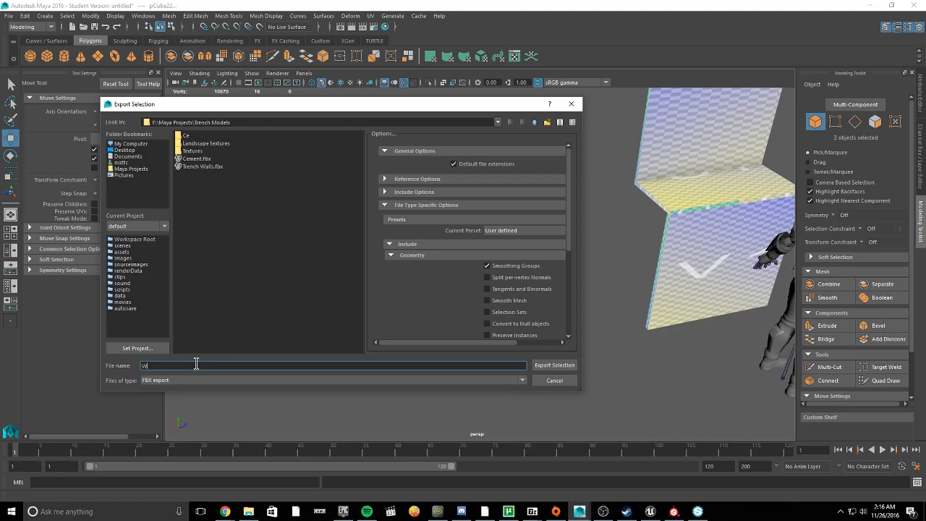
type("ooden")
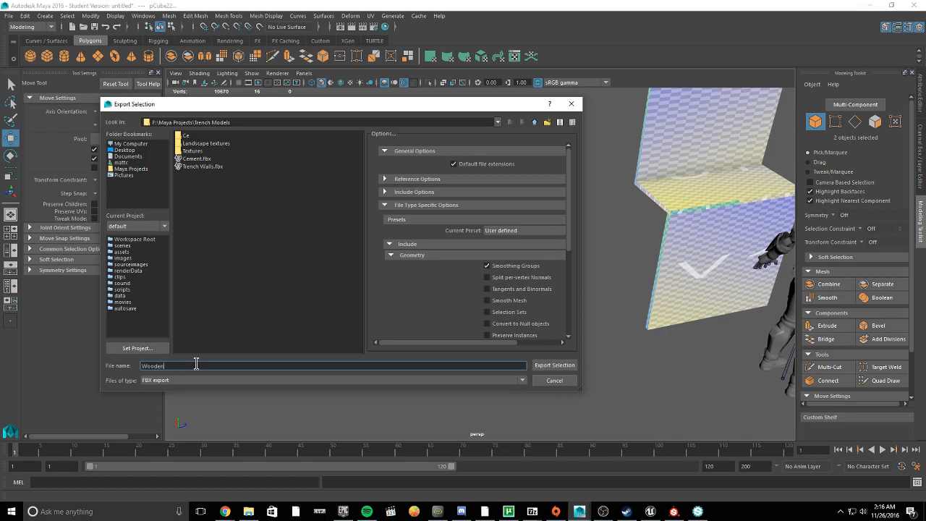
type("_Steps")
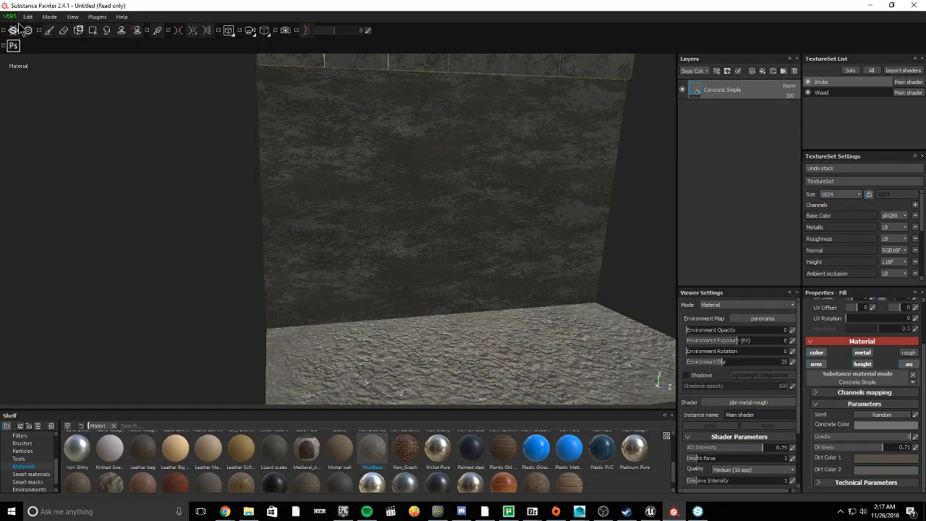
Switch Substance Painter to texturing the wood step mesh.
left_click(9, 17)
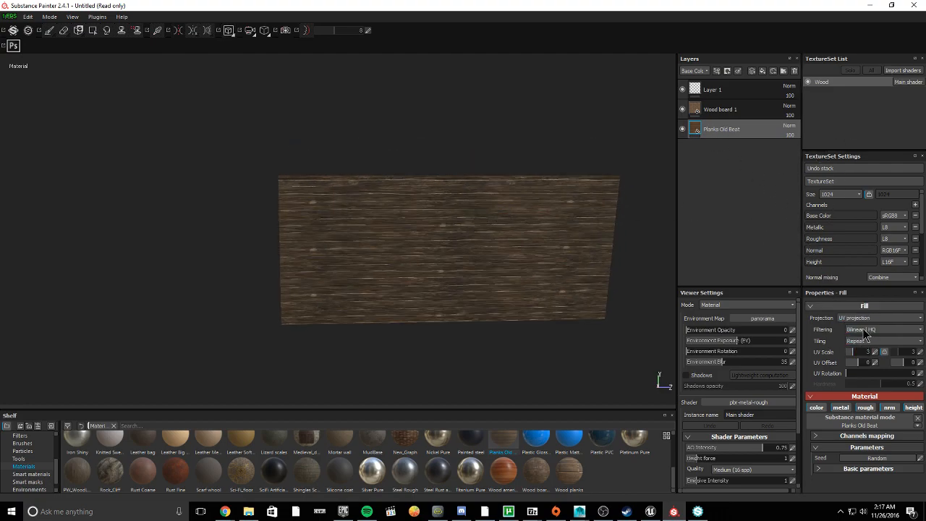
left_click(875, 317)
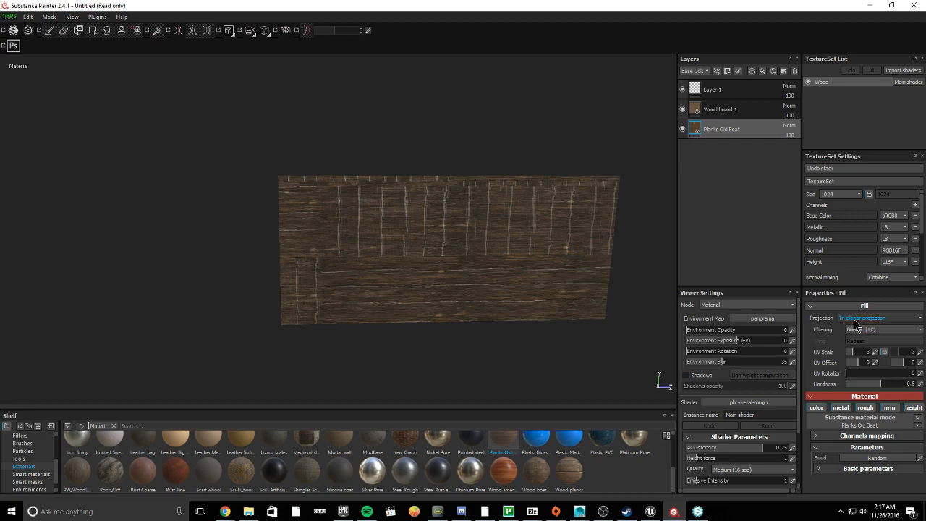
left_click(863, 317)
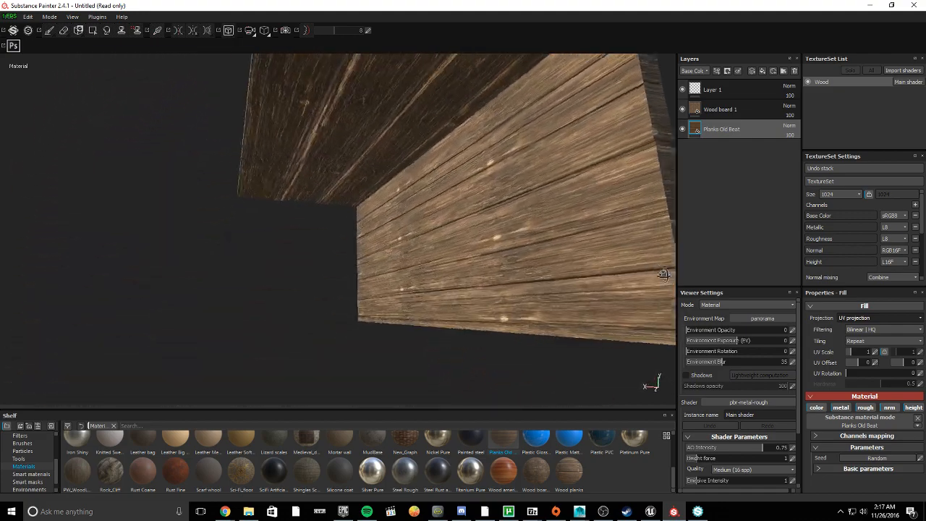
left_click_drag(663, 274, 599, 368)
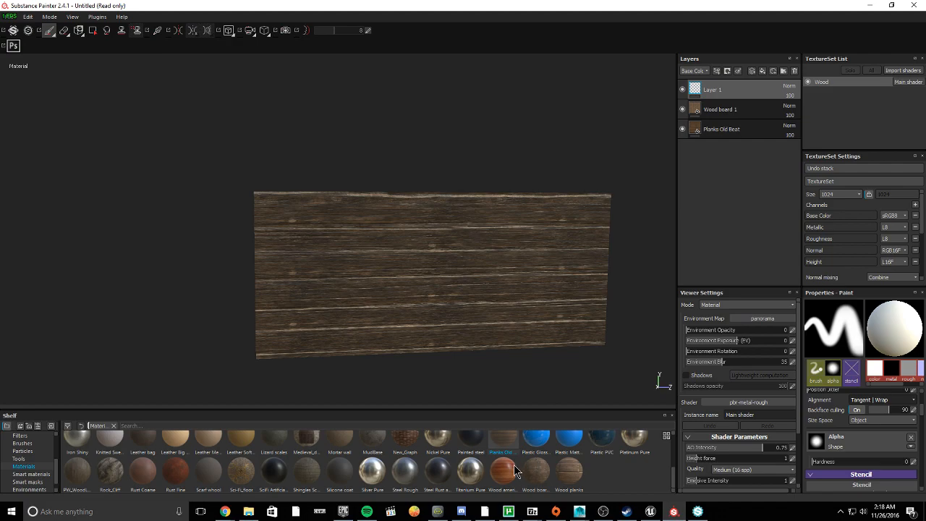
mouse_move(373, 443)
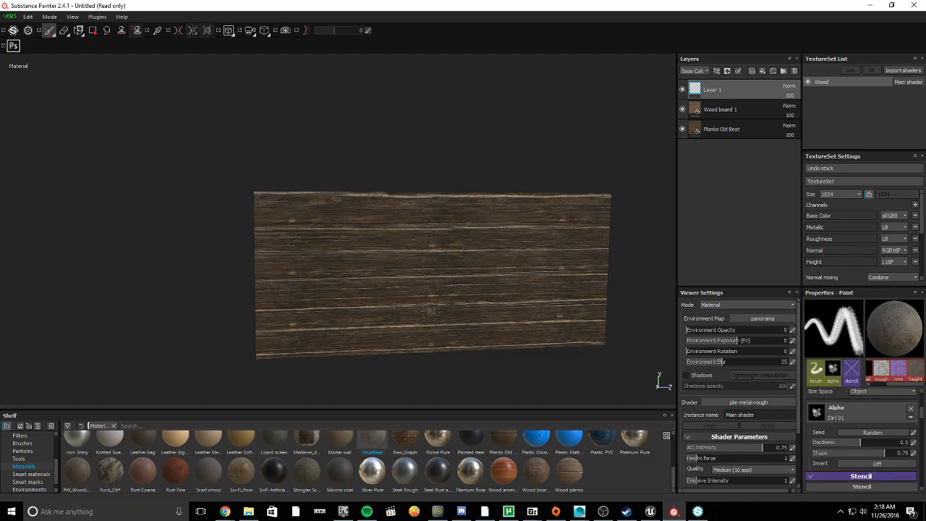
mouse_move(841, 191)
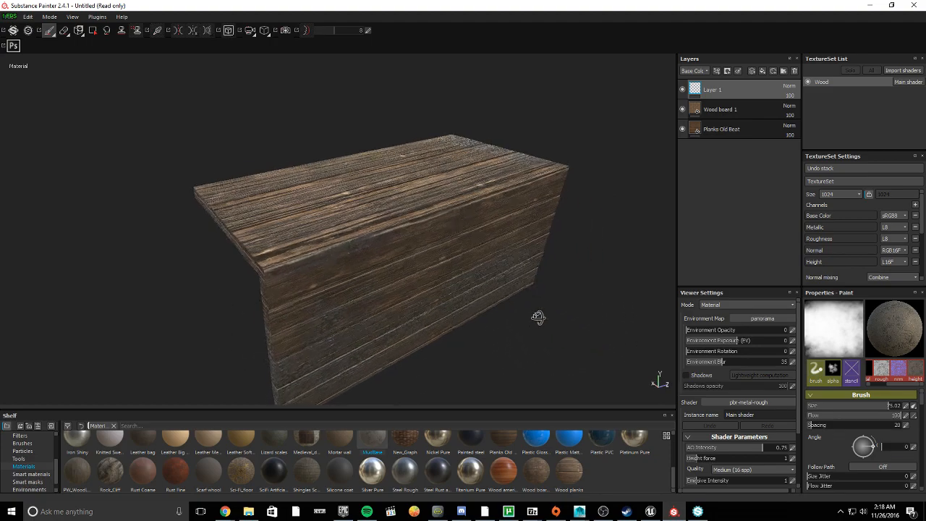
Brush pale wear marks and scuffs across the plank faces on Layer 1.
left_click_drag(535, 318, 289, 217)
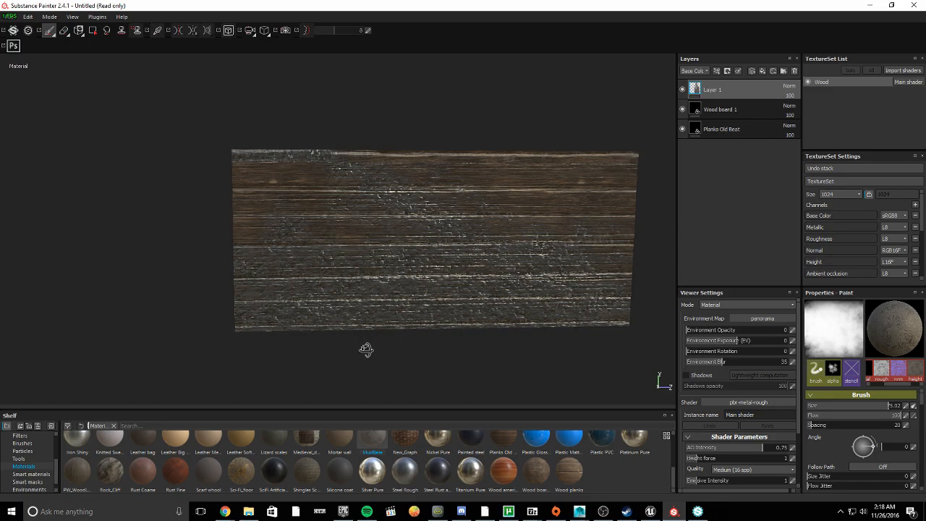
left_click_drag(365, 350, 384, 374)
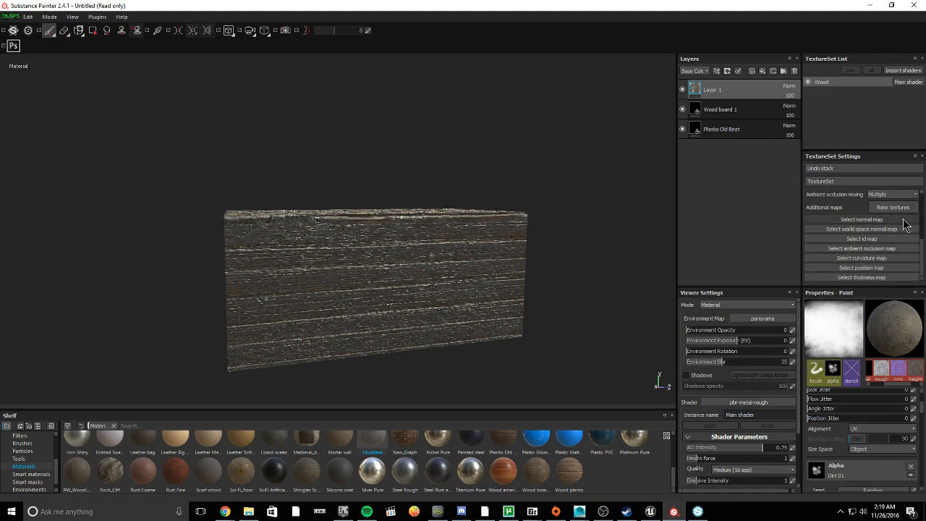
Bake the Wood texture set's mesh maps and inspect the baked result on the box.
left_click(892, 206)
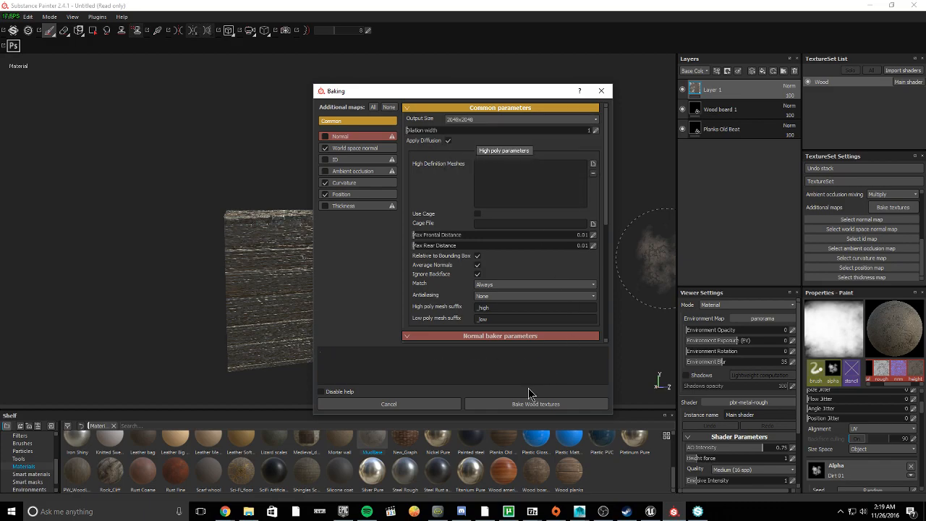
left_click(535, 404)
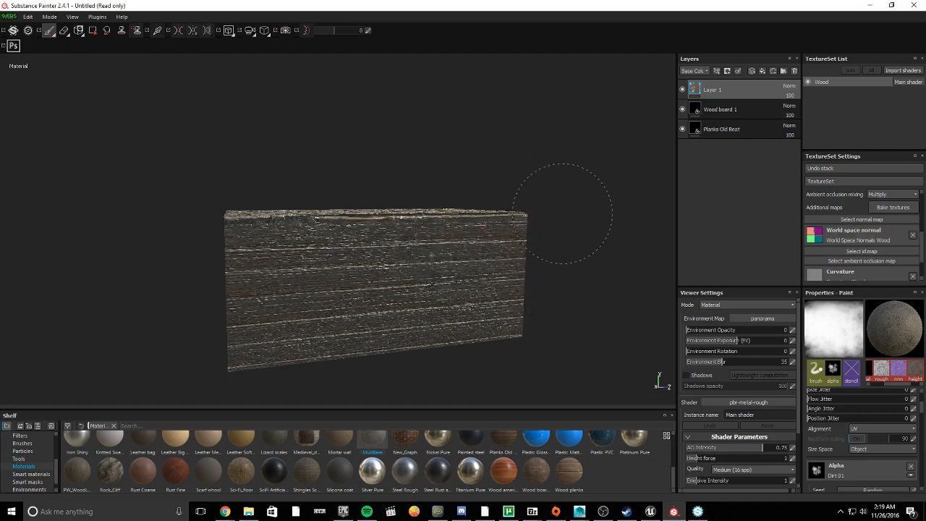
left_click_drag(376, 289, 340, 239)
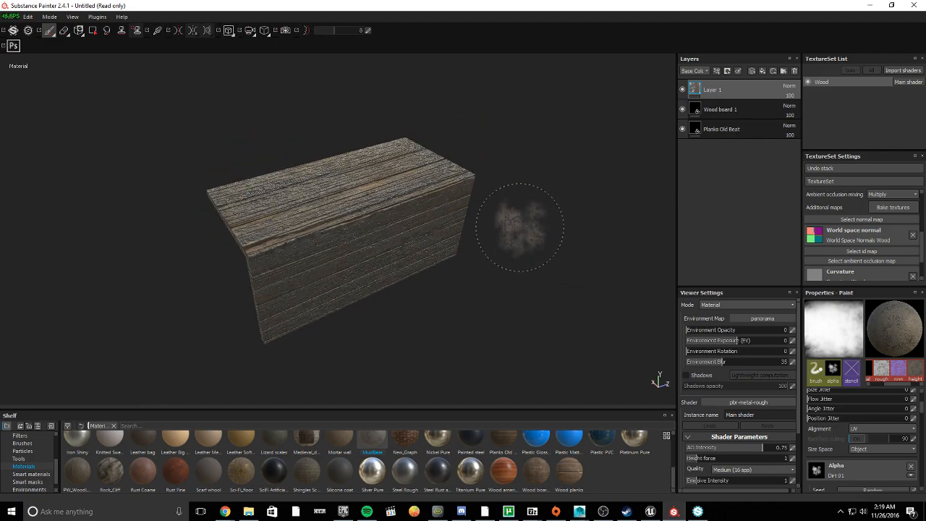
Export the wood textures to the Trench Models Wooden folder at 2048x2048 with the Unreal Engine 4 packed preset.
left_click(10, 17)
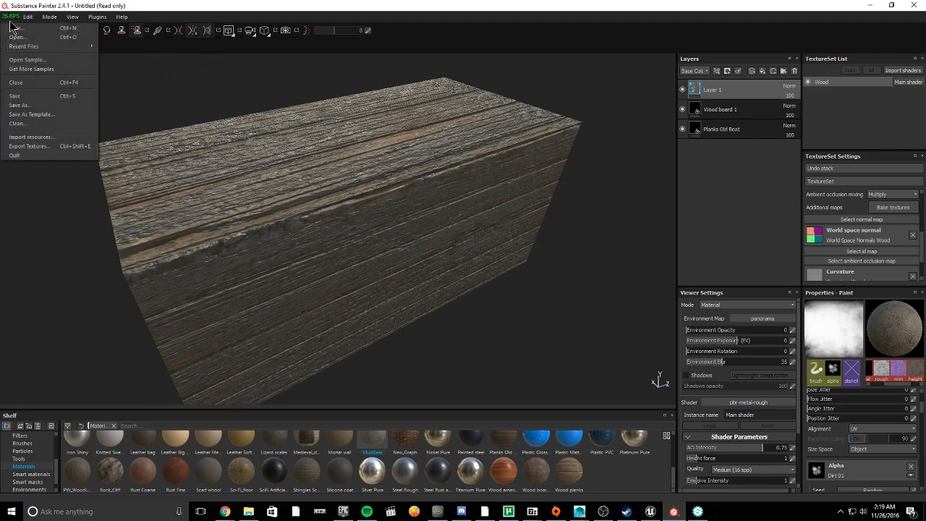
left_click(26, 145)
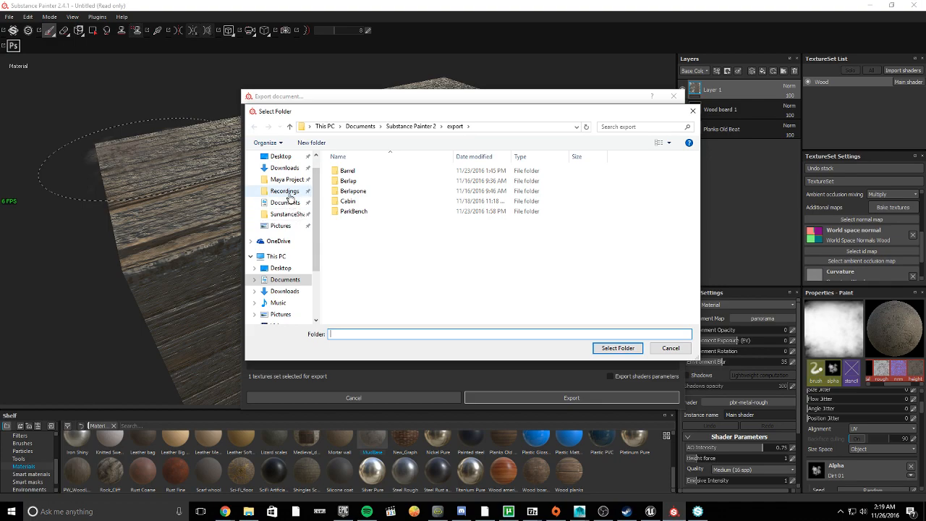
left_click(285, 179)
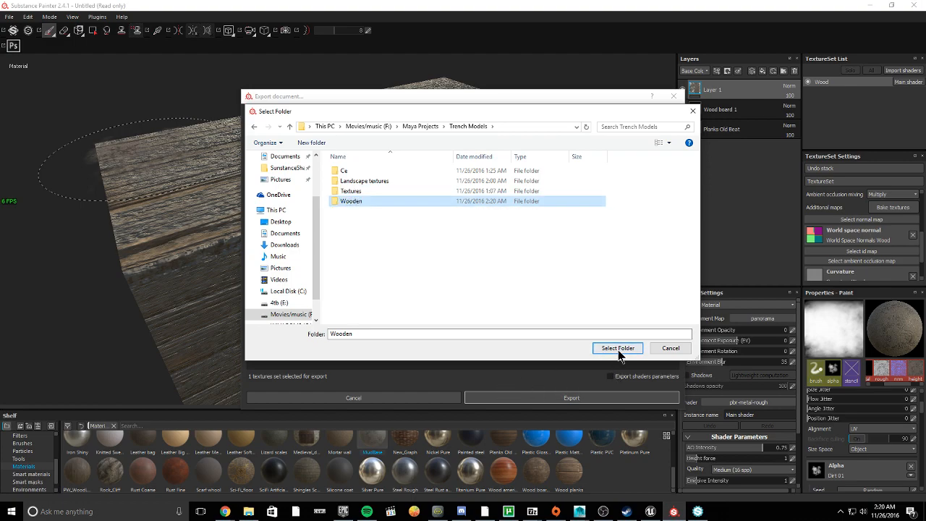
left_click(617, 347)
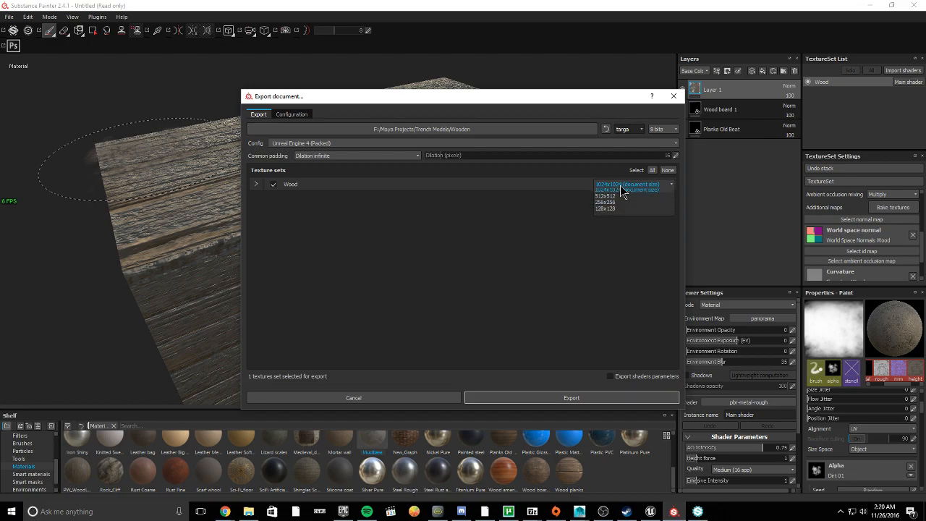
left_click(623, 190)
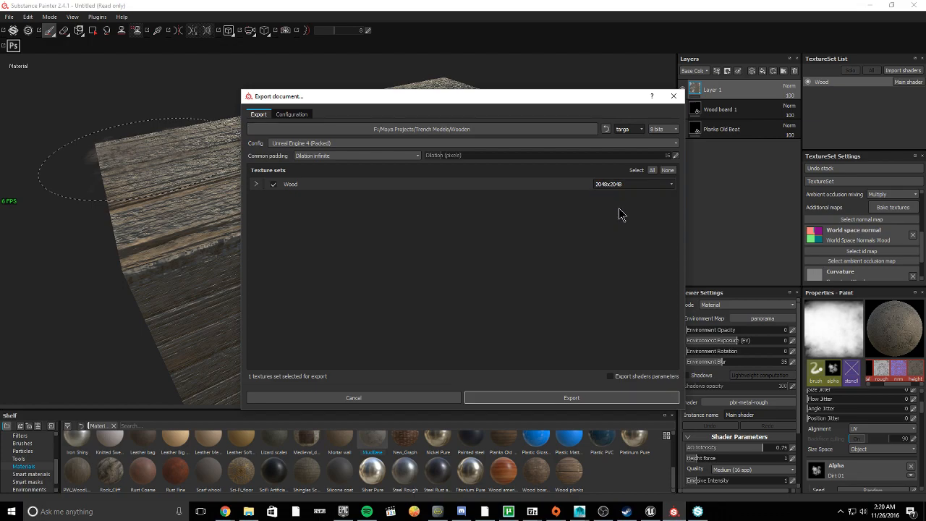
left_click(570, 396)
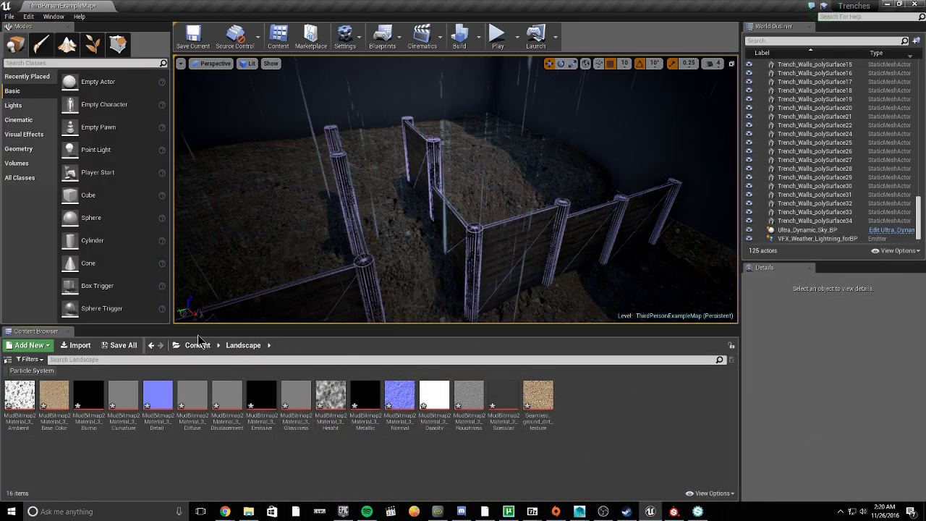
Import Wooden_Steps FBX from the Trench Models folder into Content/Trench with Import All.
left_click(197, 344)
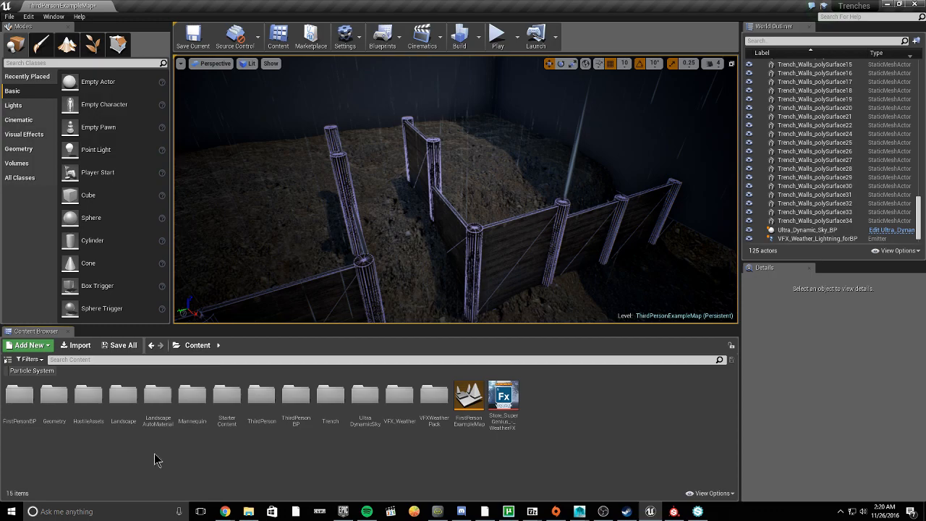
double_click(329, 398)
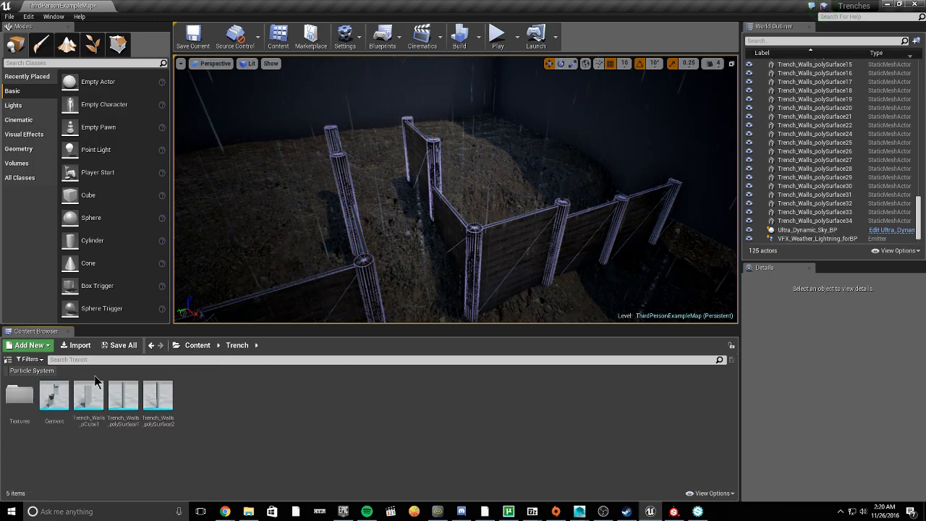
left_click(80, 344)
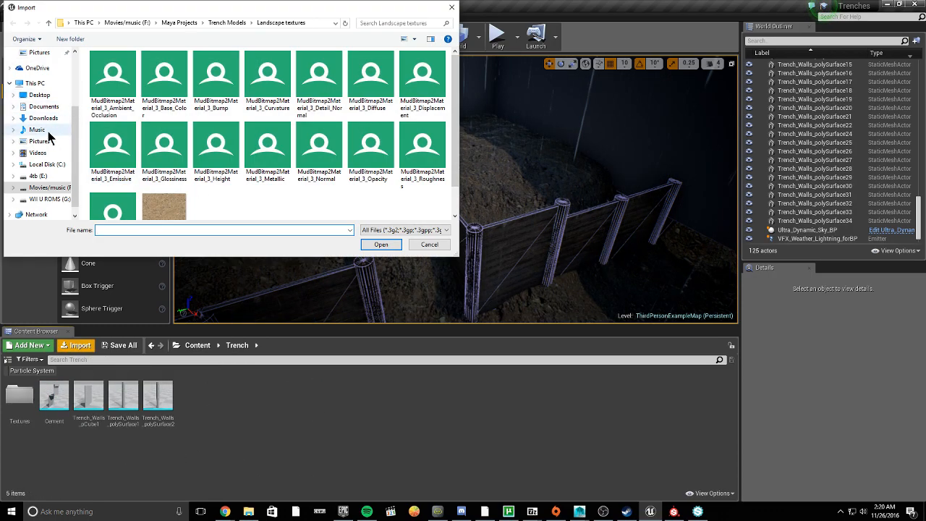
mouse_move(44, 107)
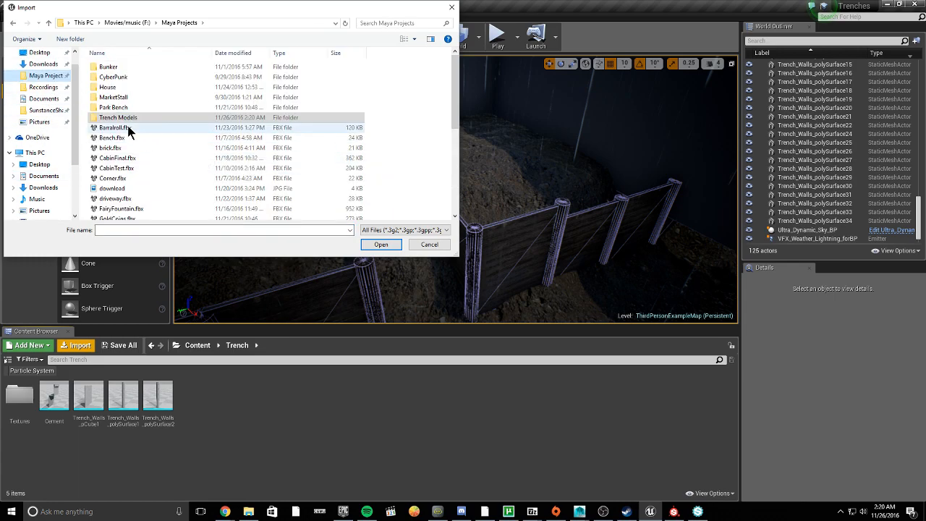
double_click(117, 117)
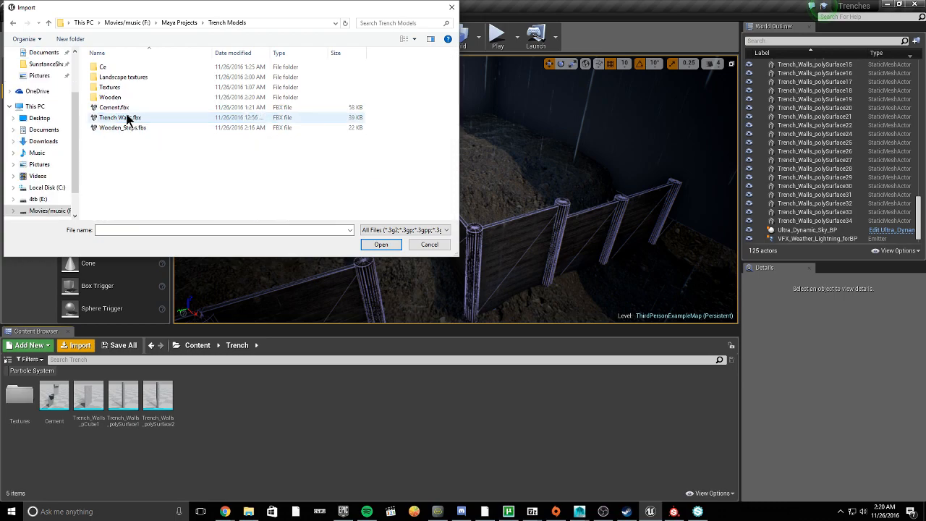
left_click(380, 243)
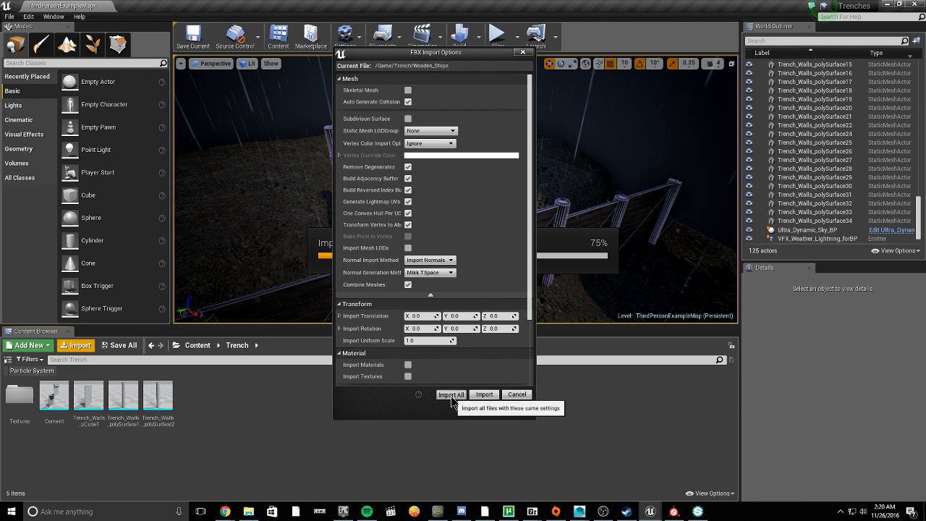
left_click(450, 393)
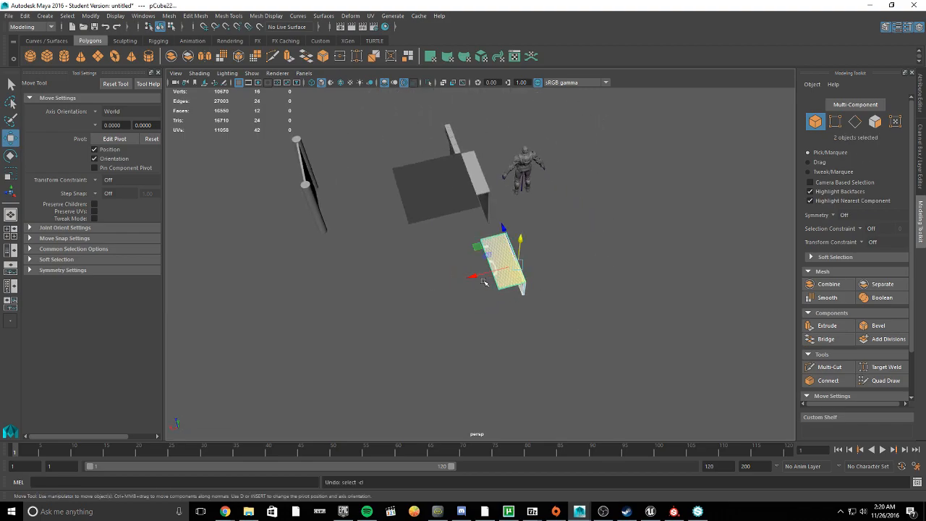
Move the step block against the wall pieces and bring up Maya's File menu for export.
left_click_drag(497, 261, 456, 272)
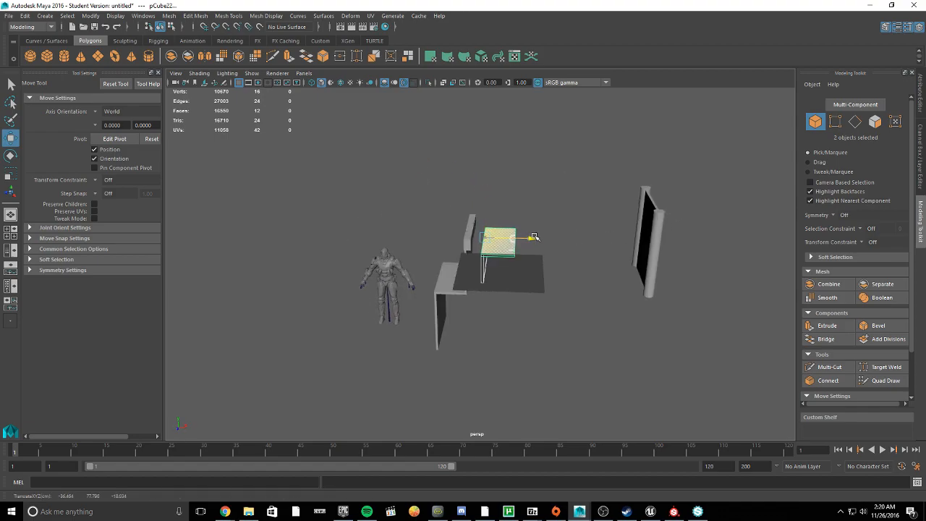
left_click(8, 16)
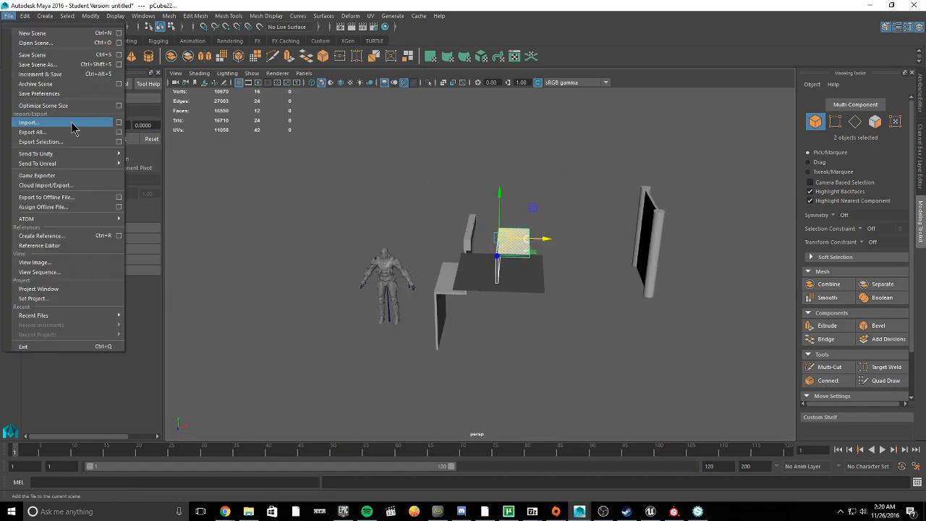
Place Wooden_Steps in the trench and add two snapped copies alongside it.
left_click(41, 142)
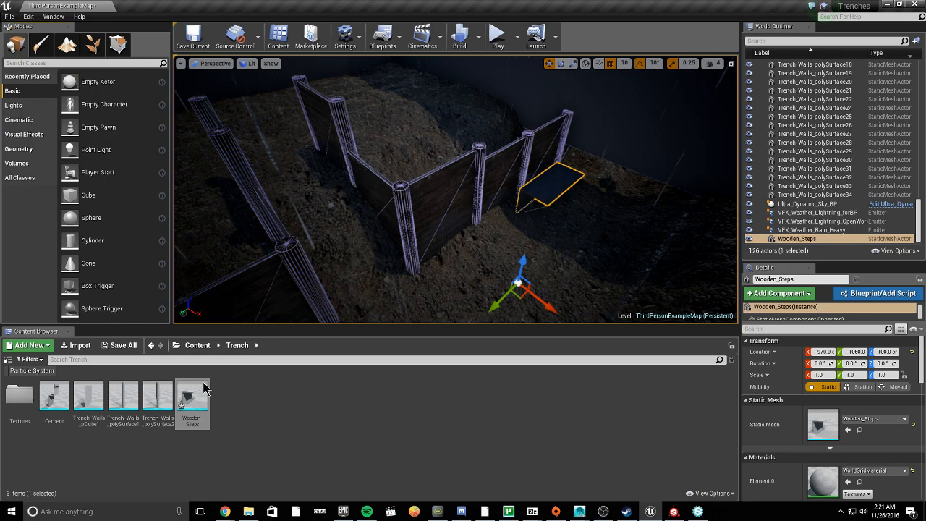
mouse_move(234, 172)
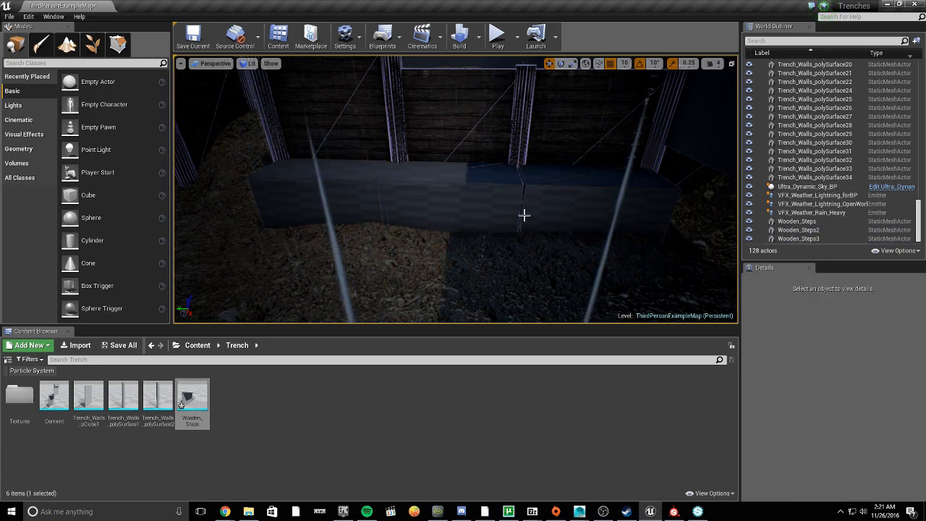
left_click(449, 203)
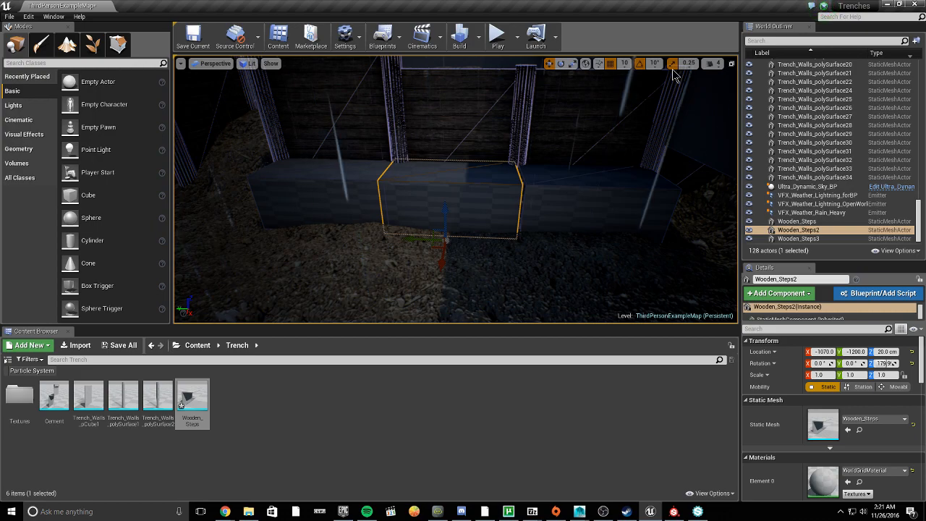
mouse_move(605, 63)
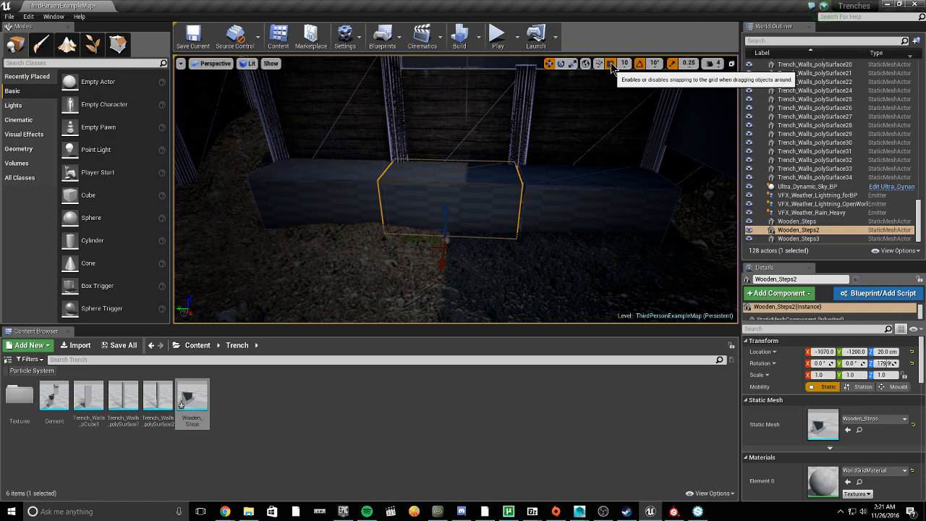
mouse_move(419, 245)
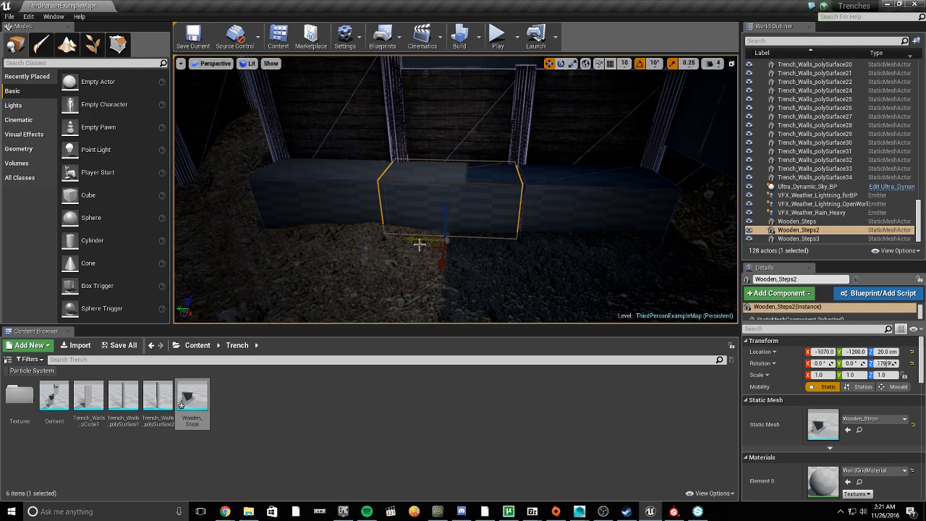
left_click(473, 226)
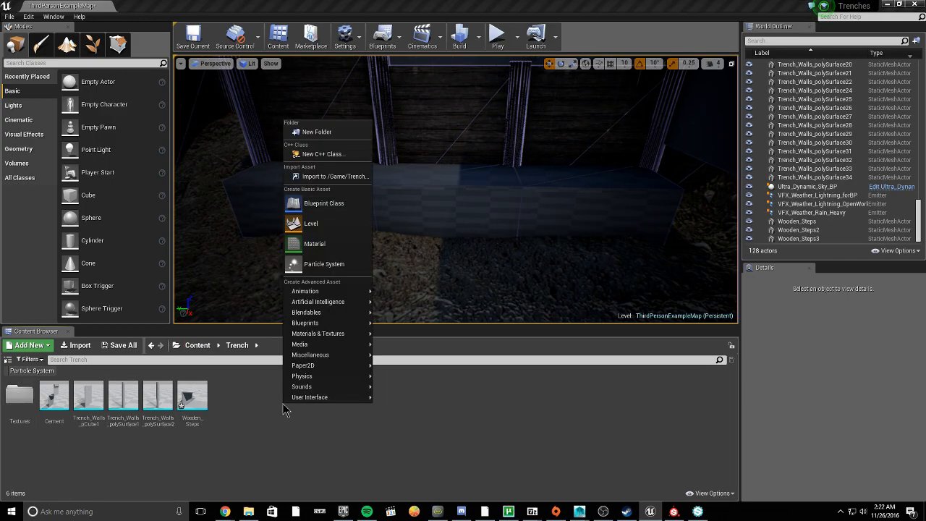
Create a Wooden folder and import the three Wooden_Steps_Wood base colour, normal and occlusion-roughness textures.
left_click(314, 132)
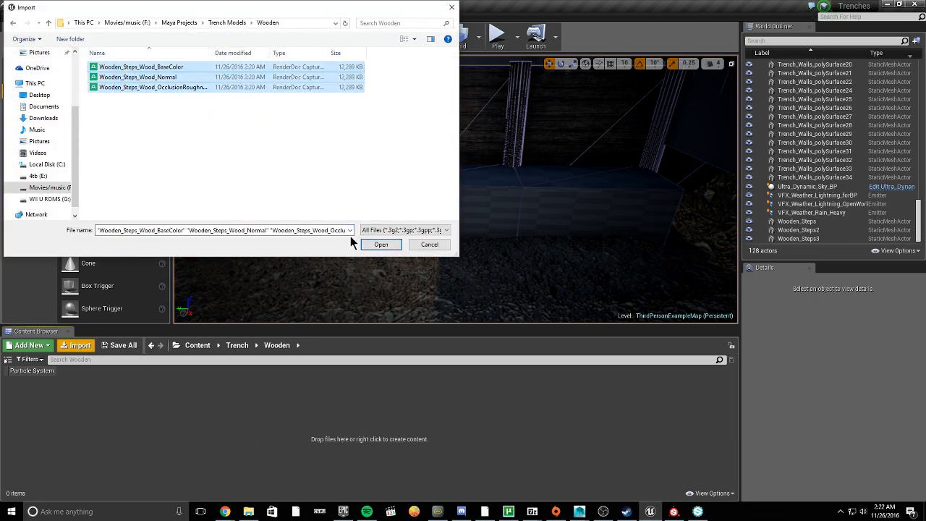
left_click(380, 243)
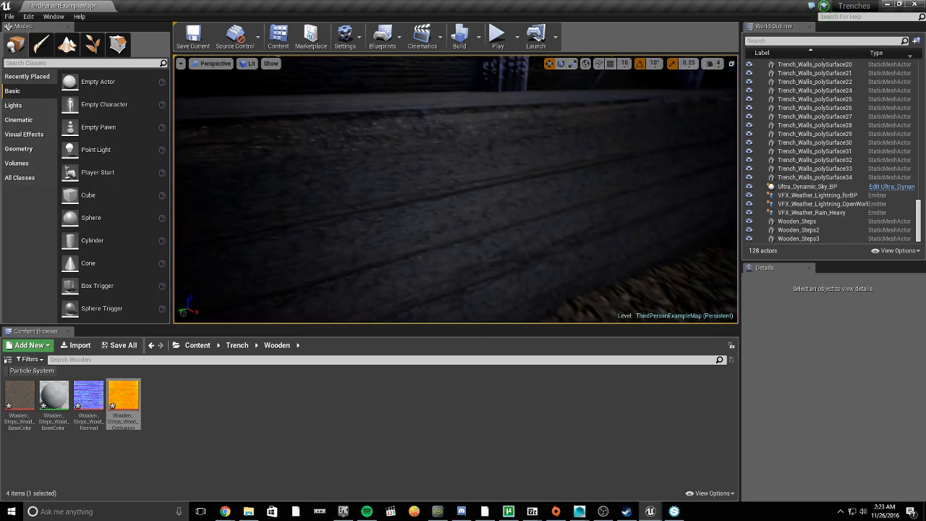
Duplicate Wooden_Steps along the trench floor up to Wooden_Steps18.
left_click(495, 34)
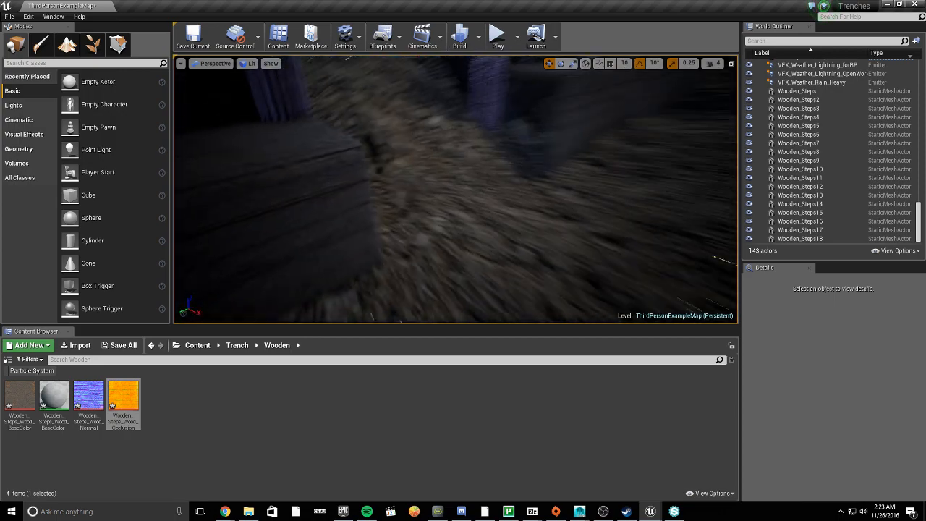
Shape mud mounds against the trench walls with Sculpt, Flatten and Smooth brushes, then launch a play test.
left_click(89, 45)
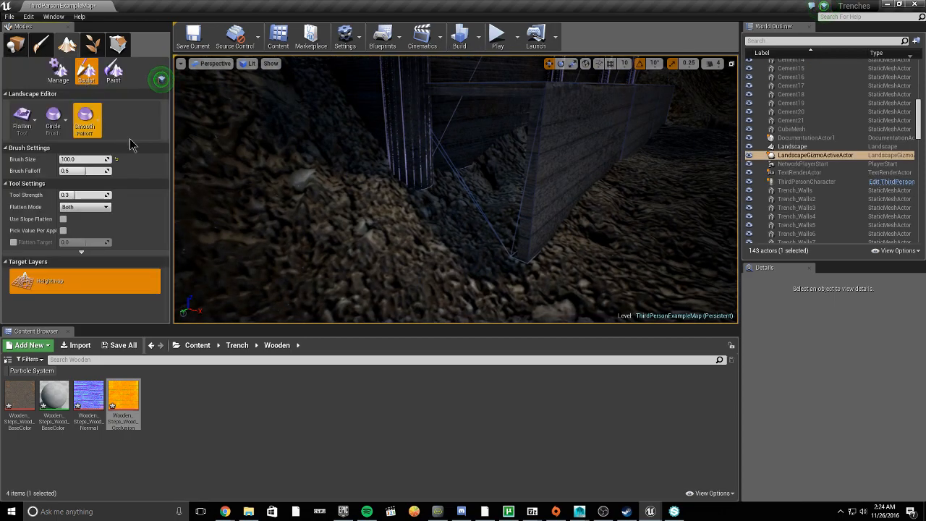
left_click(85, 118)
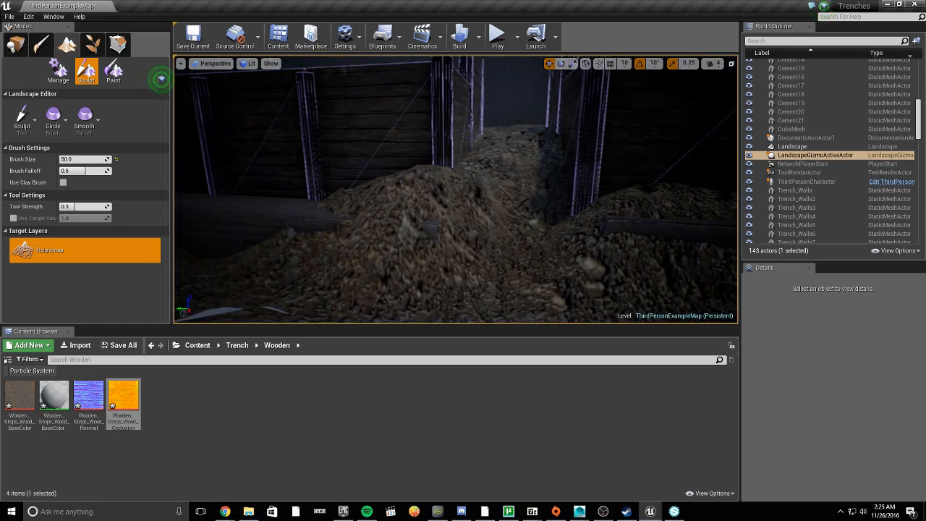
left_click(496, 35)
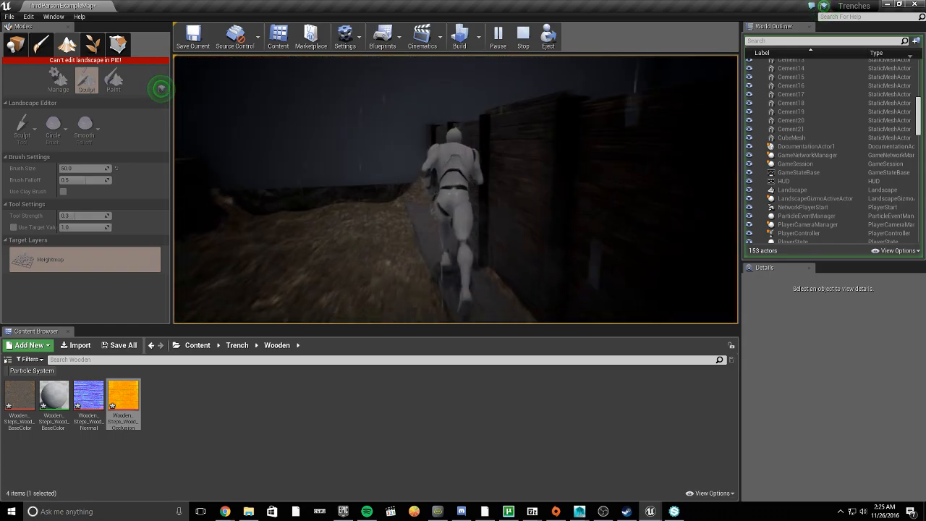
Stop the play test and review the play-session warnings in the Message Log.
left_click(521, 35)
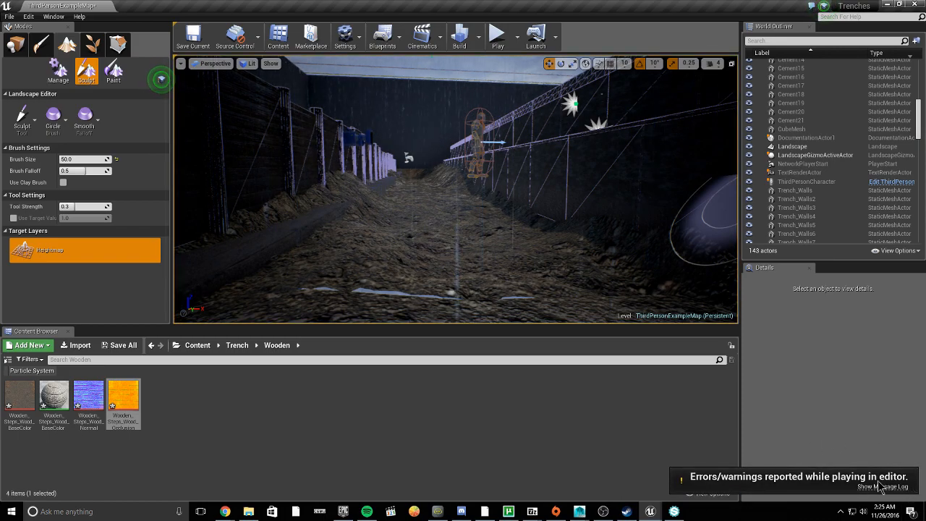
left_click(880, 487)
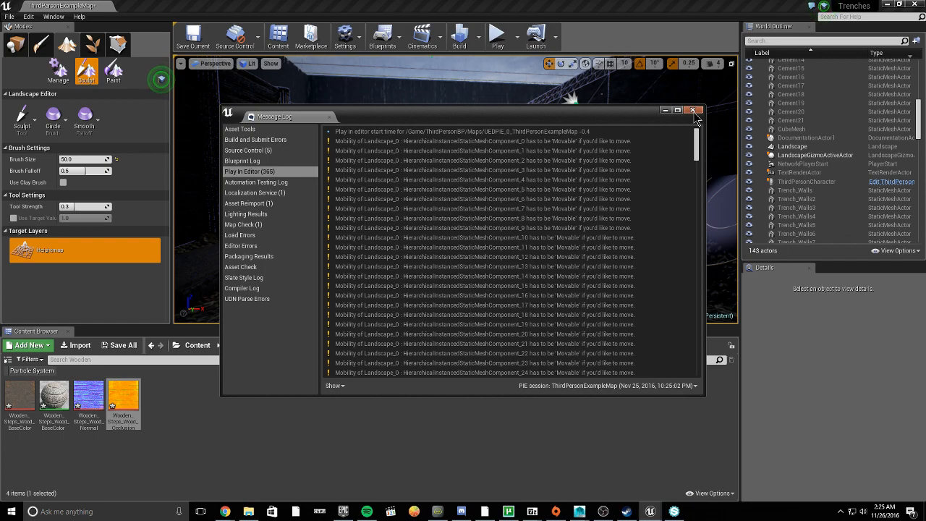
left_click(691, 110)
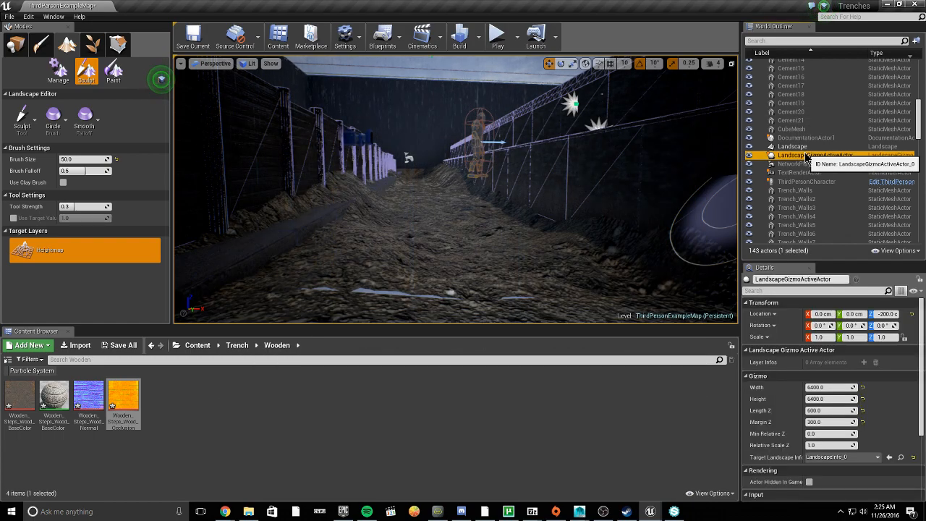
Select the Landscape actor in the World Outliner and orbit toward the trench wall.
left_click(793, 146)
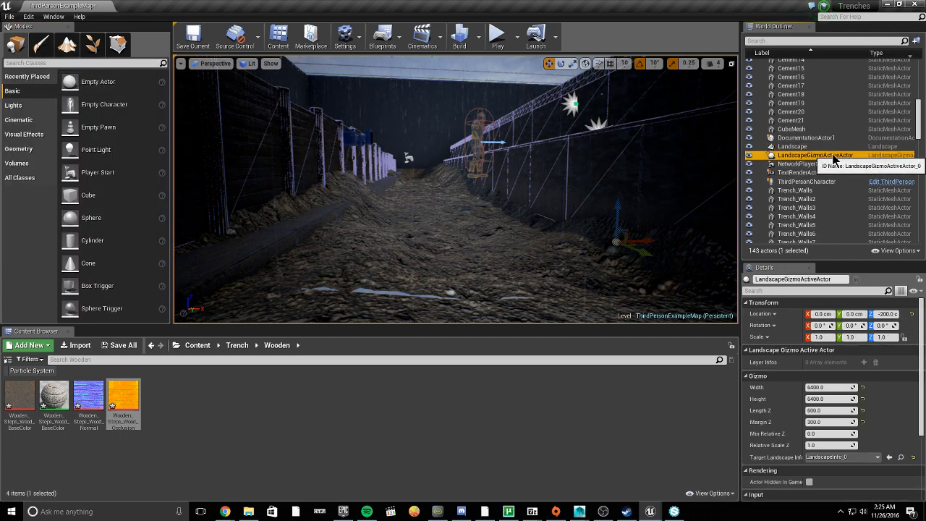
left_click(791, 146)
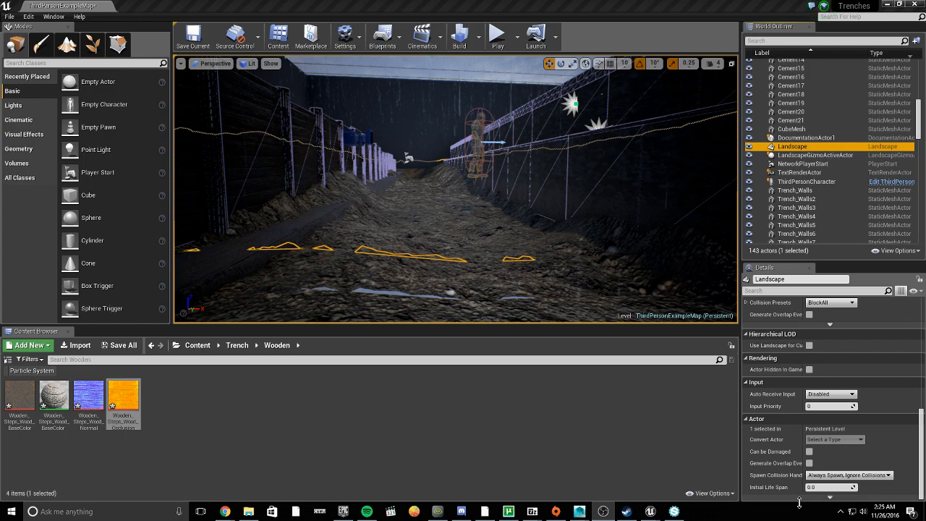
mouse_move(795, 428)
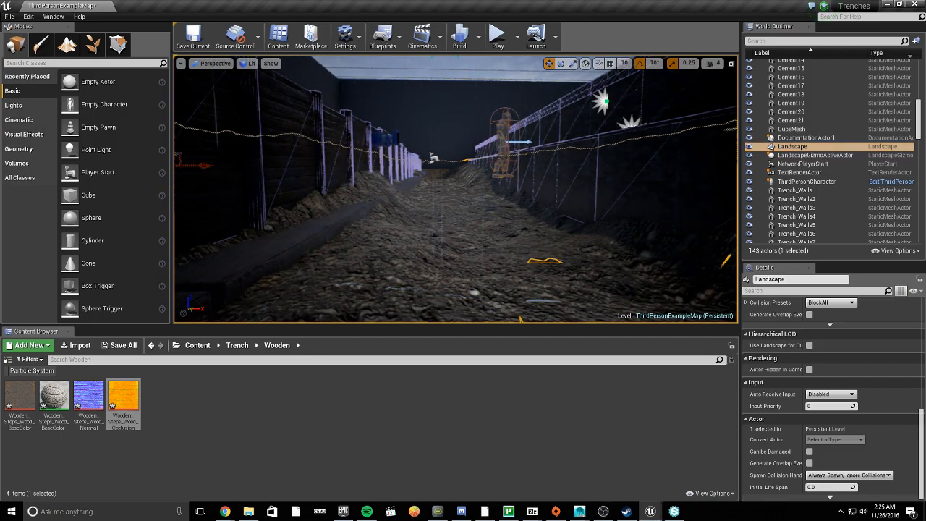
left_click_drag(456, 189, 449, 195)
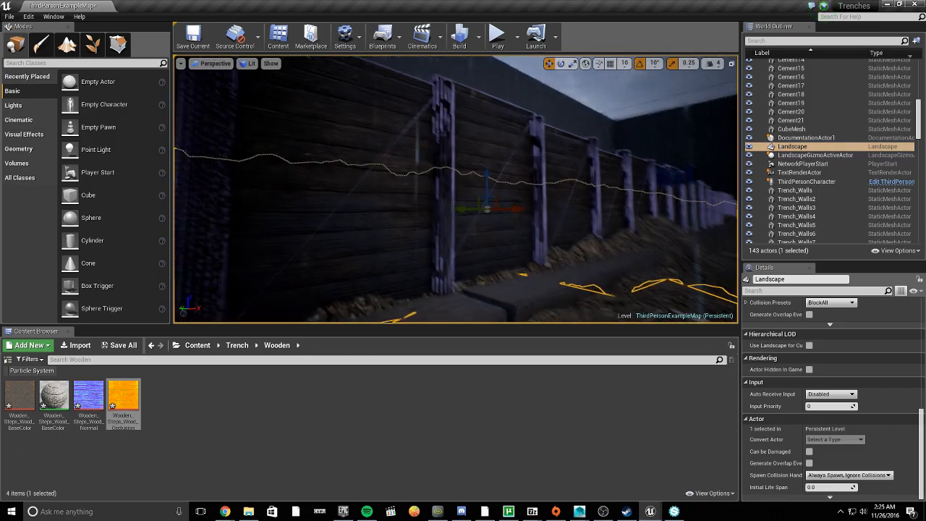